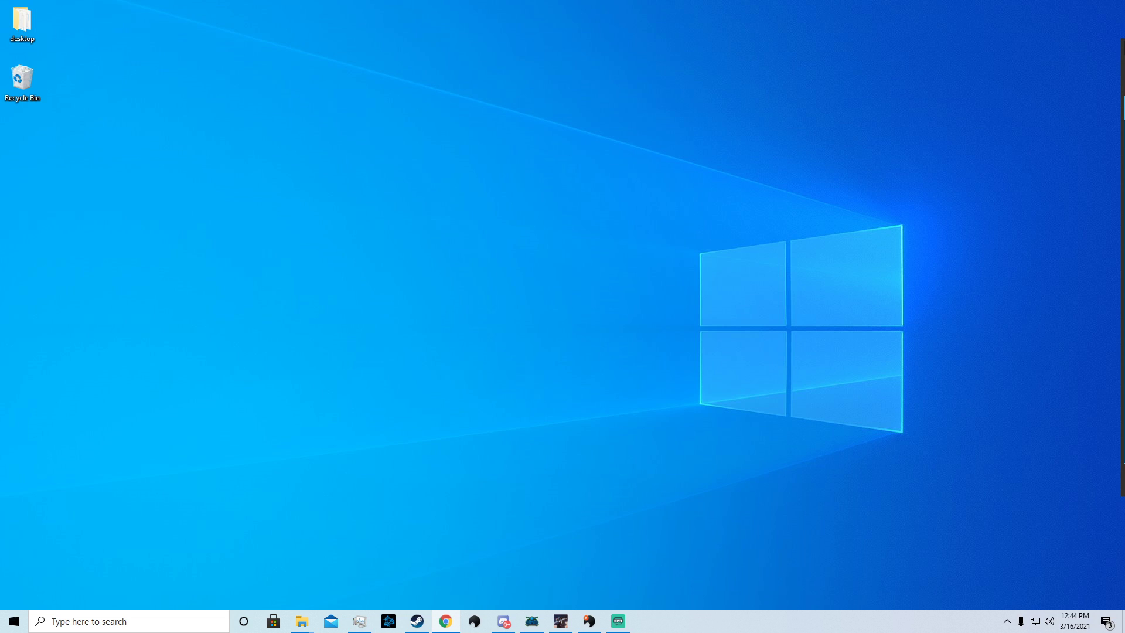
mouse_move(522, 249)
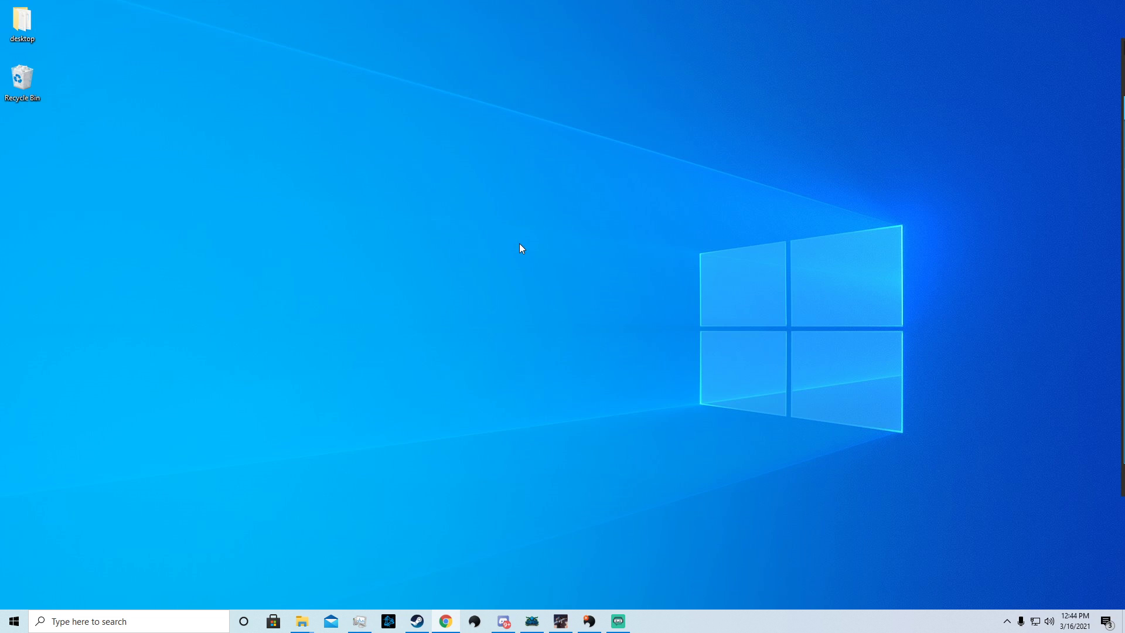
Start opening a Command Prompt window from the Windows taskbar search.
left_click(108, 621)
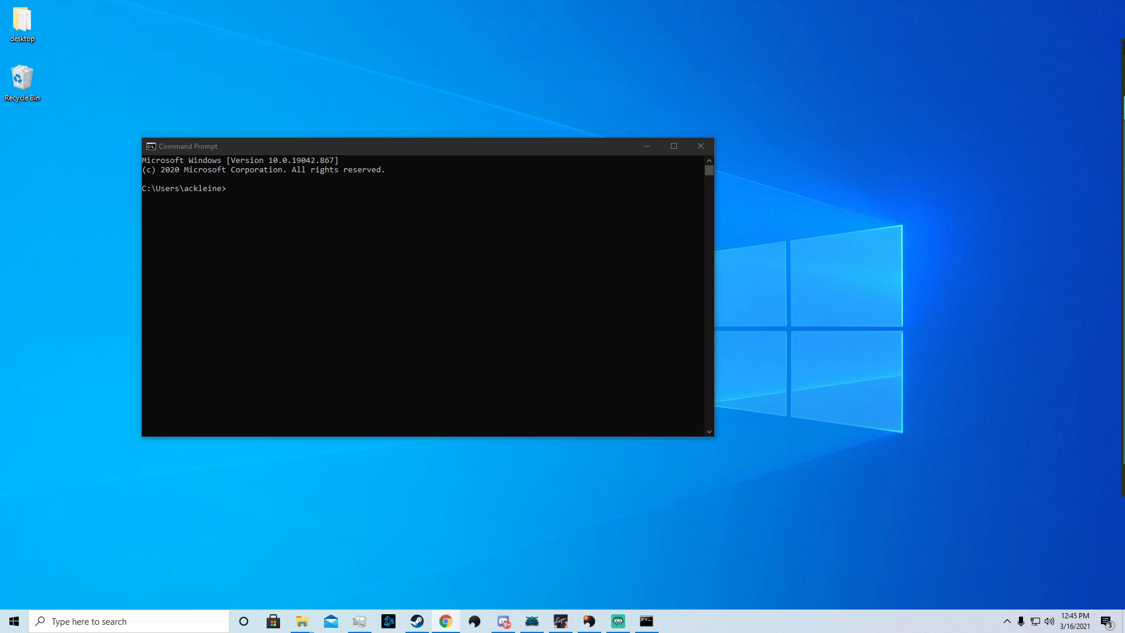
Bring Chrome forward and browse the python.org Downloads page for the release list.
left_click(444, 621)
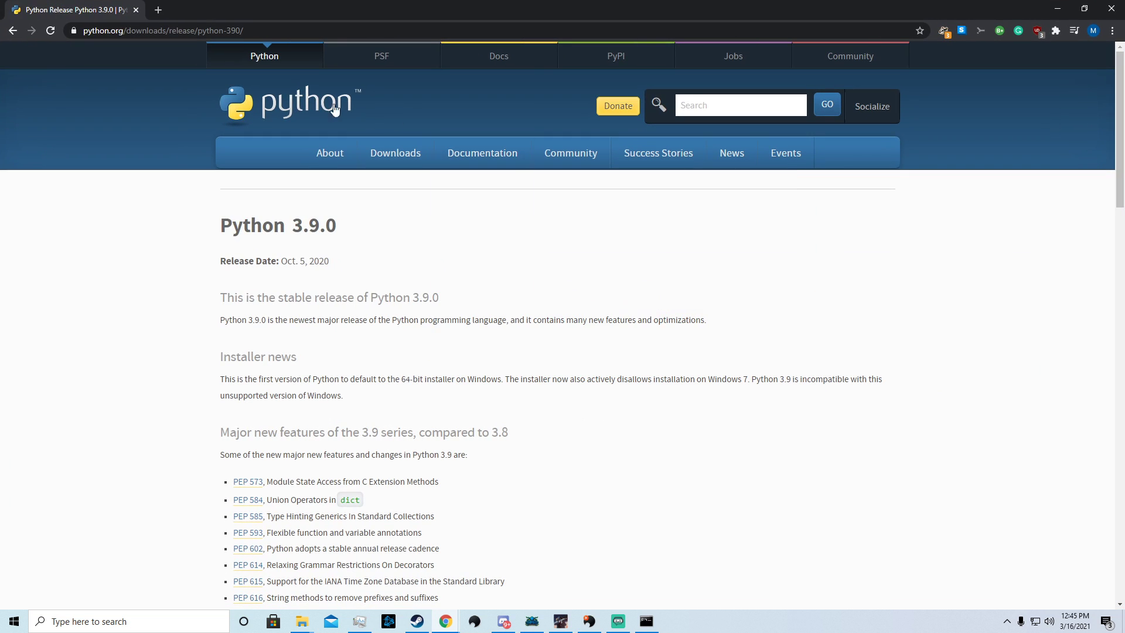
left_click(394, 152)
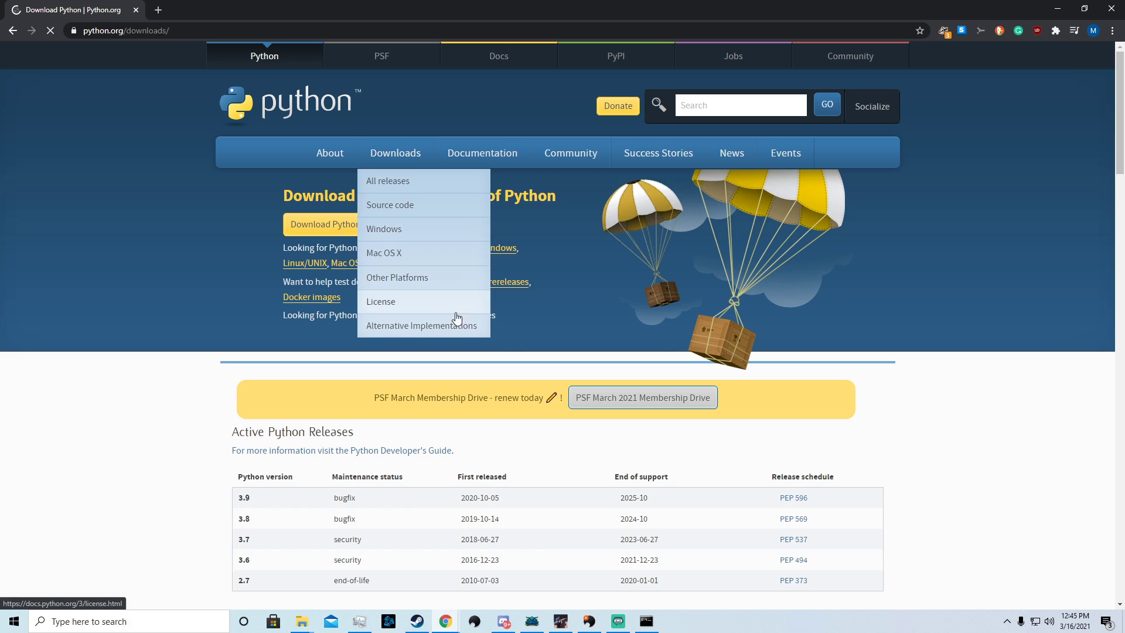
scroll("down", 3)
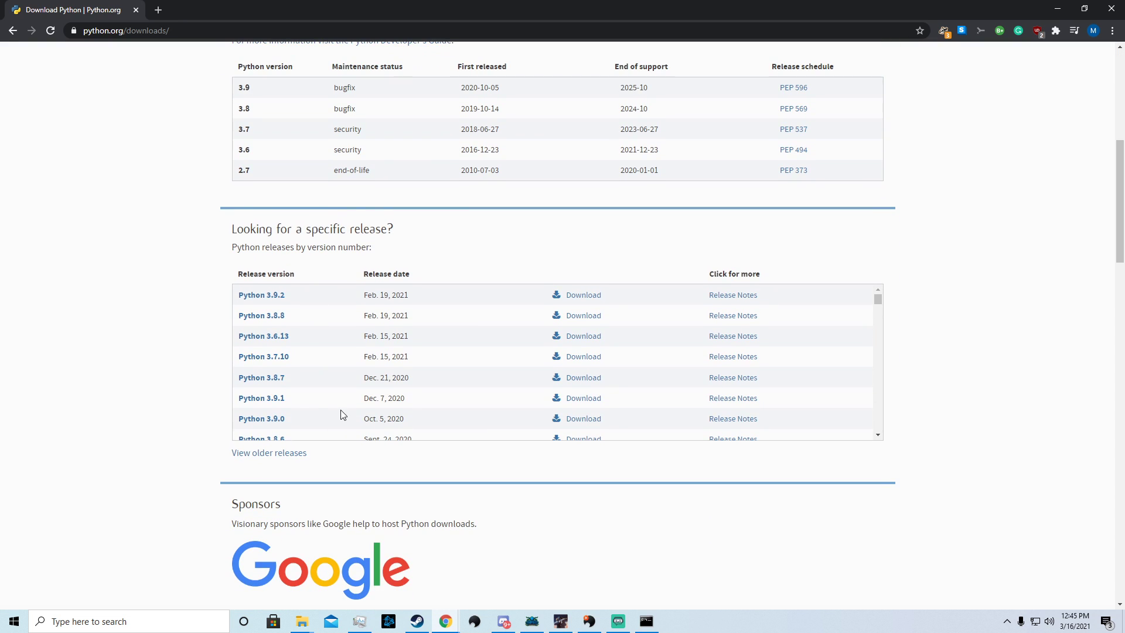
scroll("up", 3)
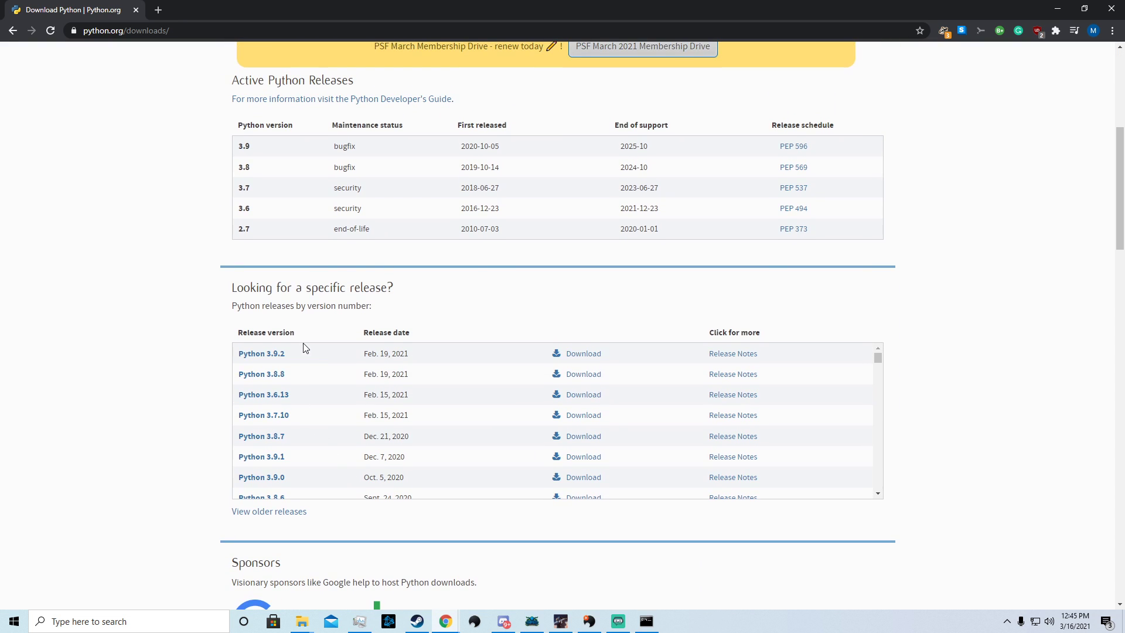
mouse_move(250, 366)
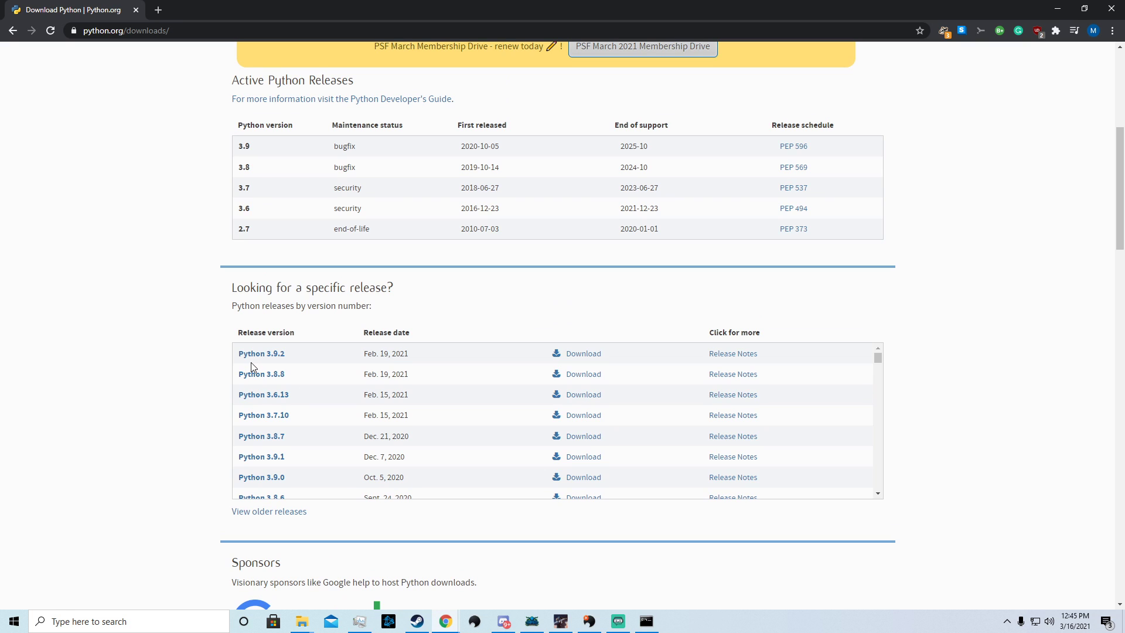
mouse_move(303, 338)
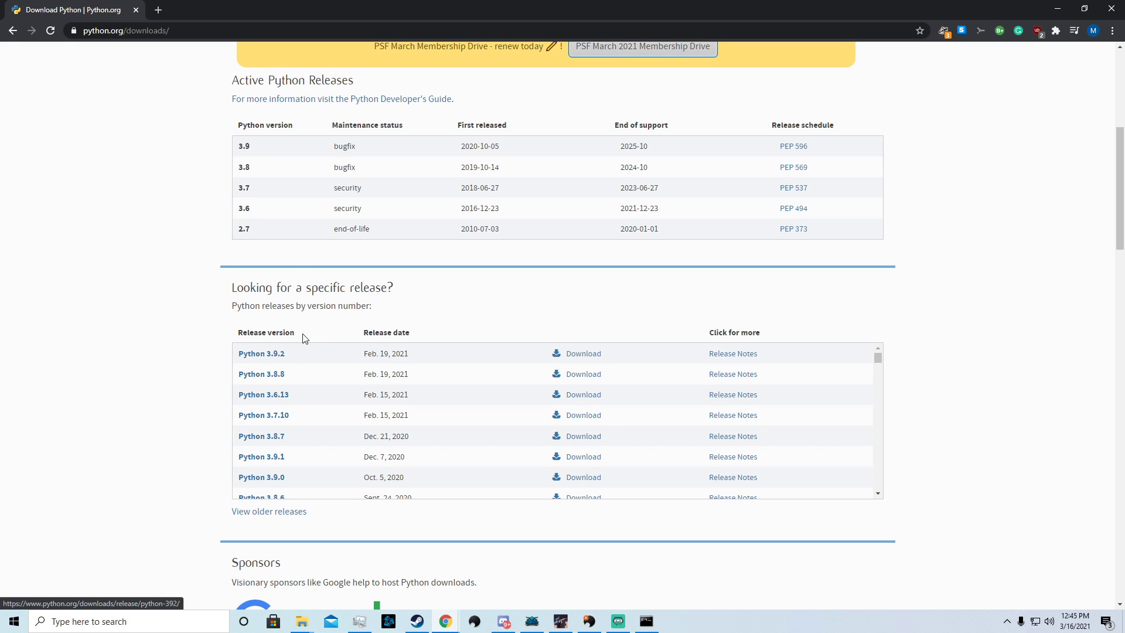
scroll("up", 3)
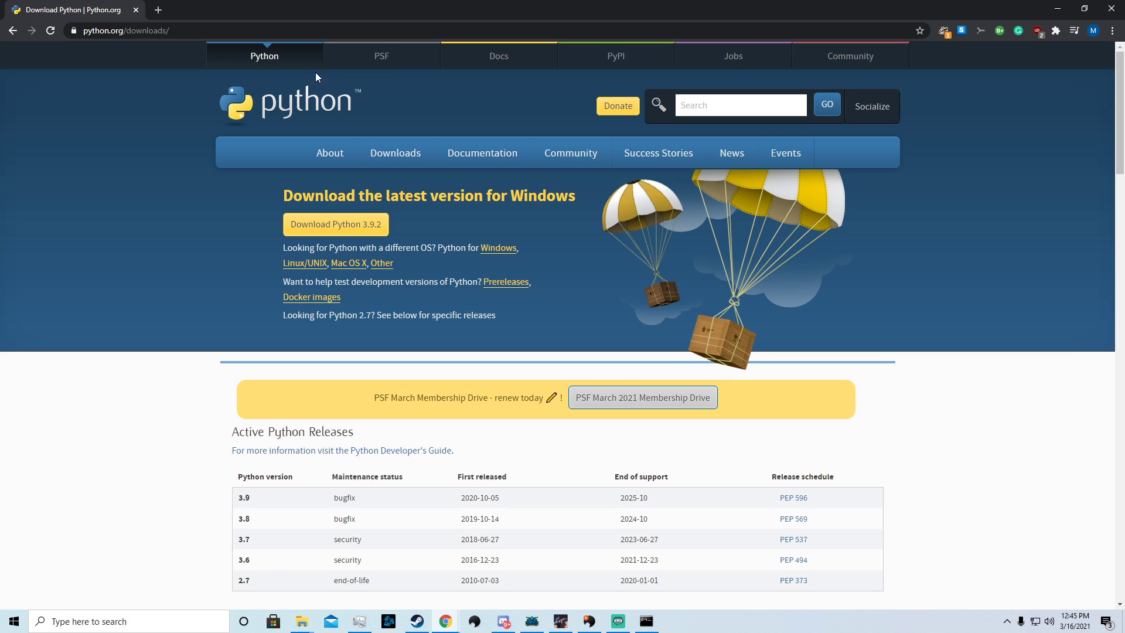
scroll("down", 3)
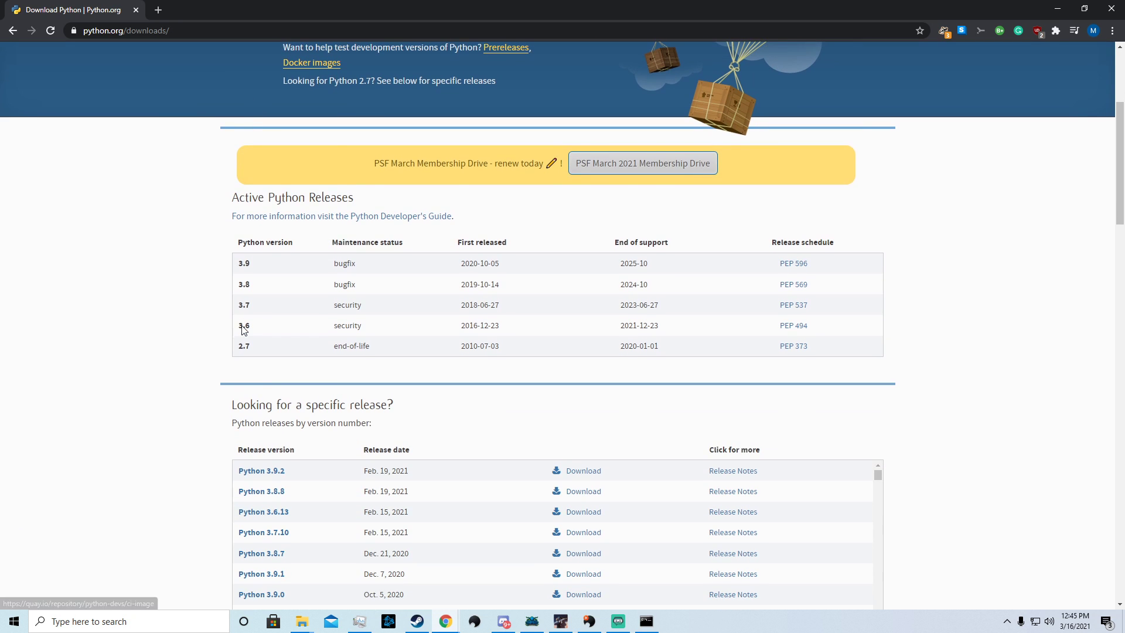
scroll("down", 3)
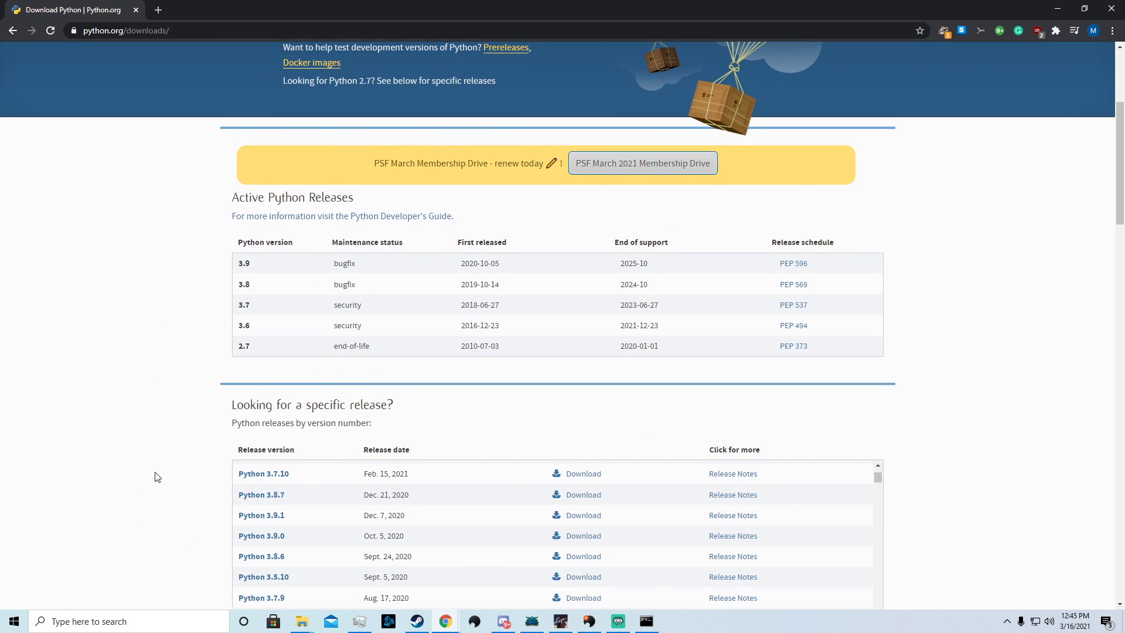
scroll("up", 3)
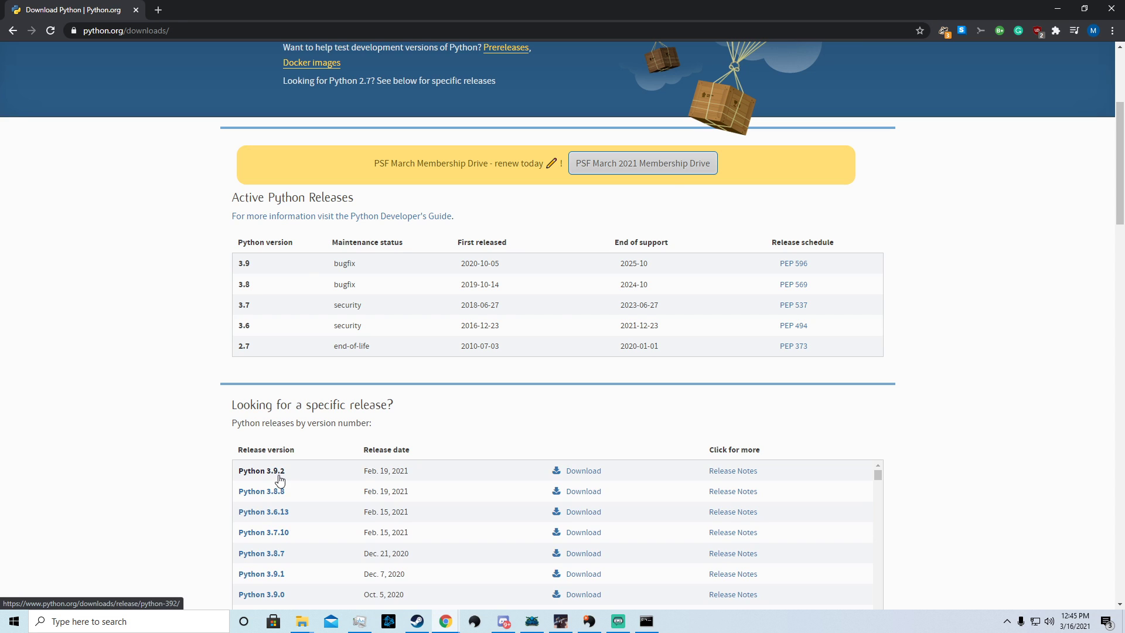
Go to the Python 3.9.2 release page and scroll to its Files table.
left_click(262, 470)
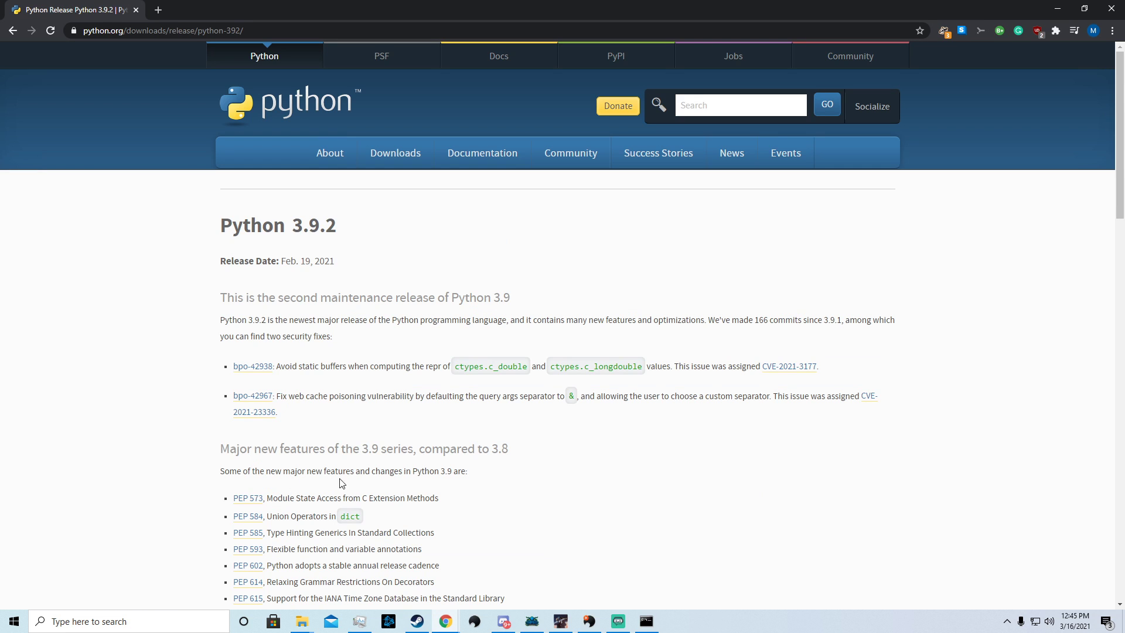
scroll("down", 3)
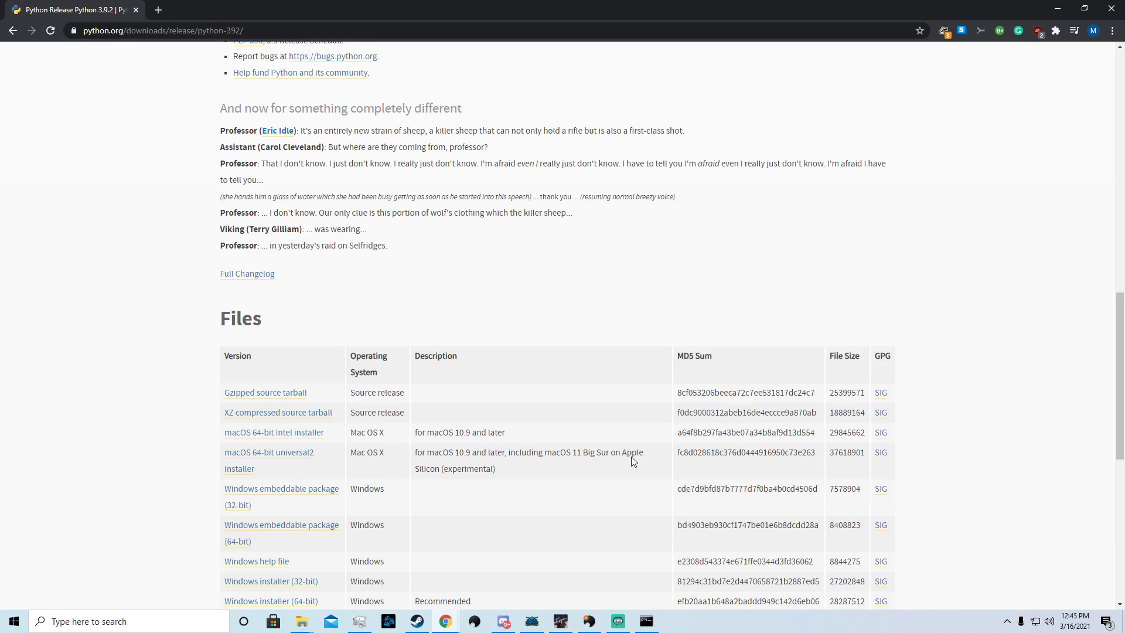
scroll("down", 3)
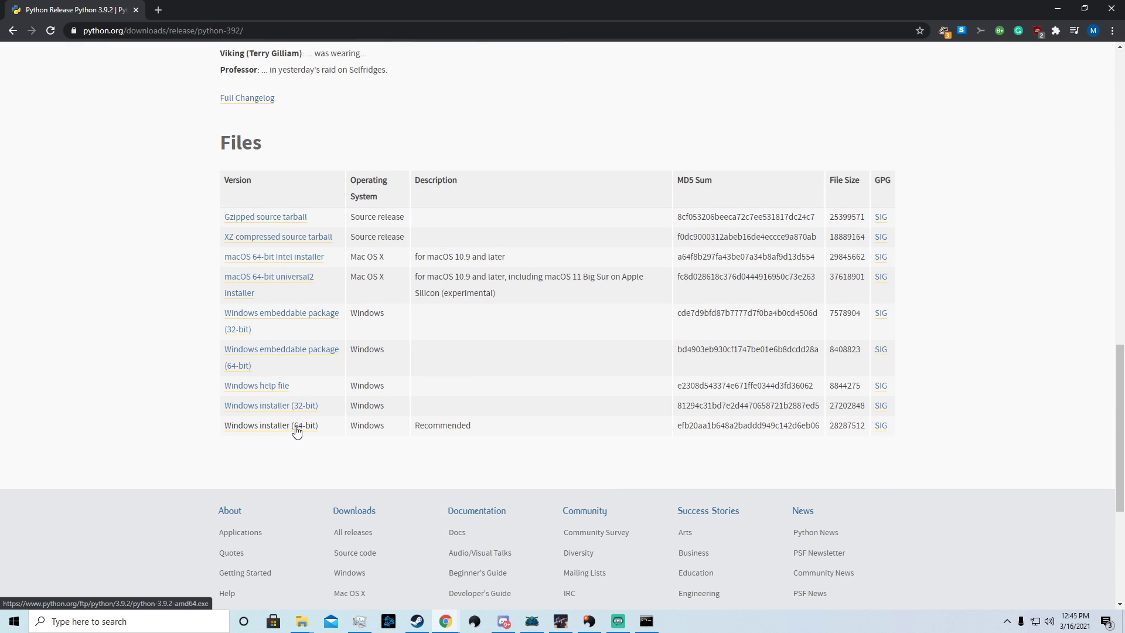
Download the Windows installer (64-bit) for Python 3.9.2 and run it from the download bar.
left_click(271, 425)
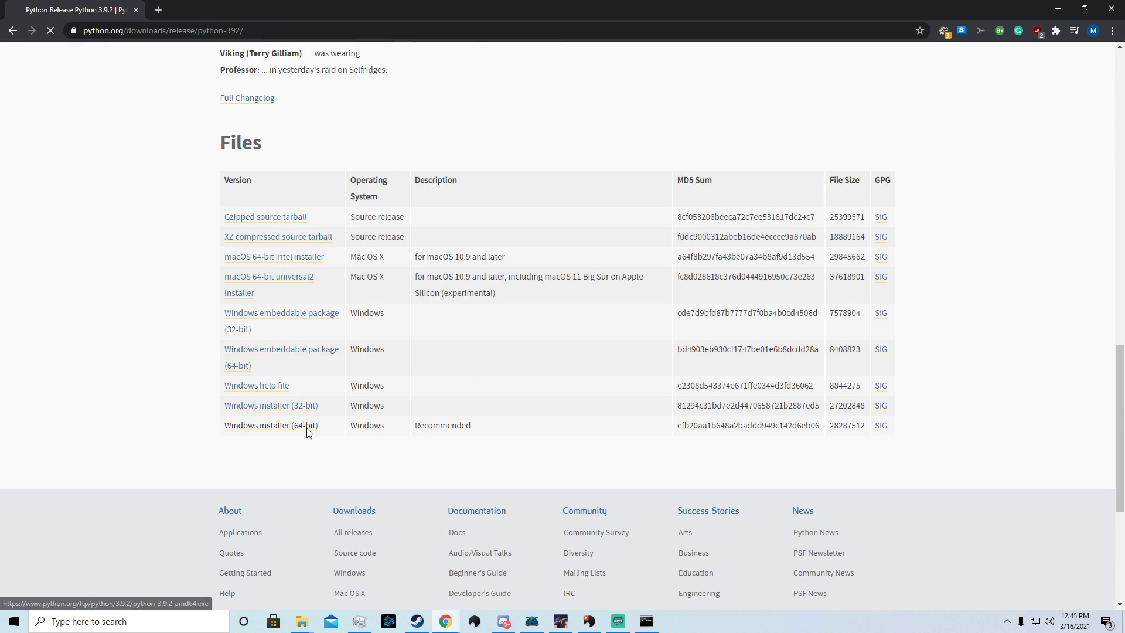
left_click(271, 424)
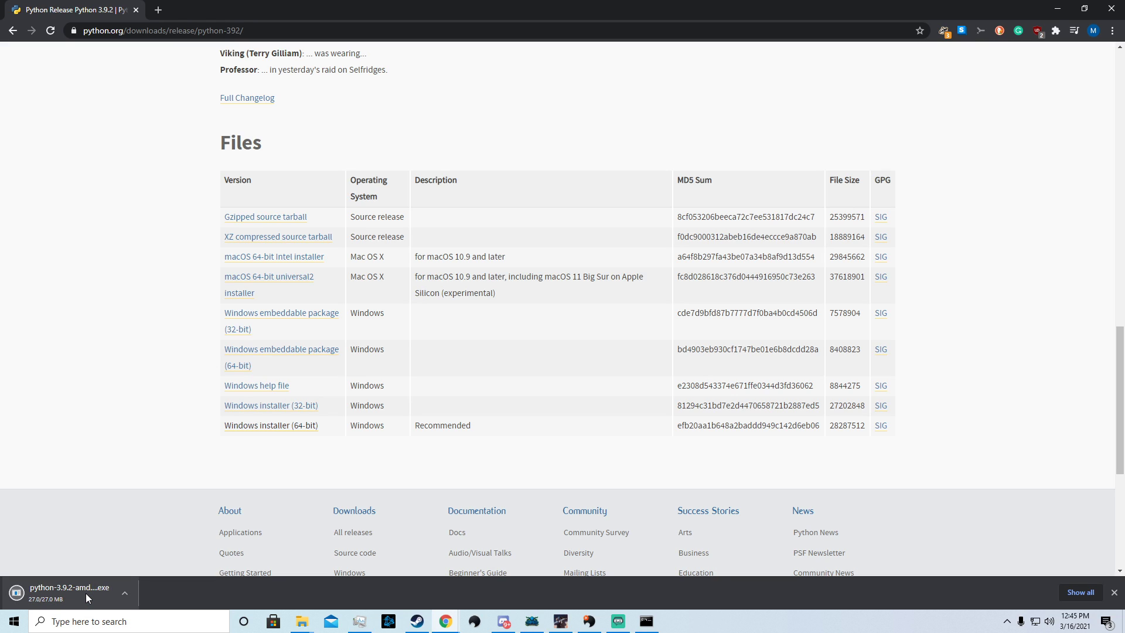
mouse_move(69, 593)
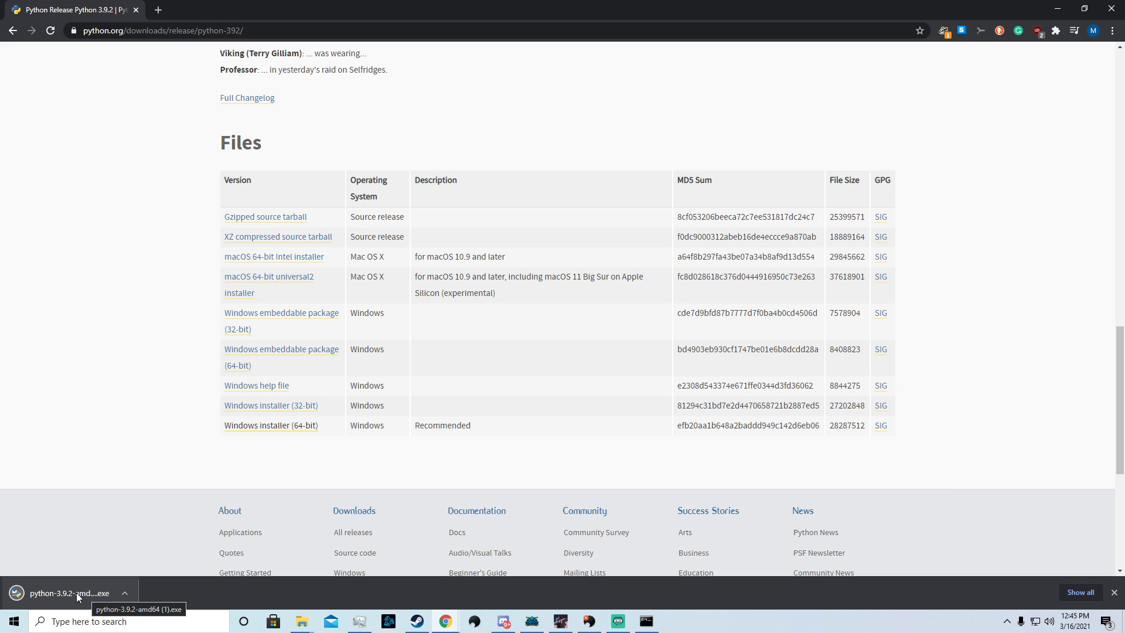
left_click(77, 597)
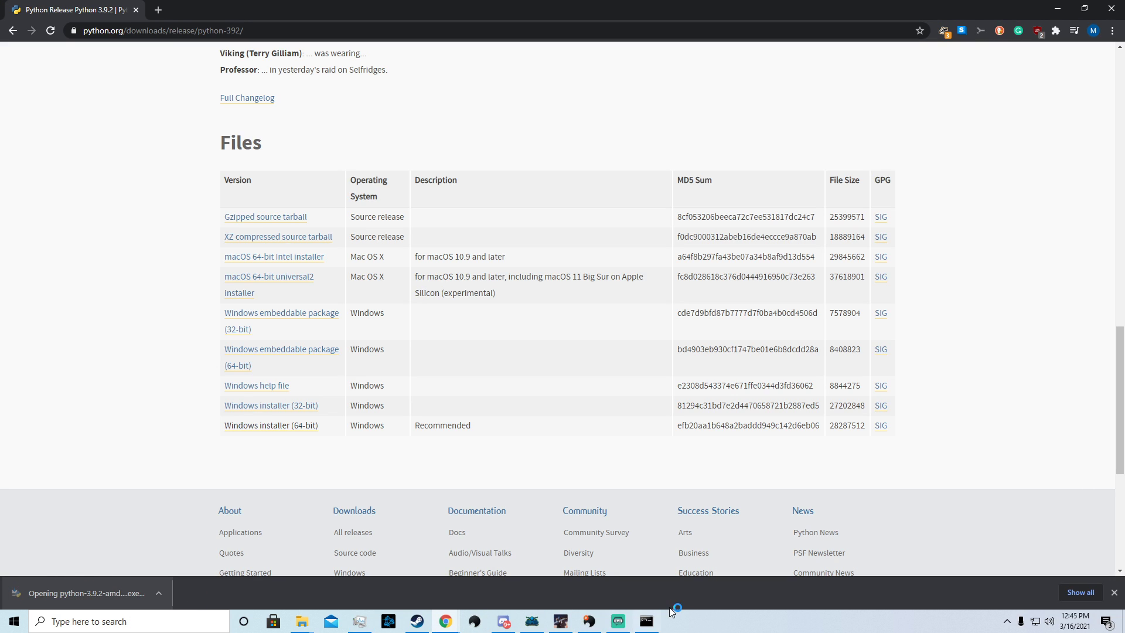
mouse_move(645, 621)
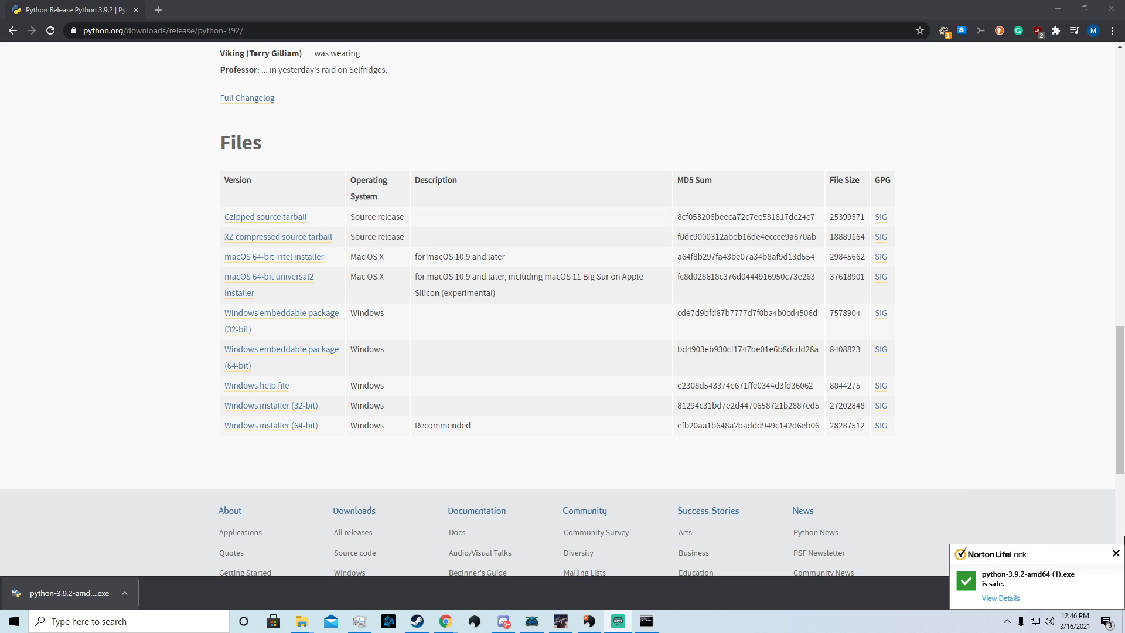
mouse_move(1006, 605)
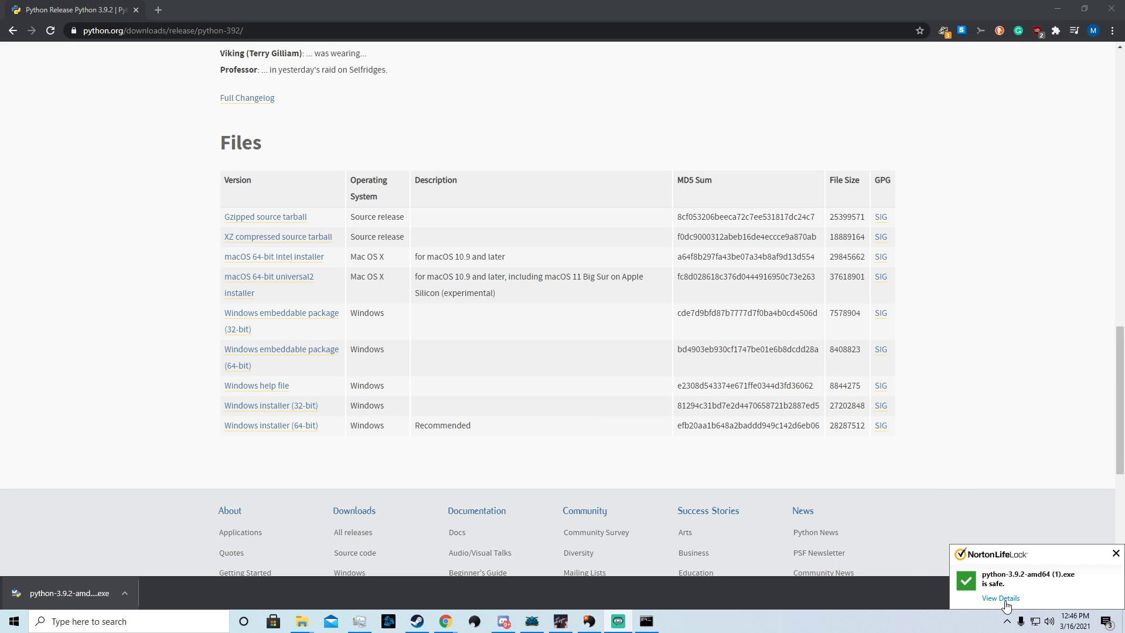
left_click(271, 424)
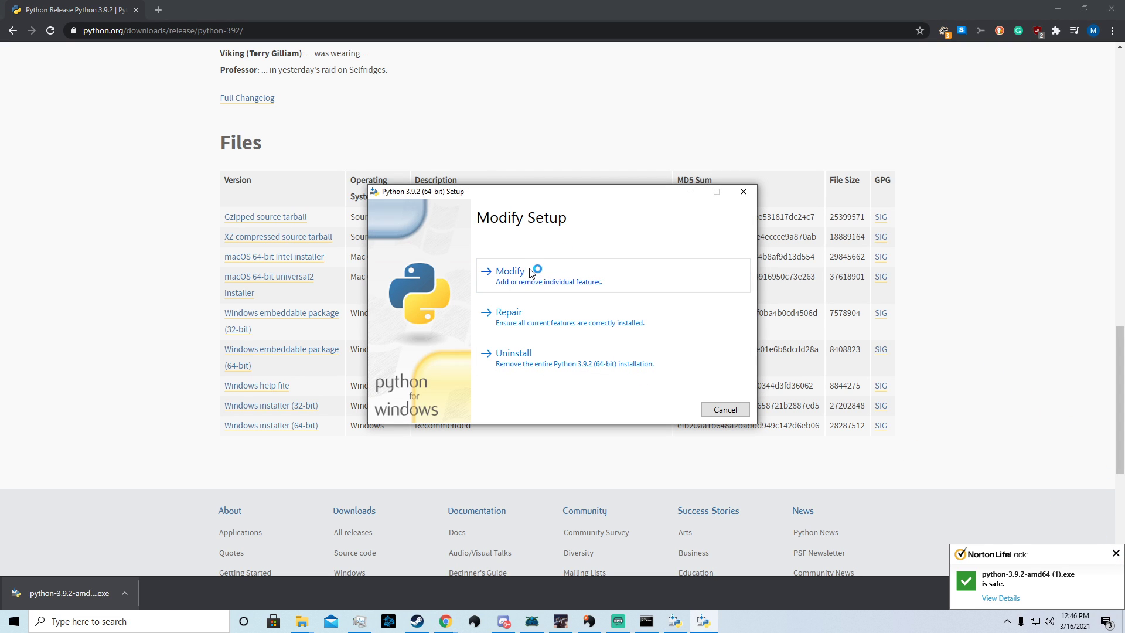
Choose Modify in Python 3.9.2 Setup and proceed through the feature pages to apply changes.
left_click(510, 271)
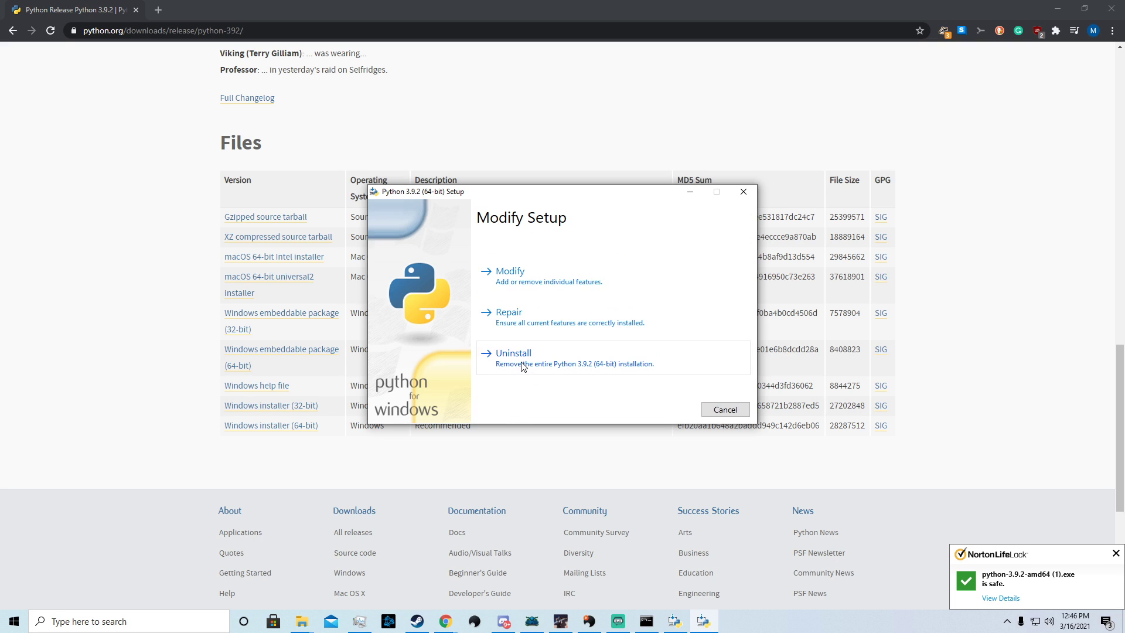
left_click(510, 271)
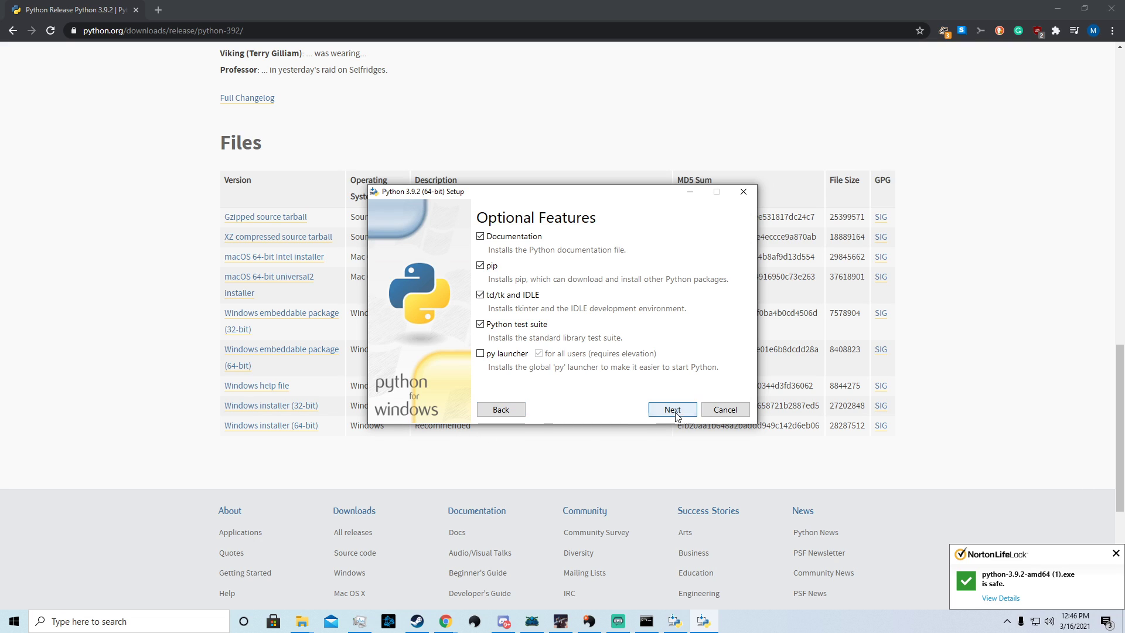
left_click(670, 409)
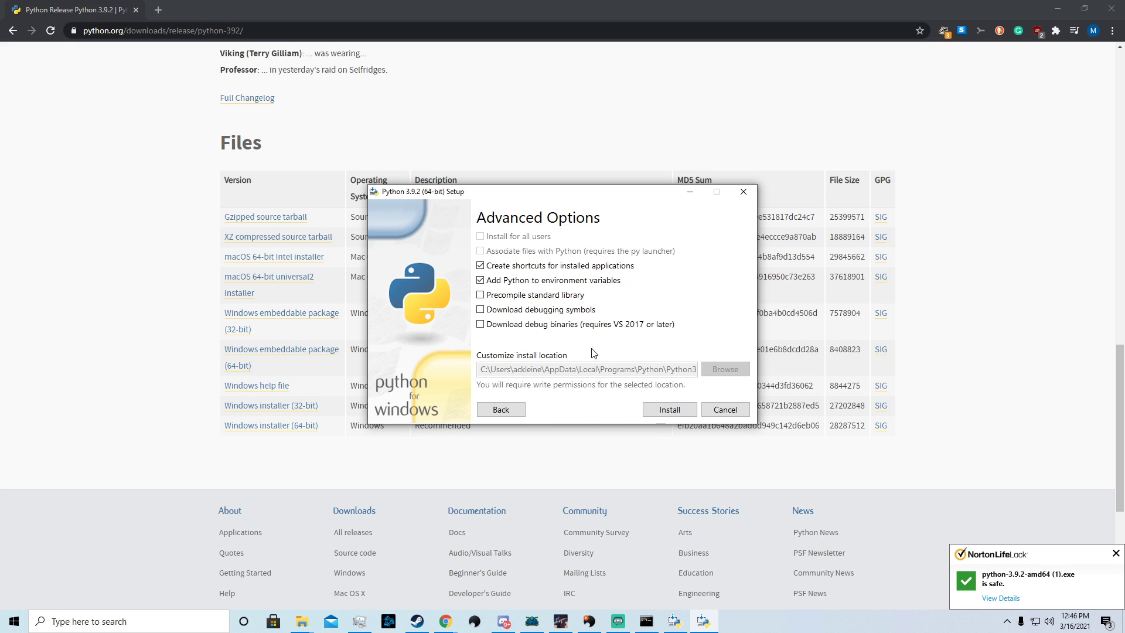
left_click(668, 409)
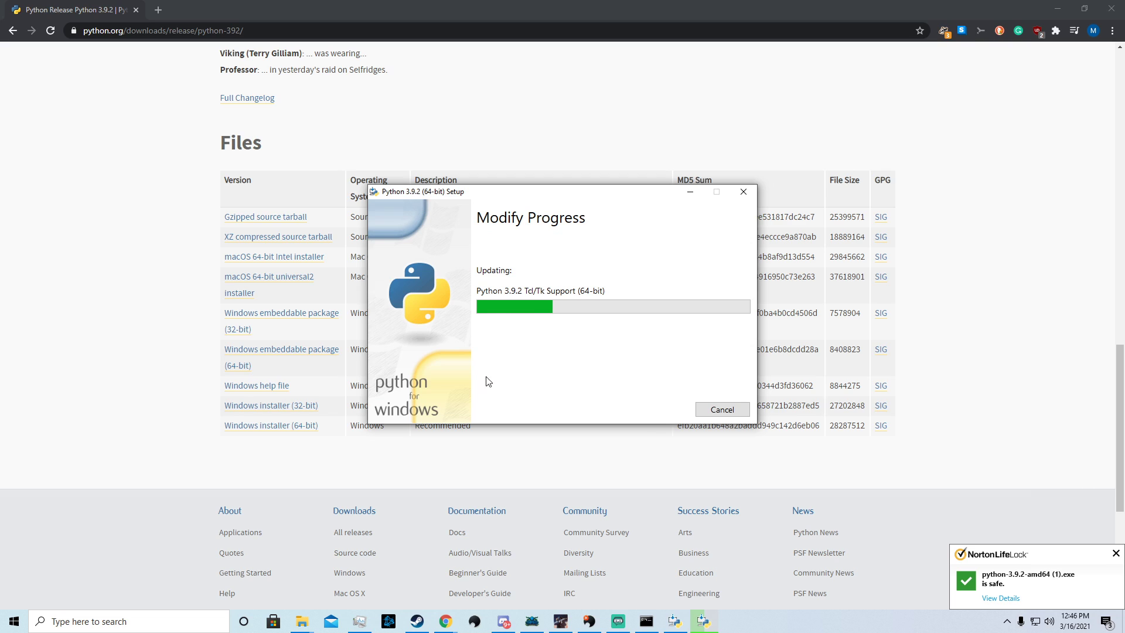
mouse_move(458, 417)
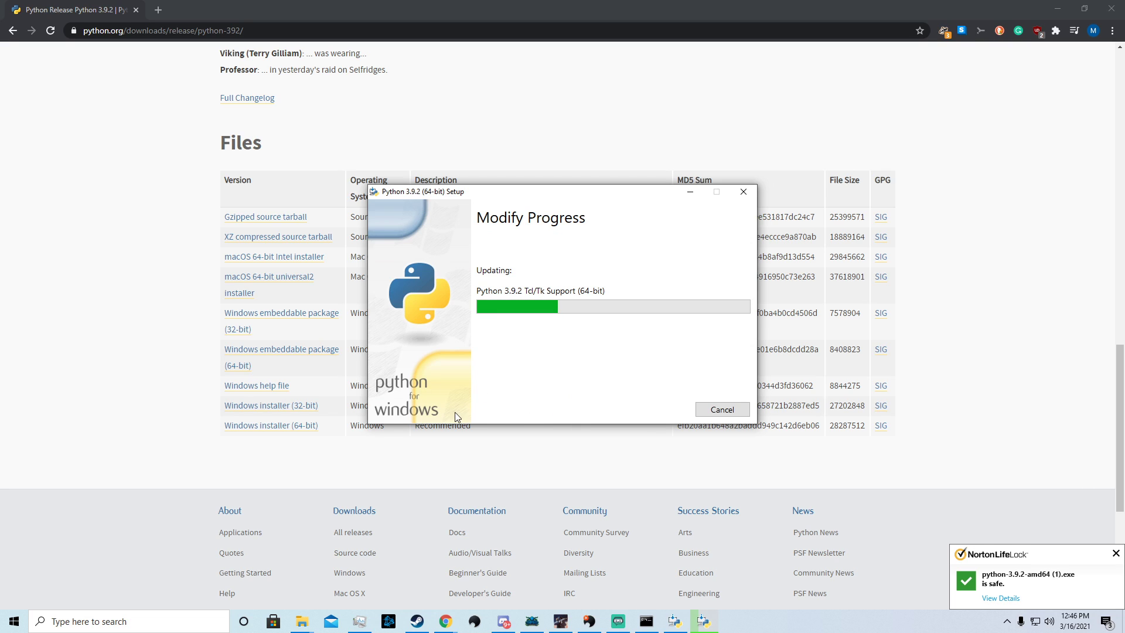
Cancel the in-progress modification, confirm with Yes, and close the installer.
left_click(722, 409)
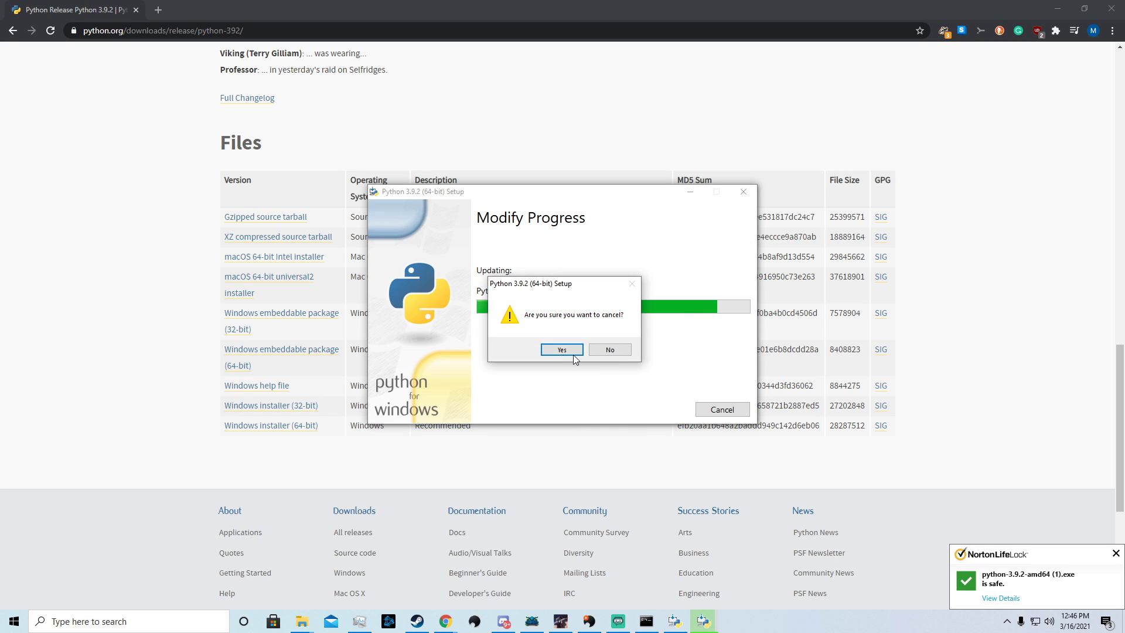
left_click(609, 350)
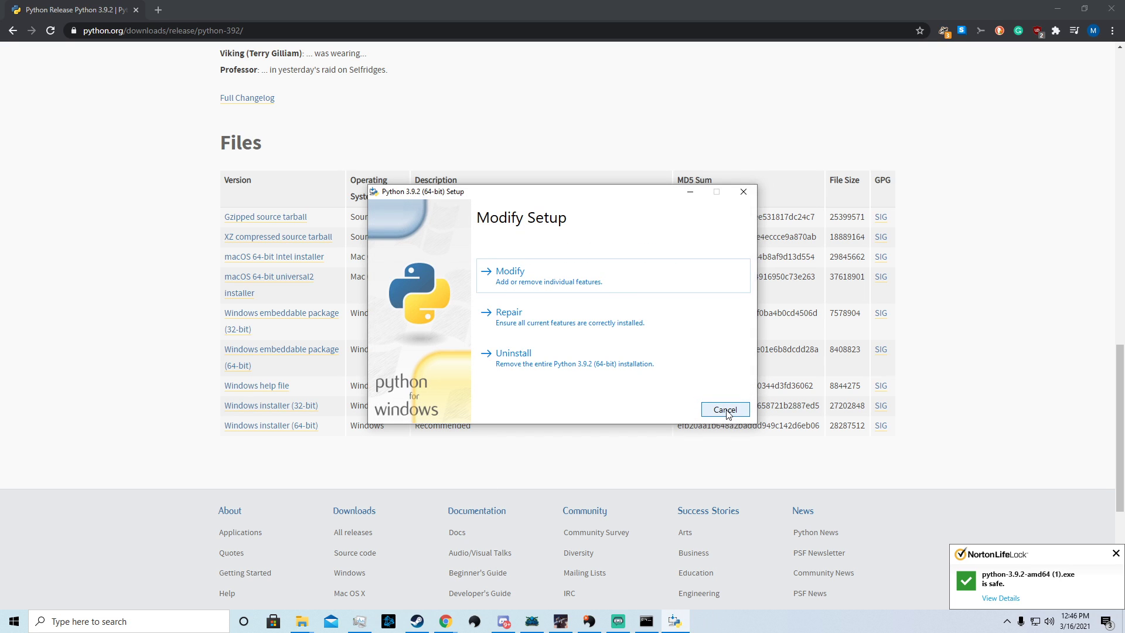
left_click(723, 410)
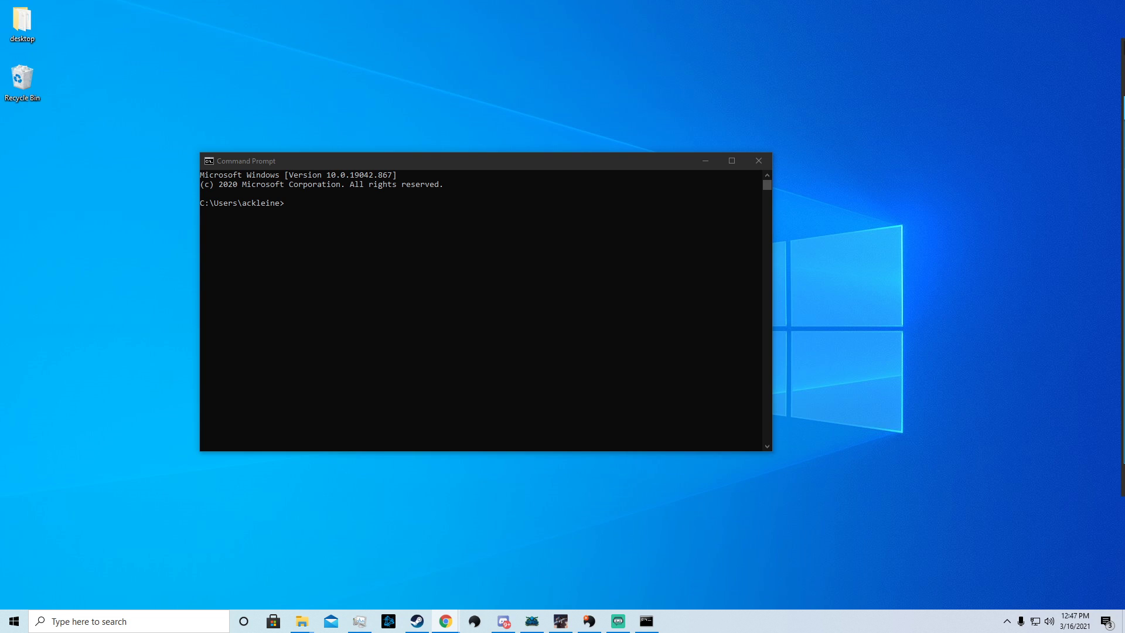
Search the web for cuda and open NVIDIA's CUDA Toolkit 11.2 Update 2 Downloads result.
left_click(443, 621)
type("cuda")
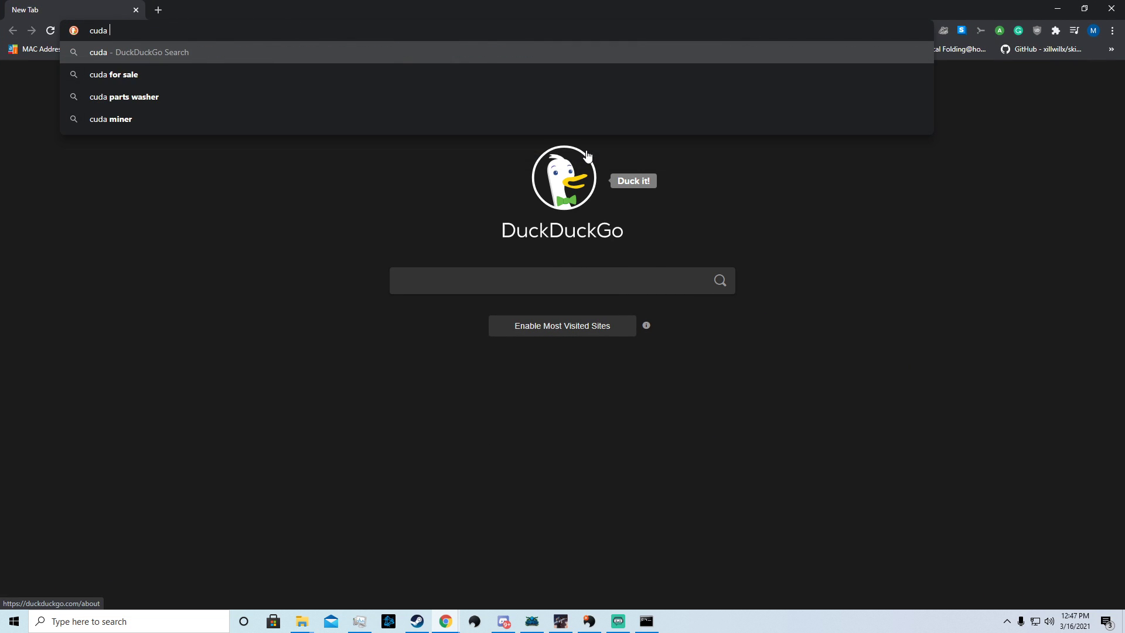
key("Return")
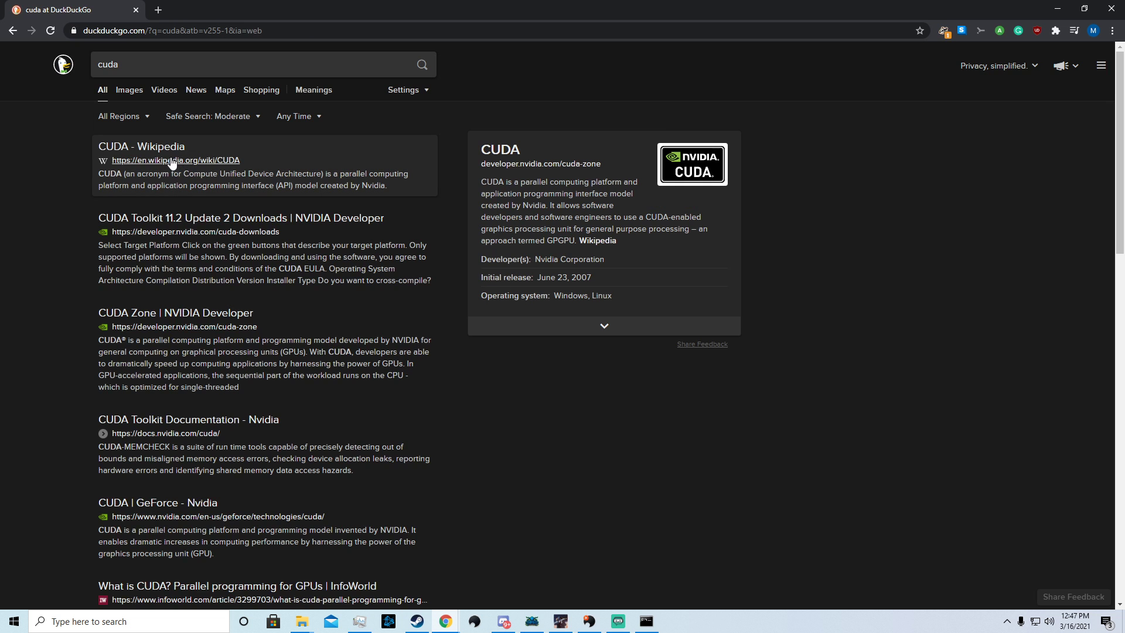
left_click(241, 218)
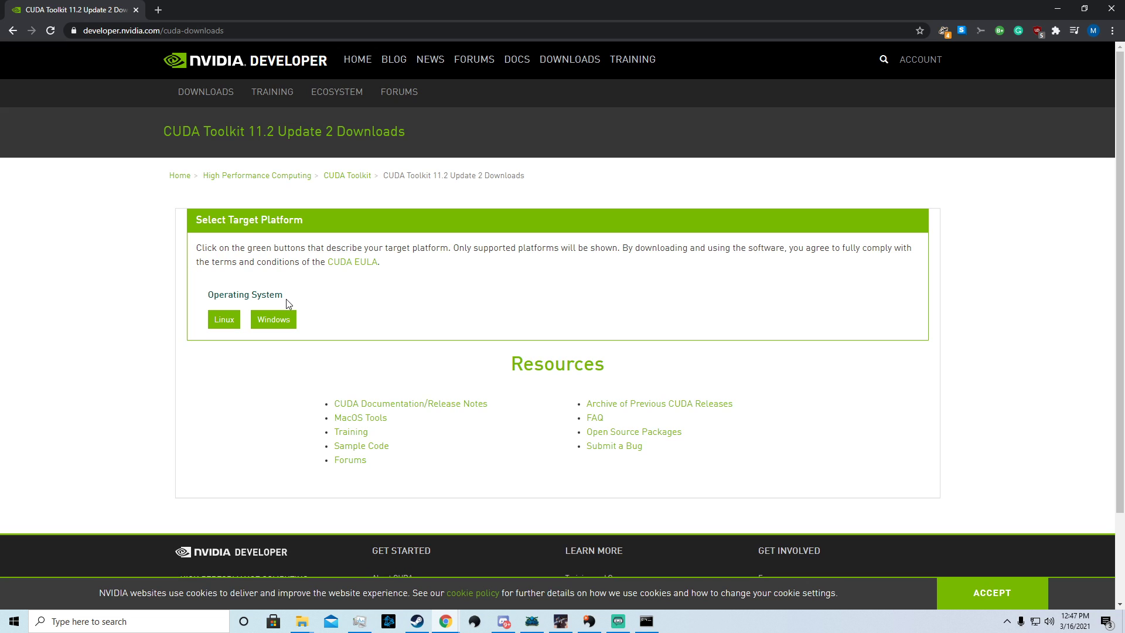
mouse_move(283, 296)
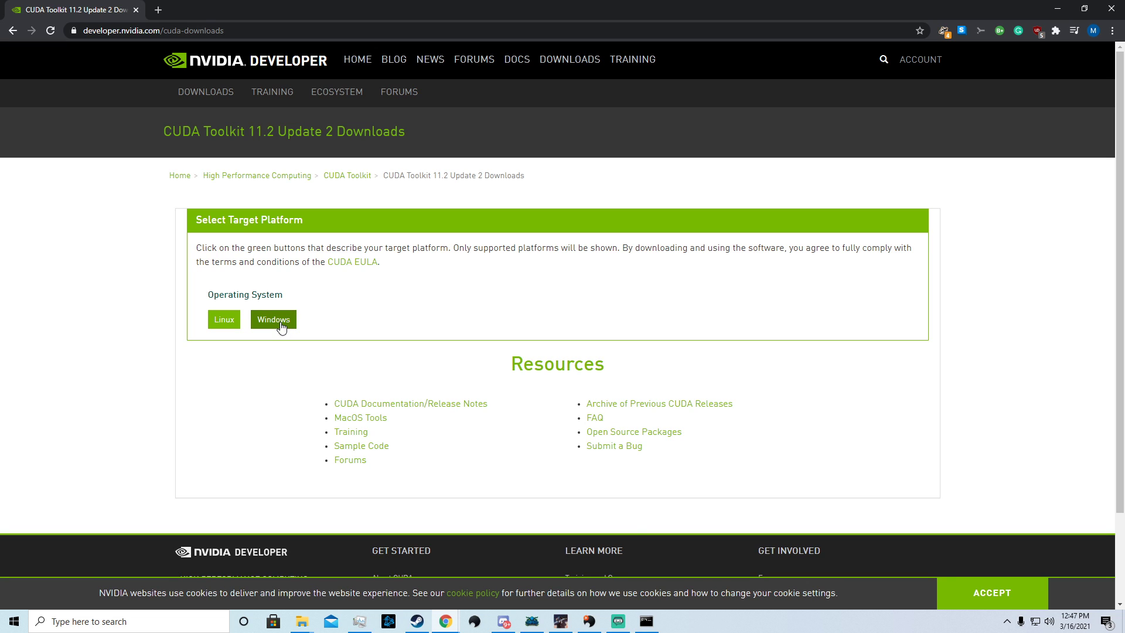
Select Windows, 10, exe (local), start the 2.8 GB download and keep it despite Chrome's warning.
left_click(273, 319)
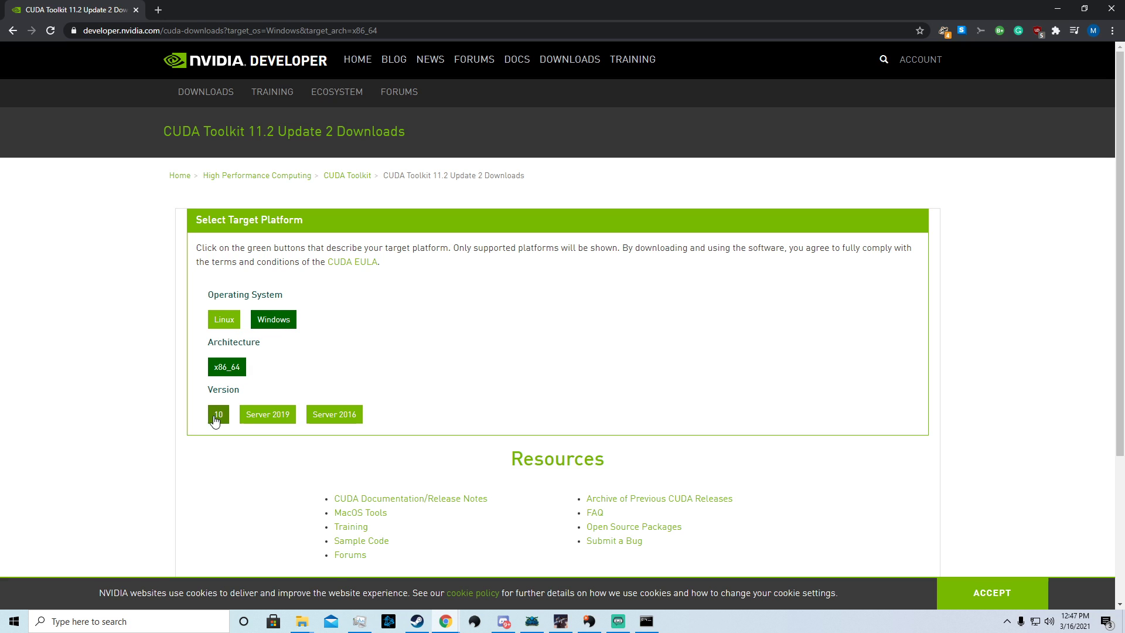
left_click(218, 413)
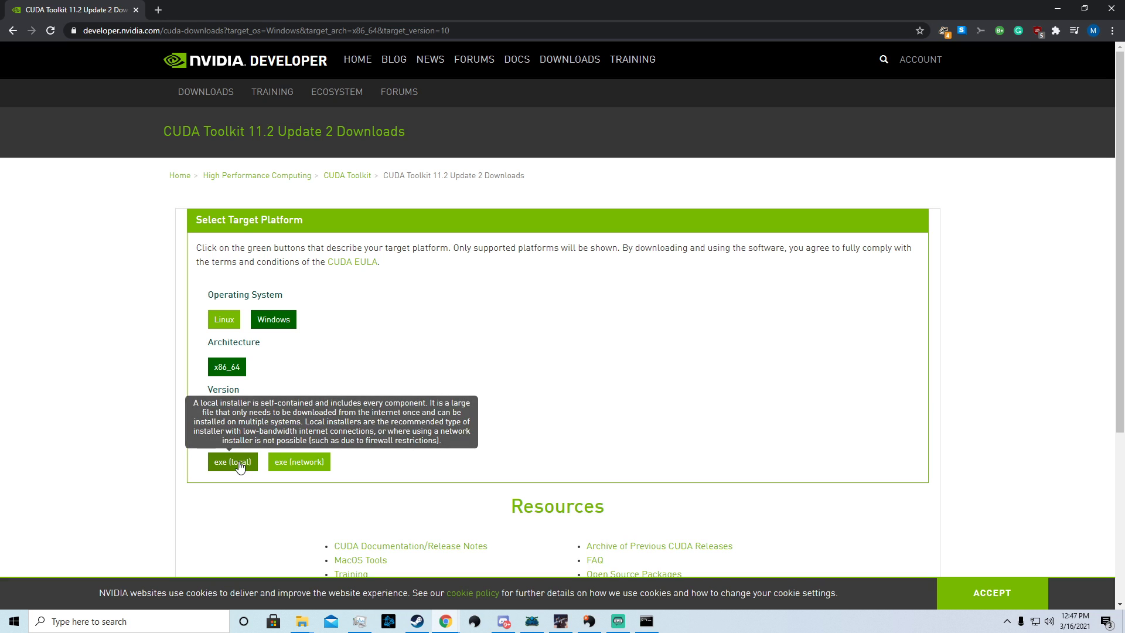
left_click(232, 462)
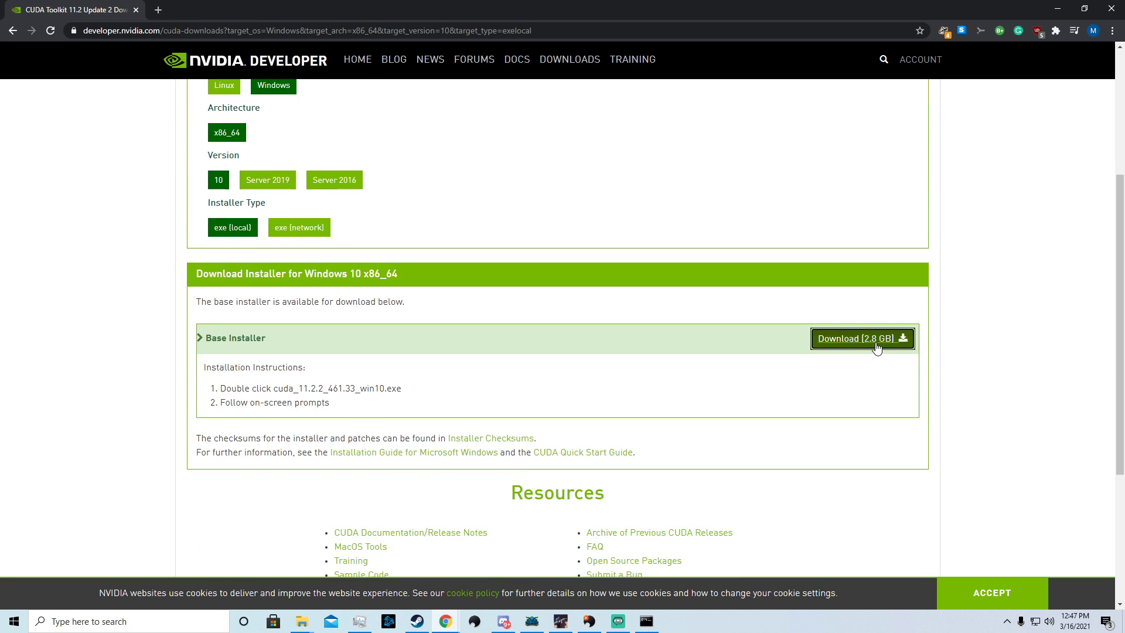
left_click(861, 337)
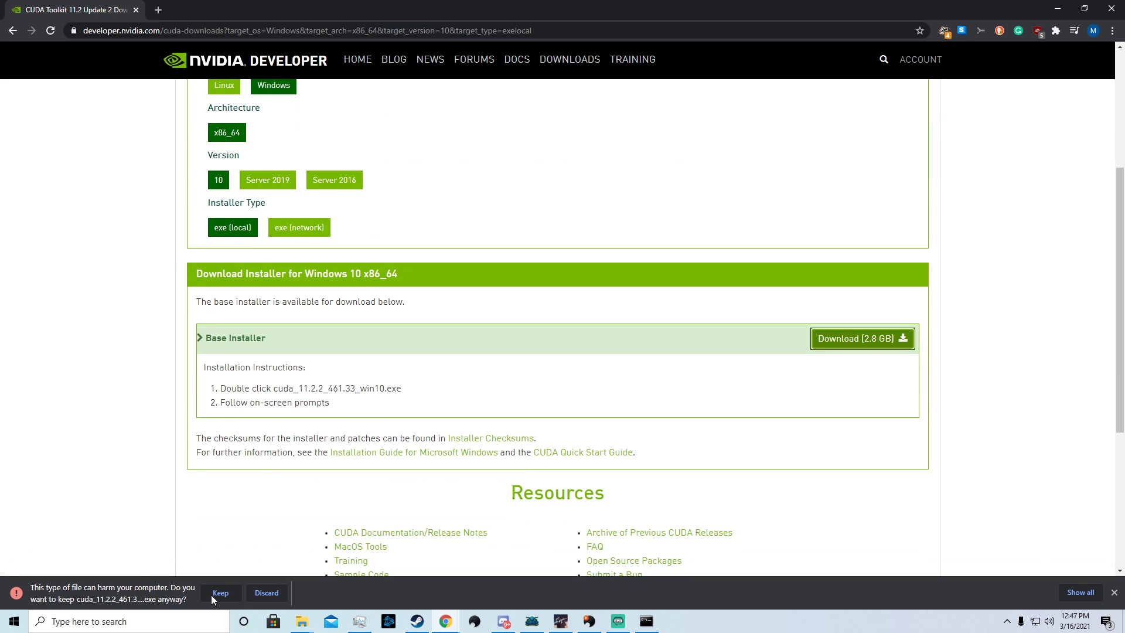
left_click(221, 593)
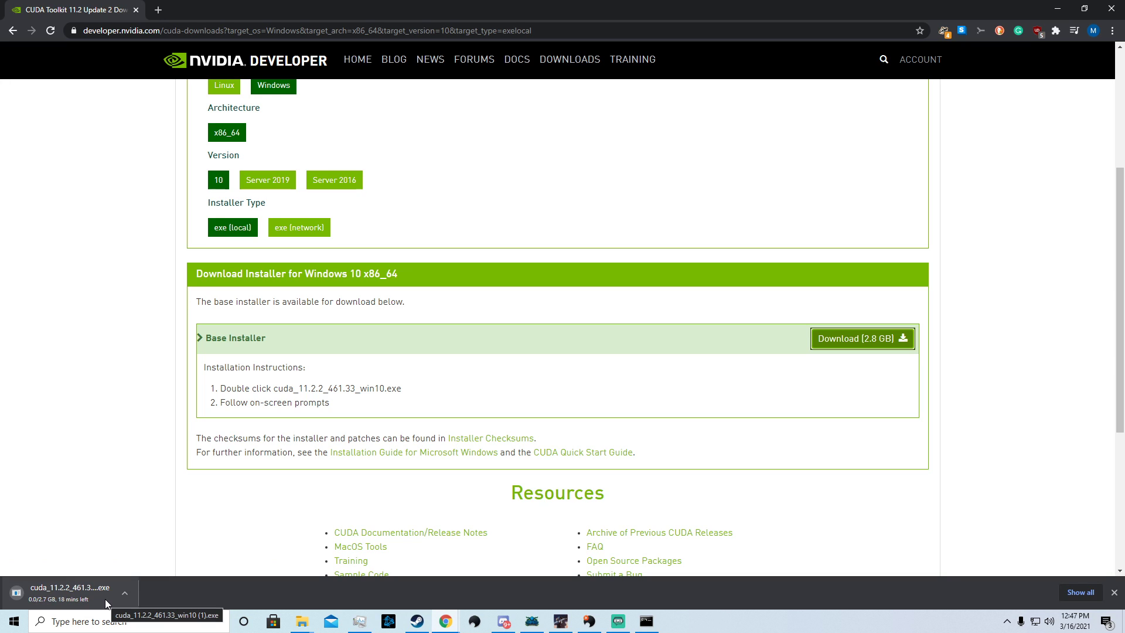
left_click(124, 593)
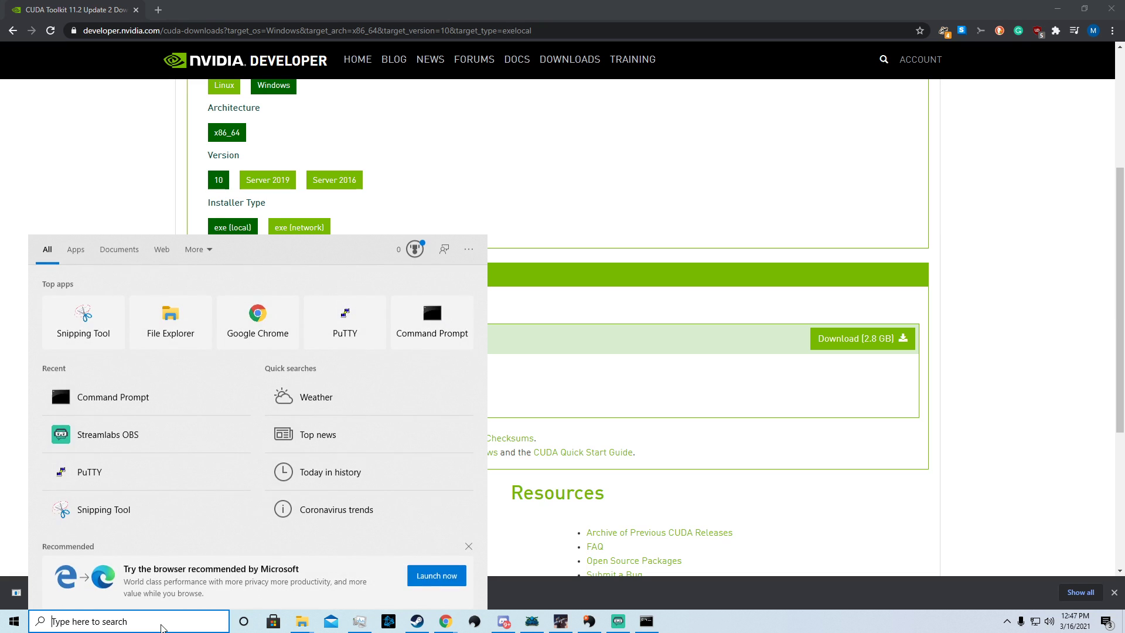
Cancel the cuda_11.2.2 download, check Command Prompt and the system tray, and close the download shelf.
type("cuda")
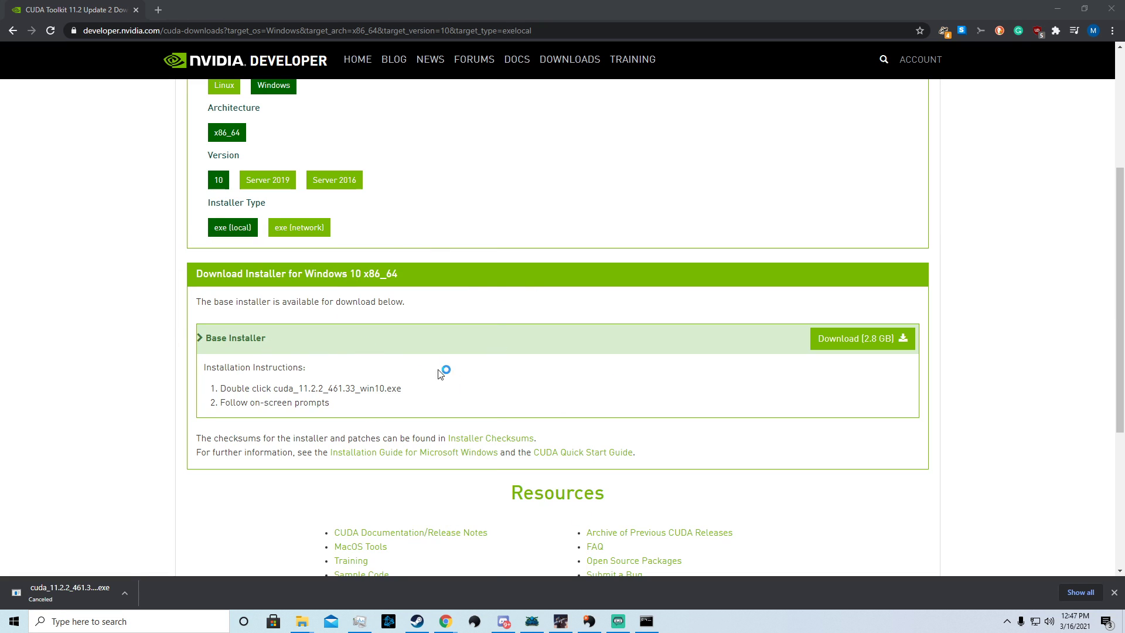
mouse_move(314, 388)
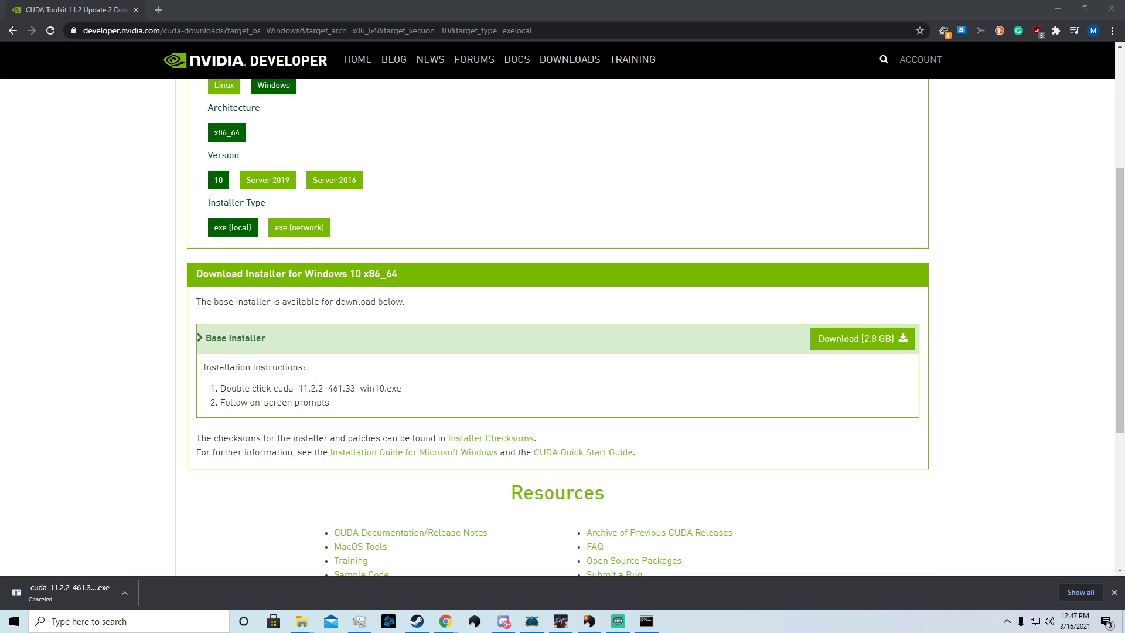
double_click(310, 388)
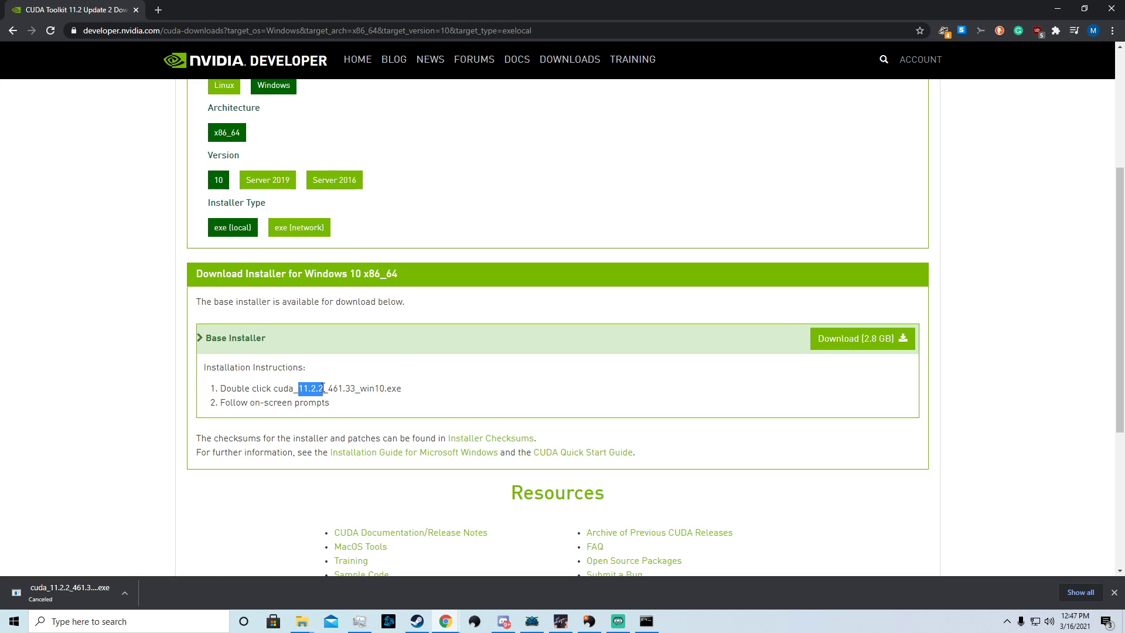
left_click(308, 388)
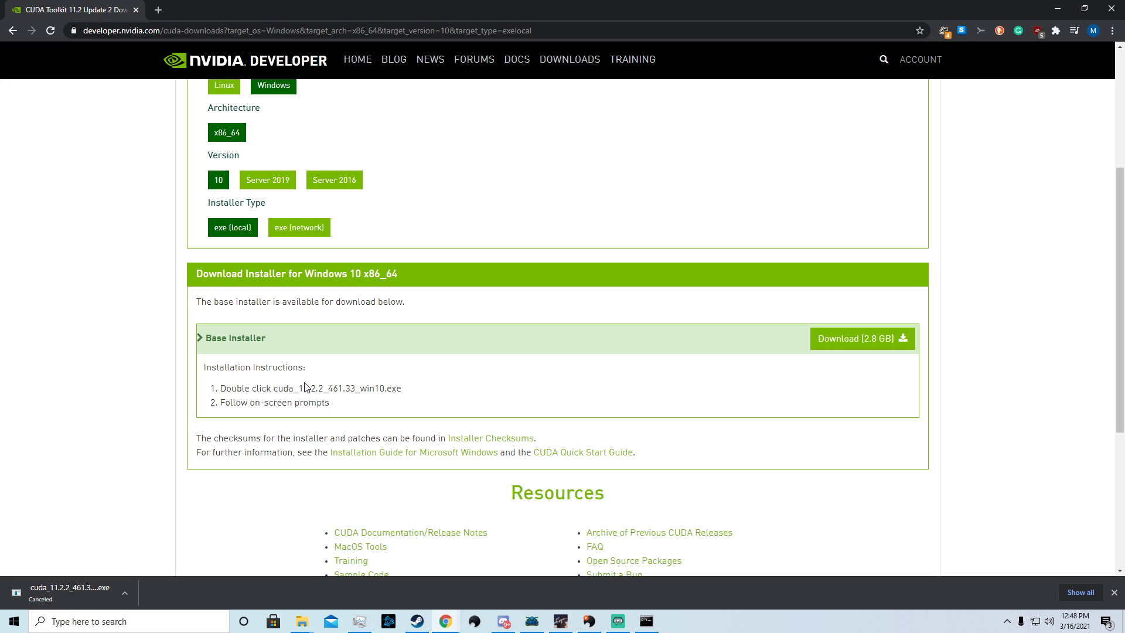
mouse_move(634, 614)
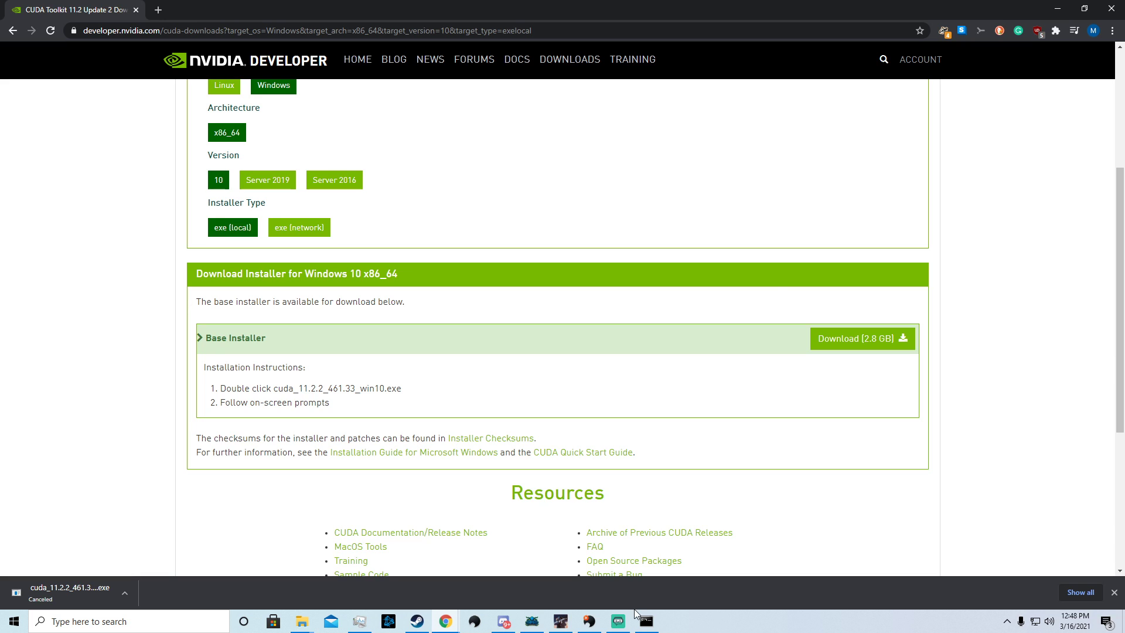
left_click(645, 621)
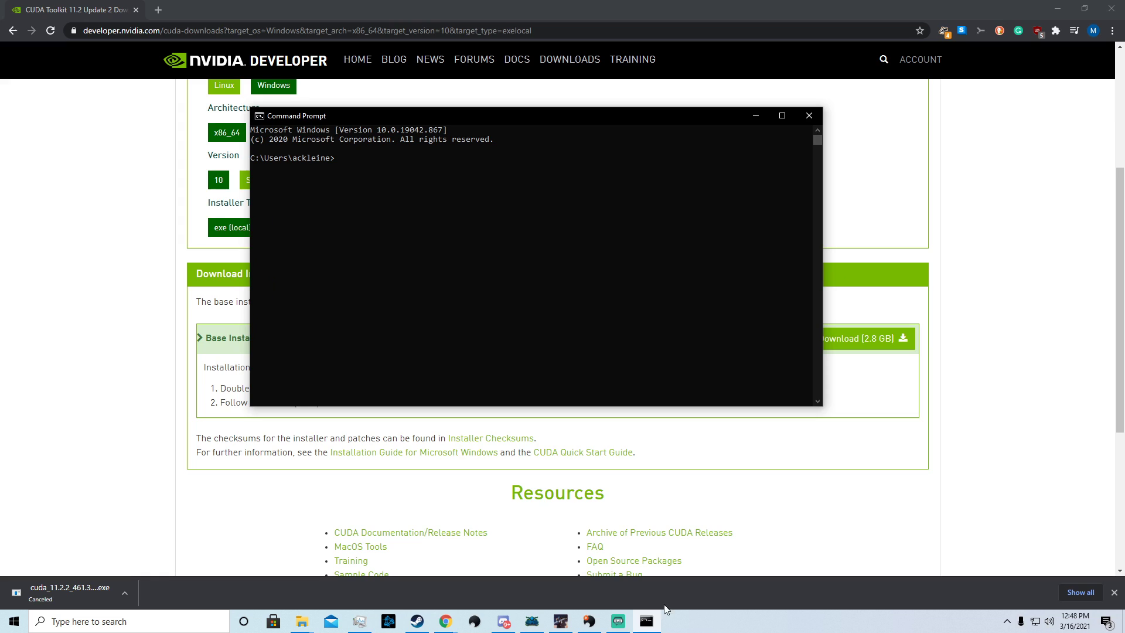
left_click(1006, 622)
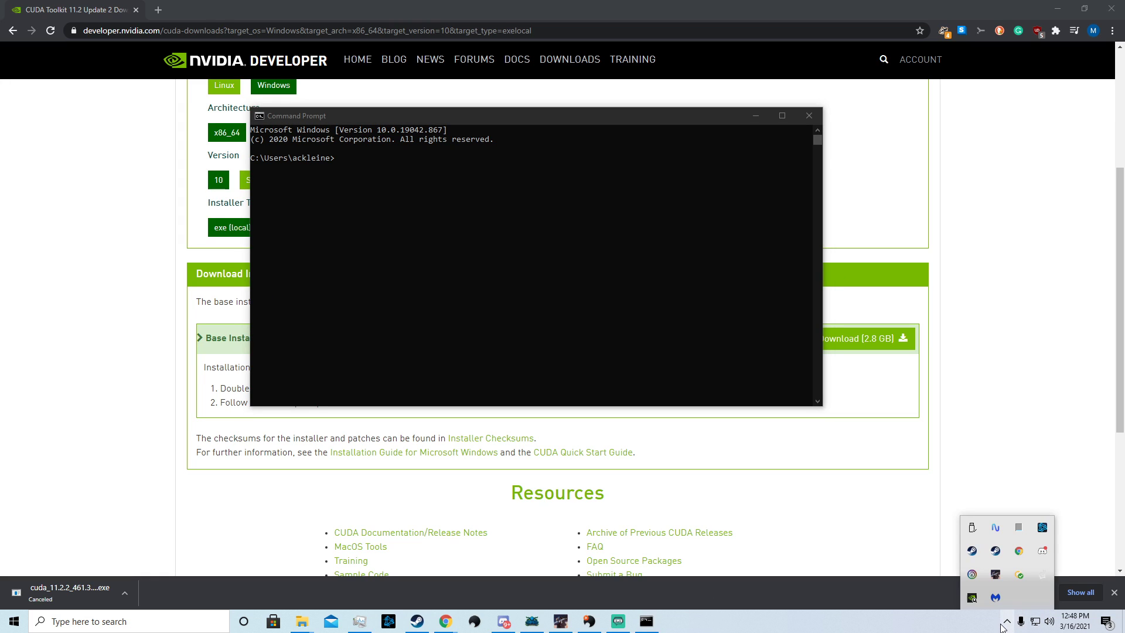
left_click(809, 116)
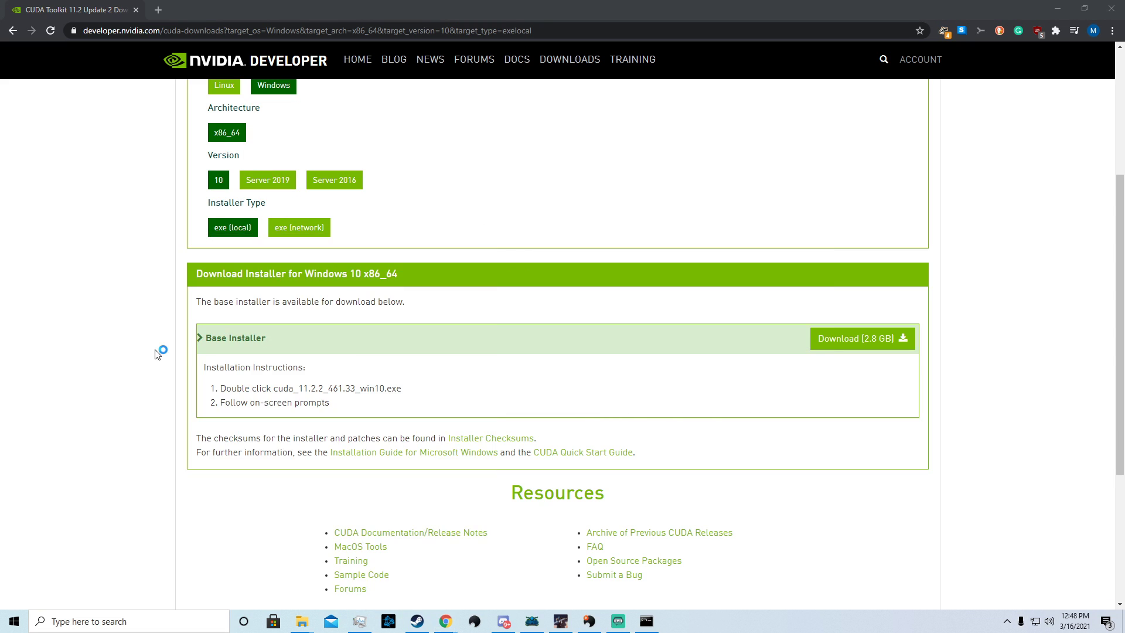
mouse_move(577, 436)
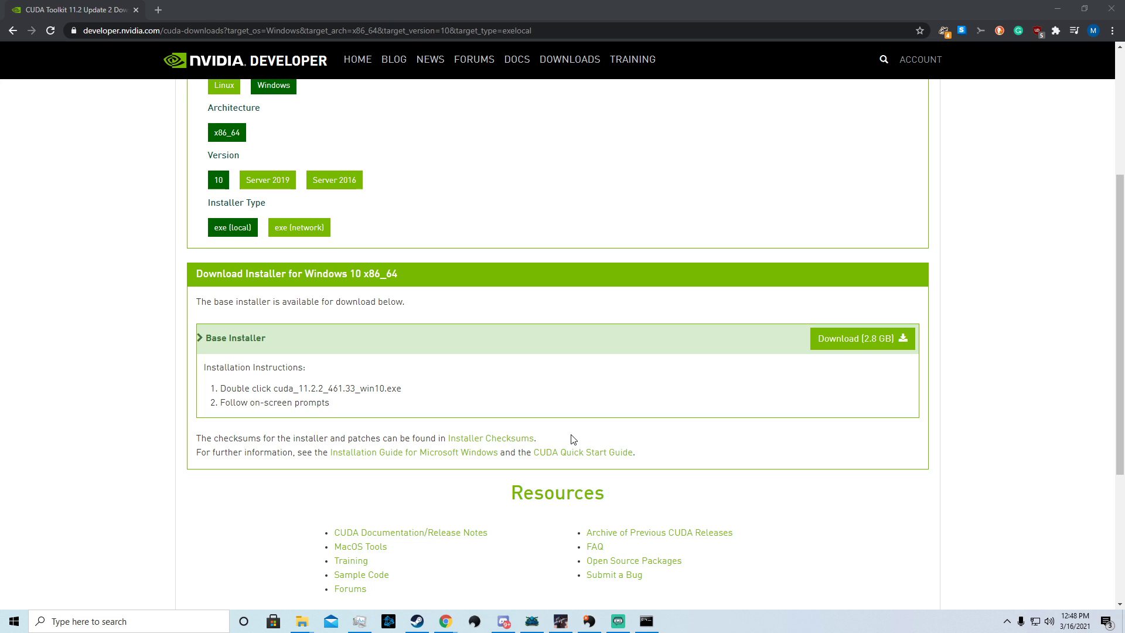
mouse_move(650, 621)
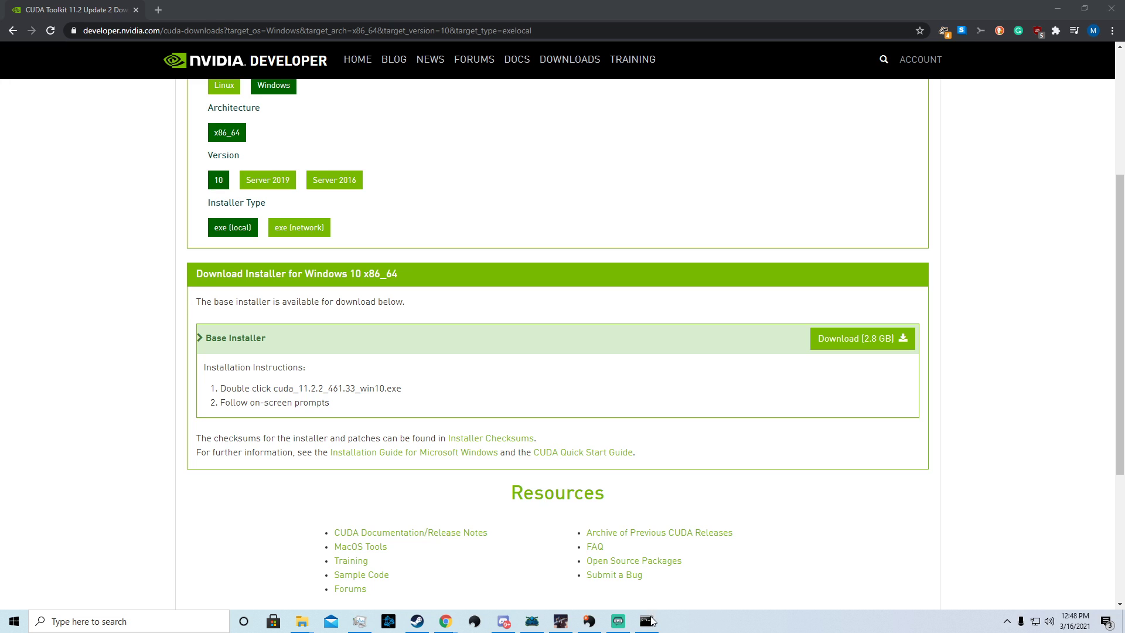
mouse_move(513, 450)
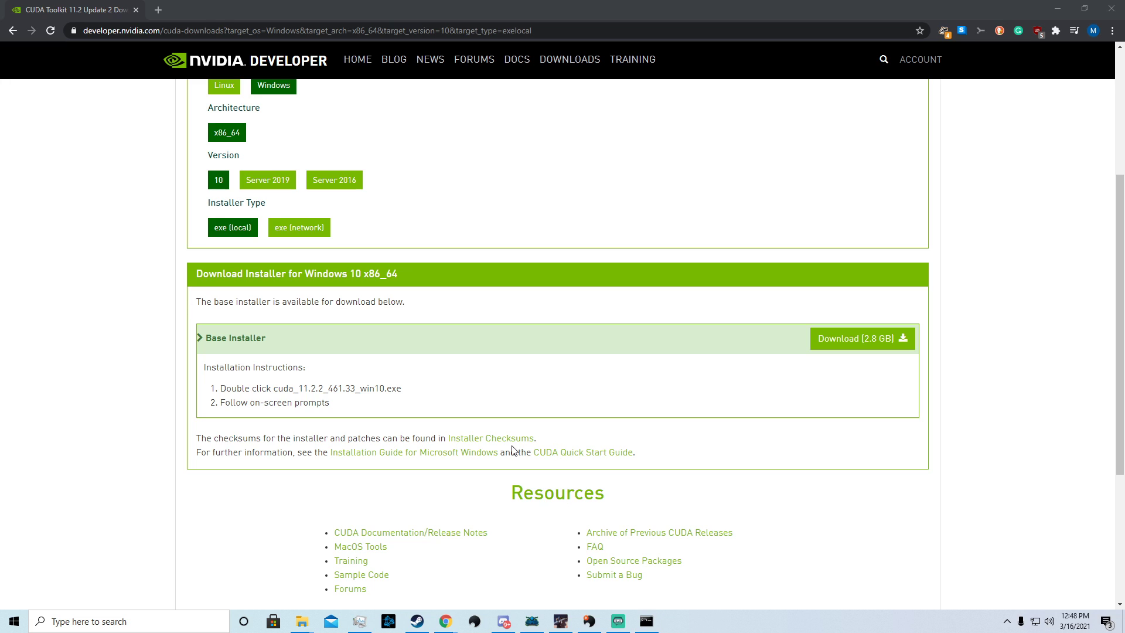
mouse_move(470, 390)
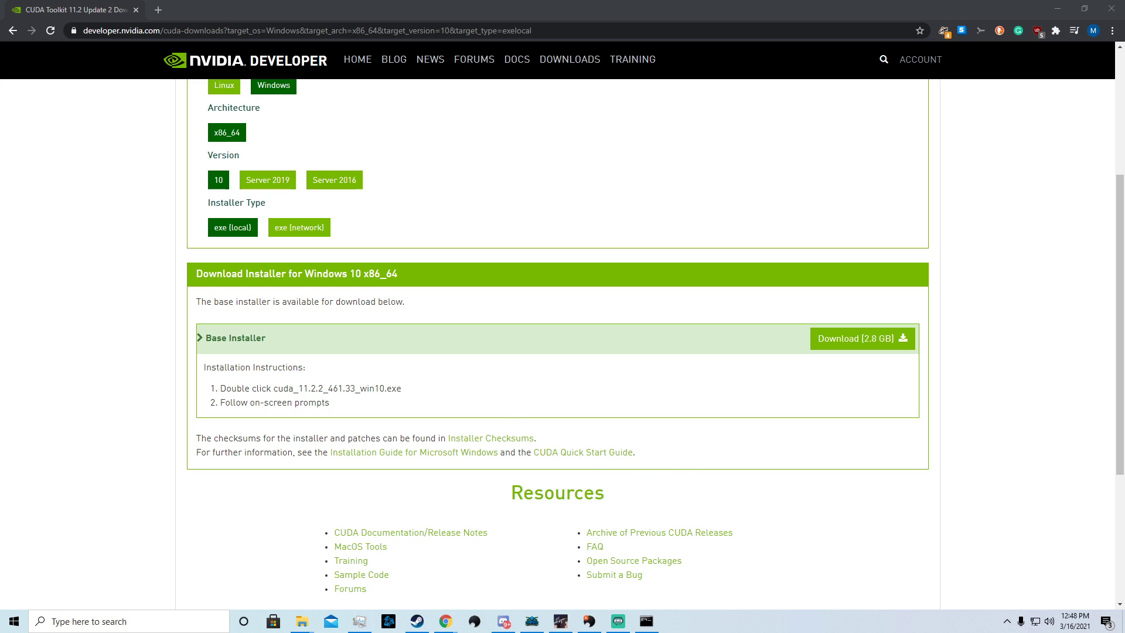
mouse_move(668, 626)
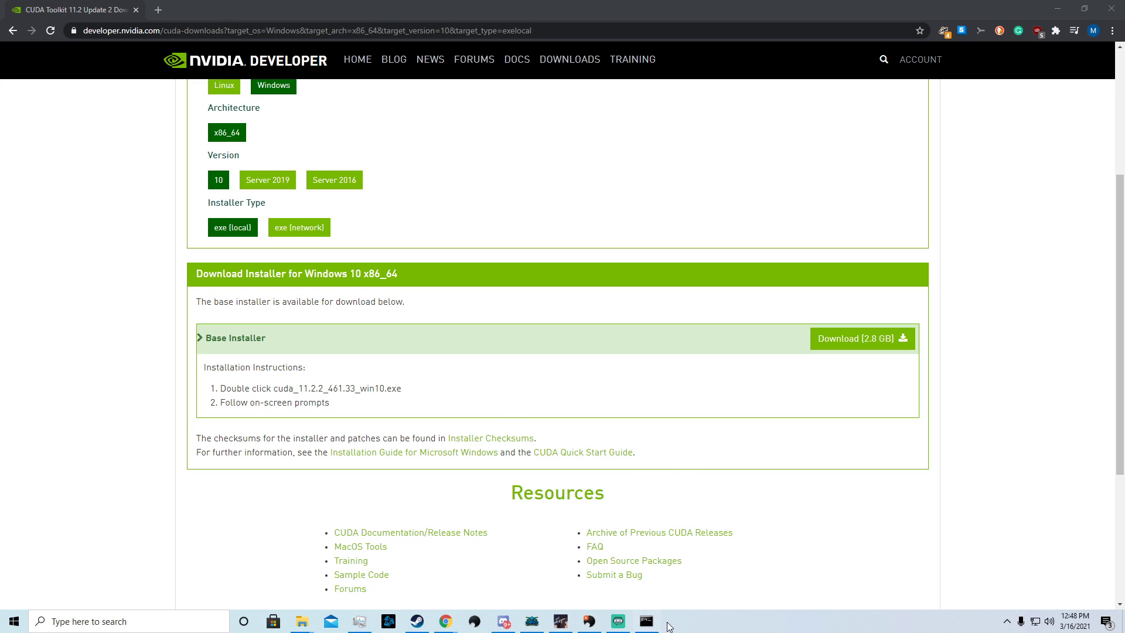
Close the regular cmd window and launch Command Prompt as administrator, approving the UAC prompt.
left_click(645, 621)
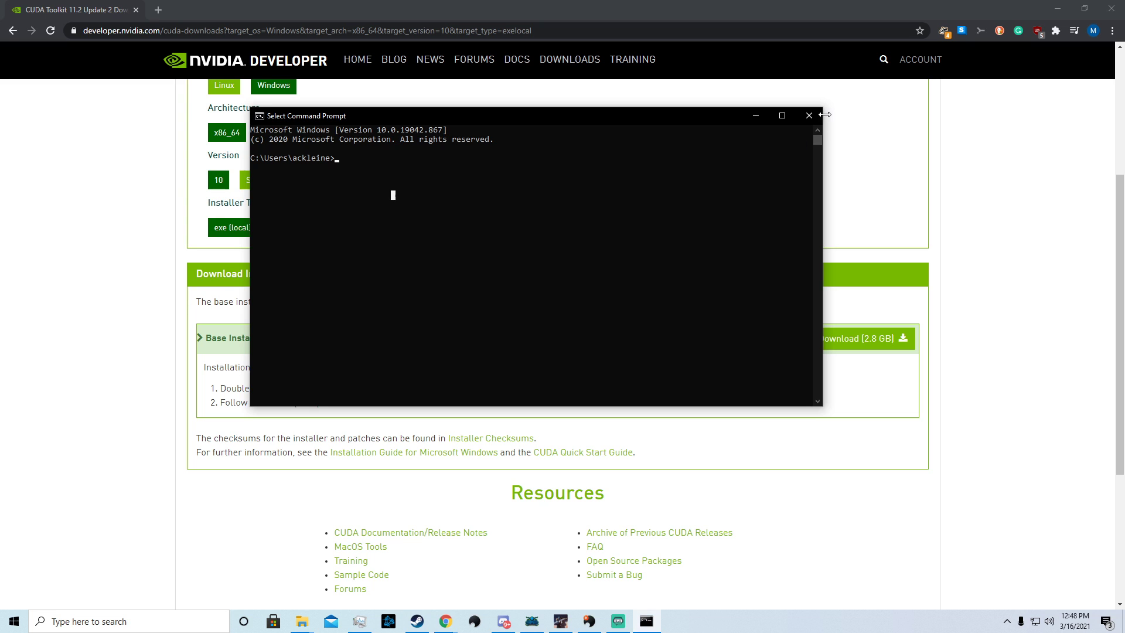
left_click(1057, 9)
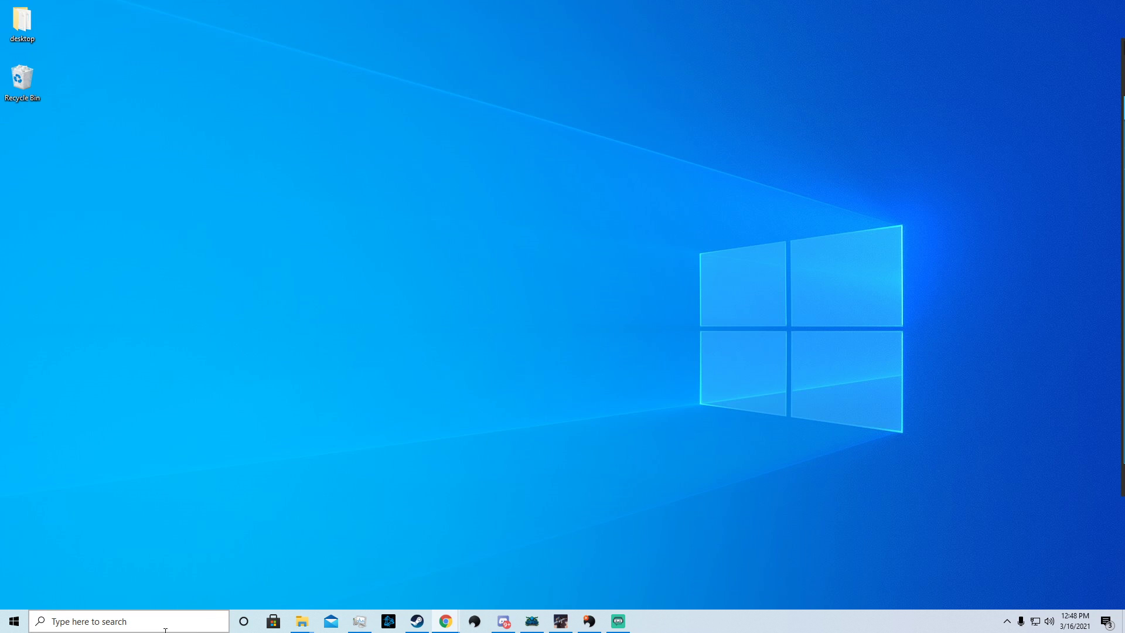
type("cmd")
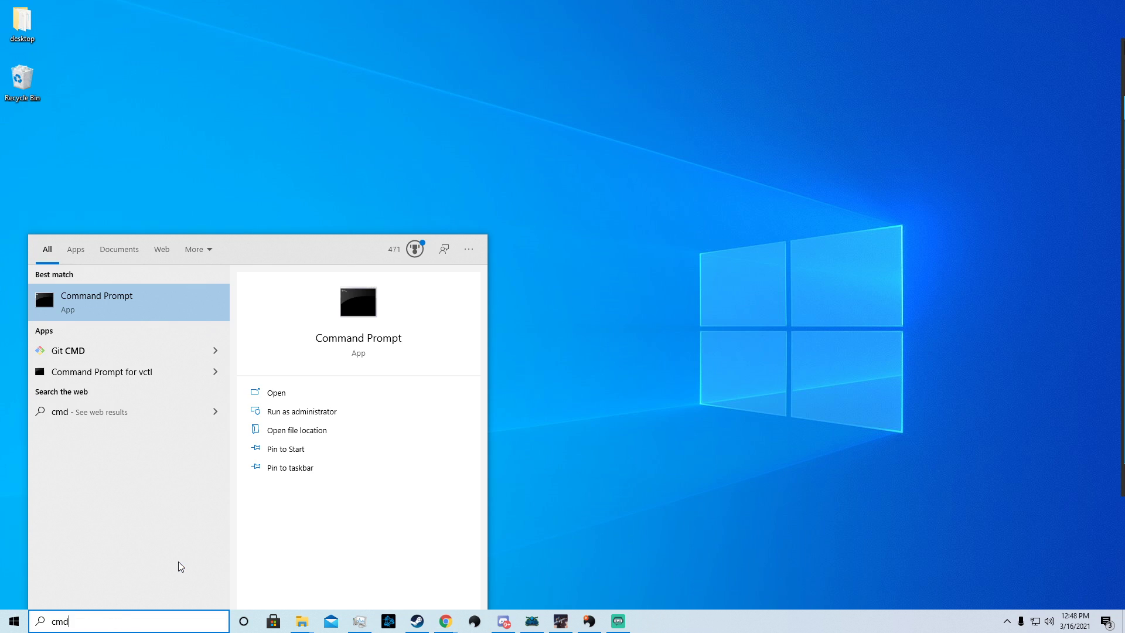
left_click(300, 412)
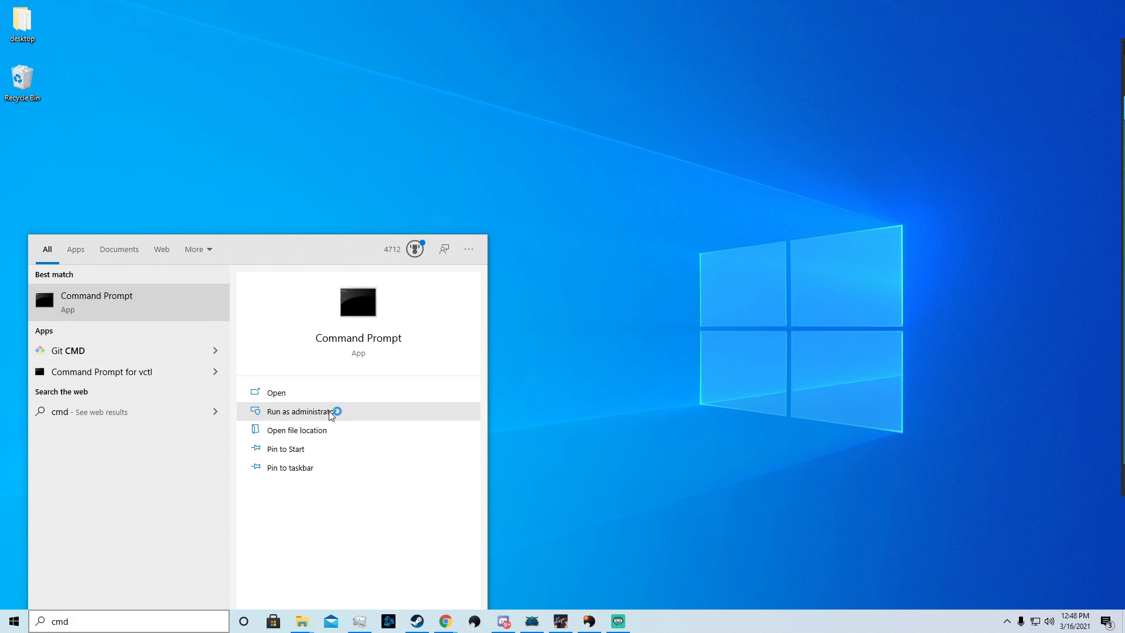
left_click(296, 410)
type("pi")
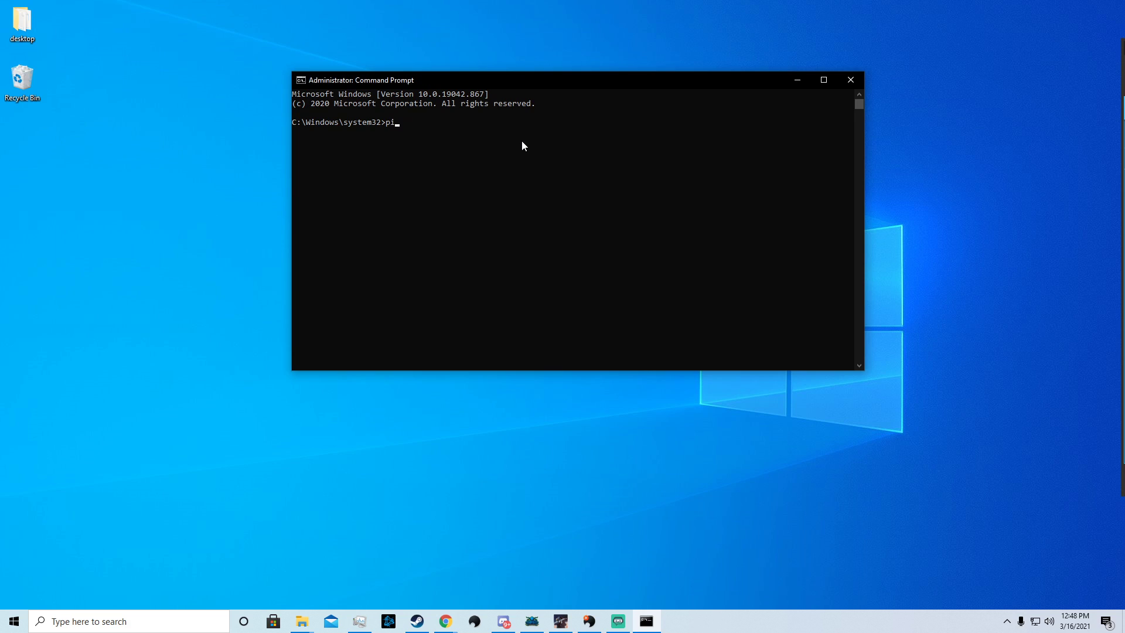
Run pip3 install deep-daze in the administrator prompt.
type("p3 install deep-daze")
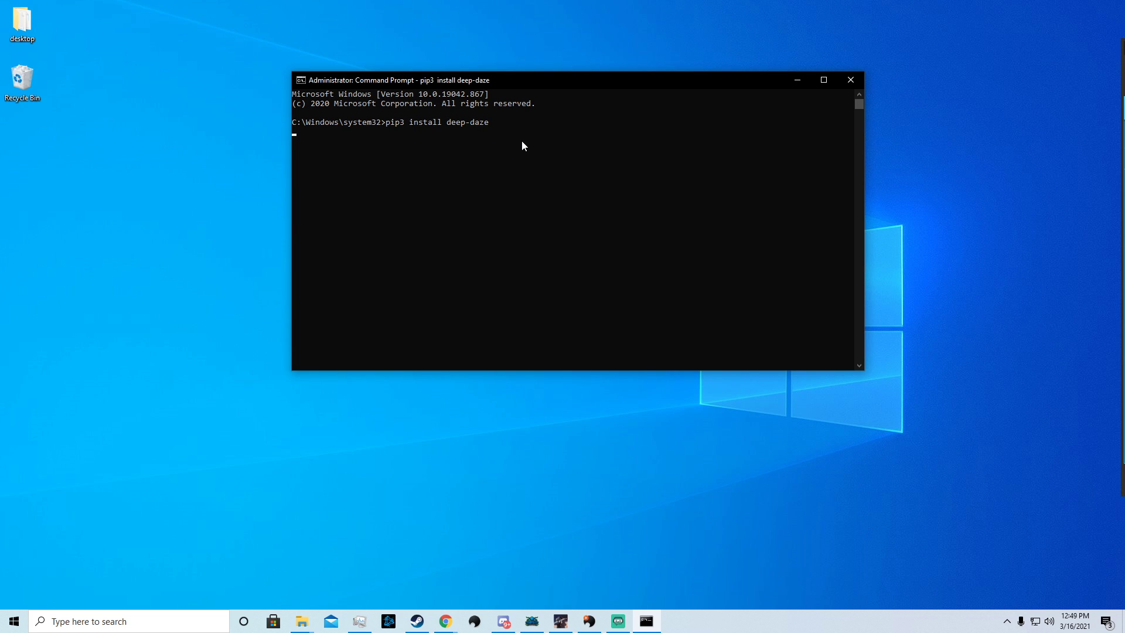
mouse_move(431, 187)
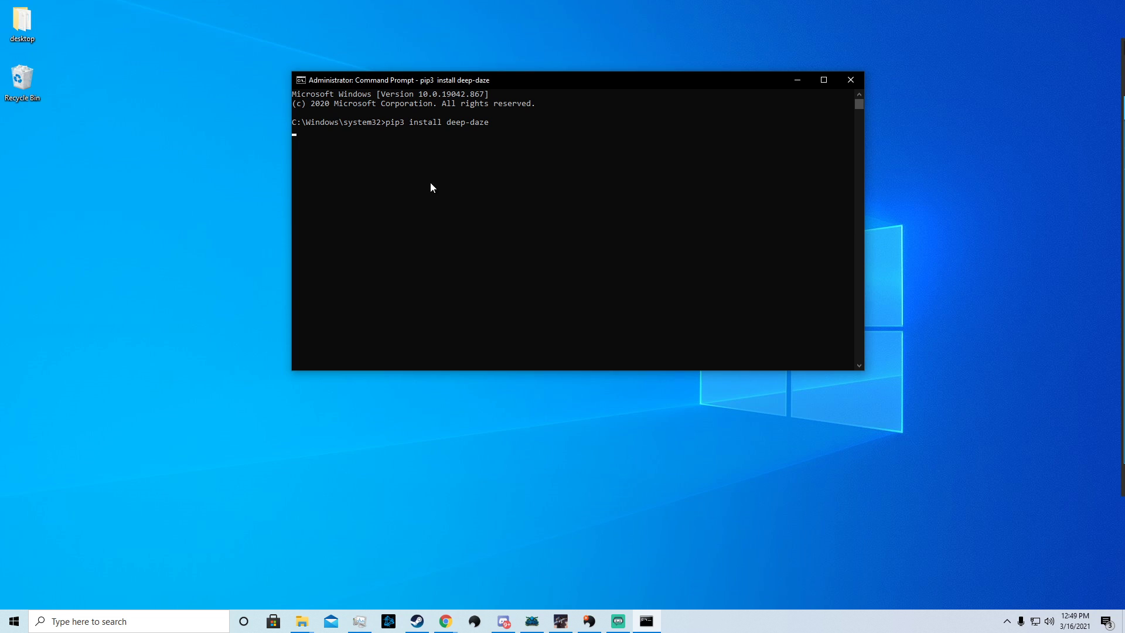
mouse_move(436, 203)
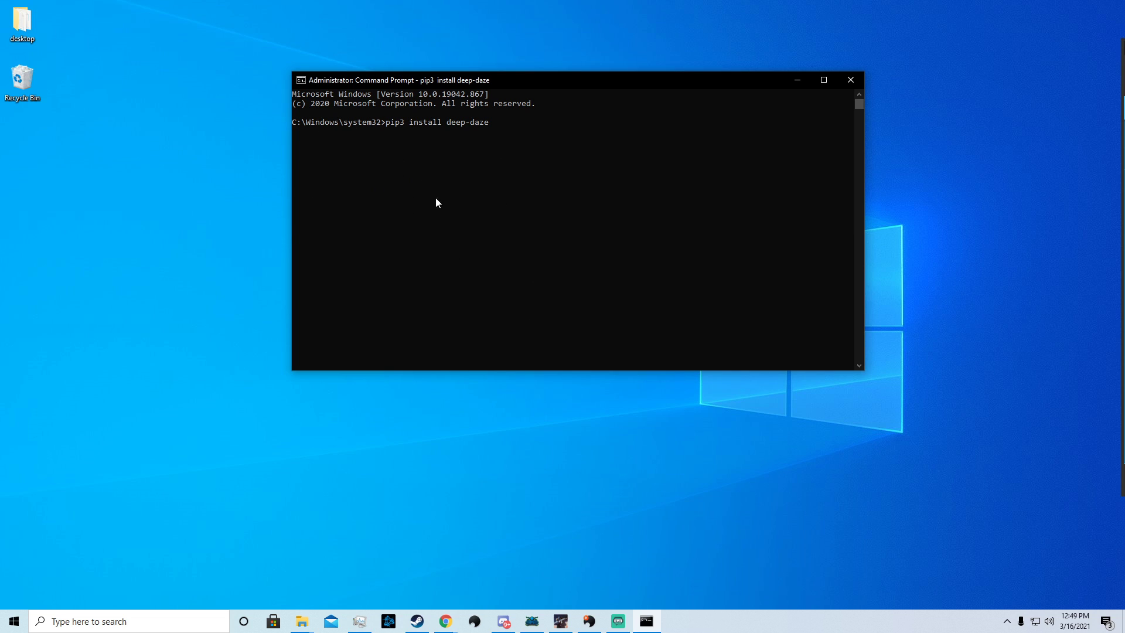
mouse_move(378, 201)
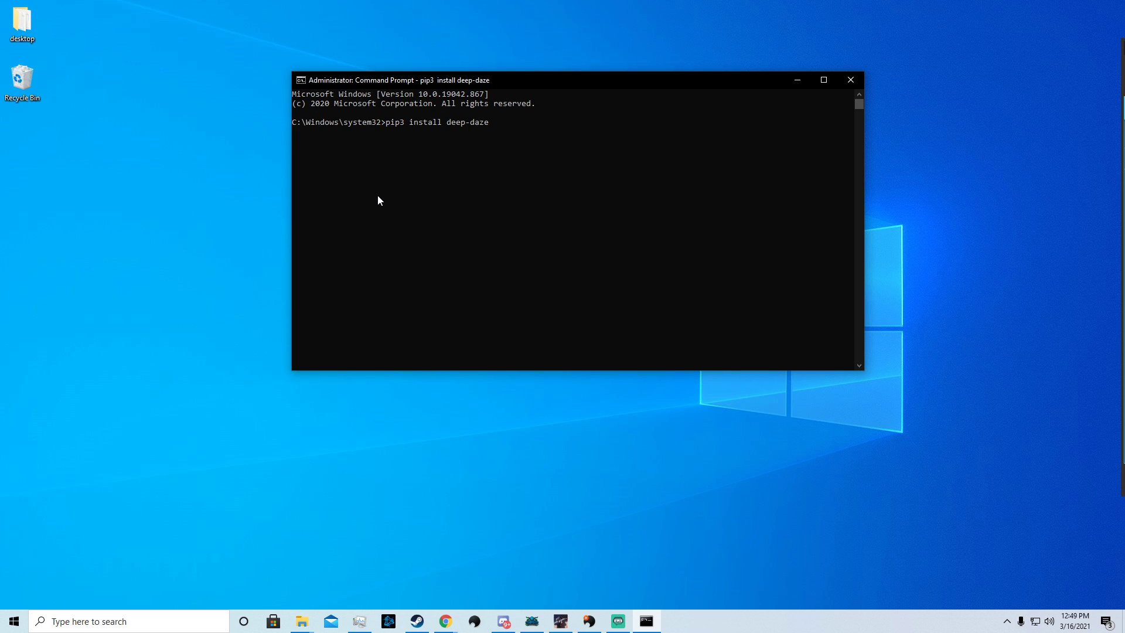
key("Return")
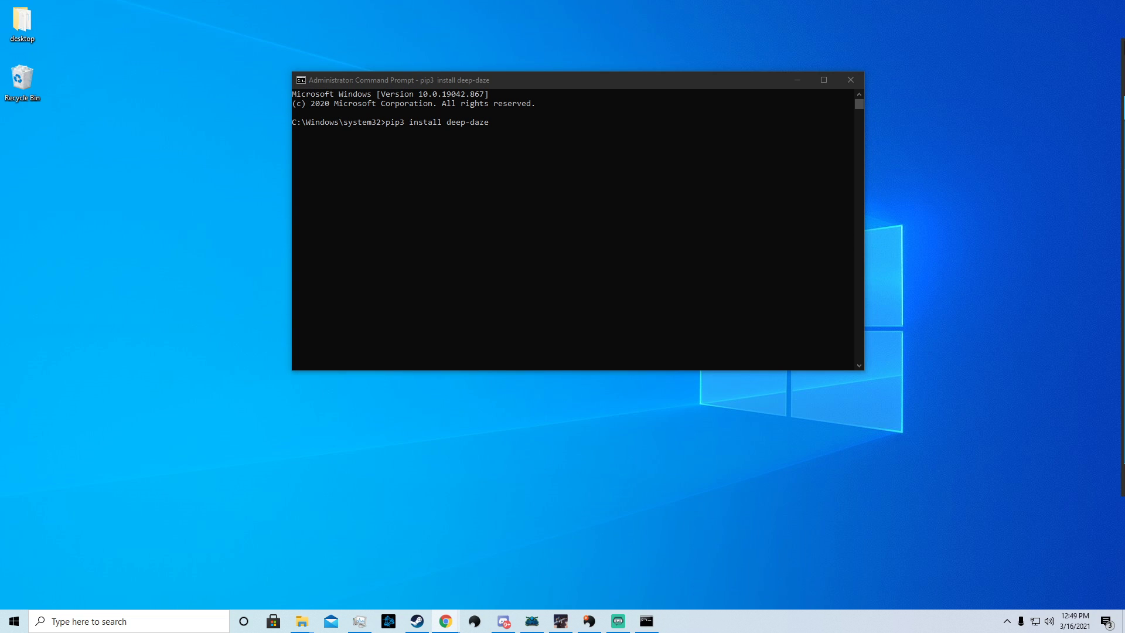
left_click(443, 621)
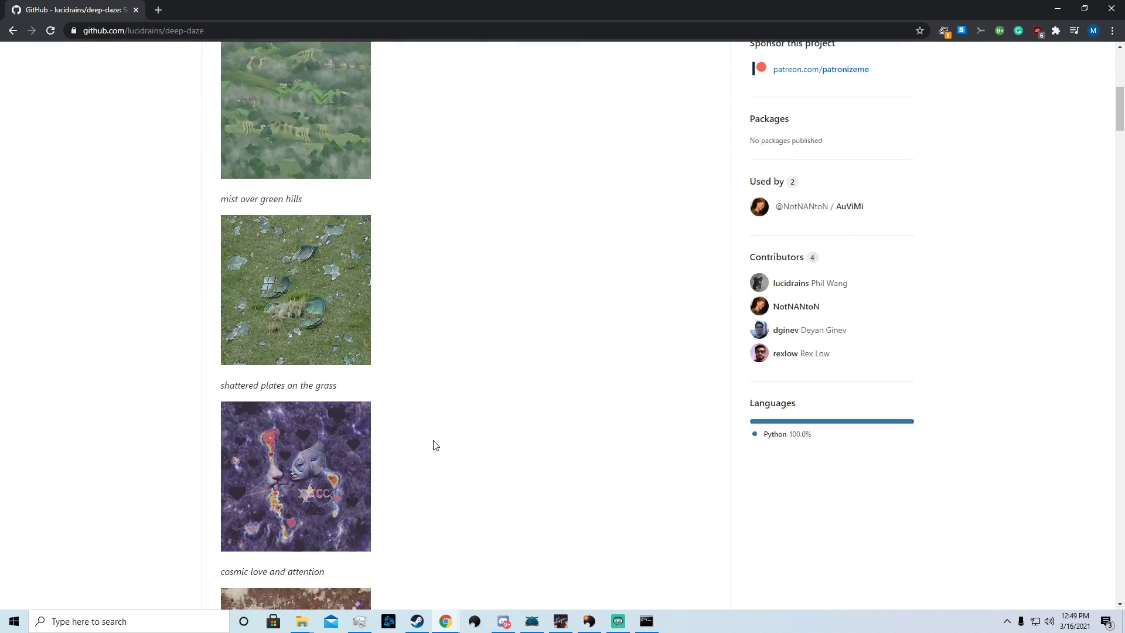
scroll("up", 3)
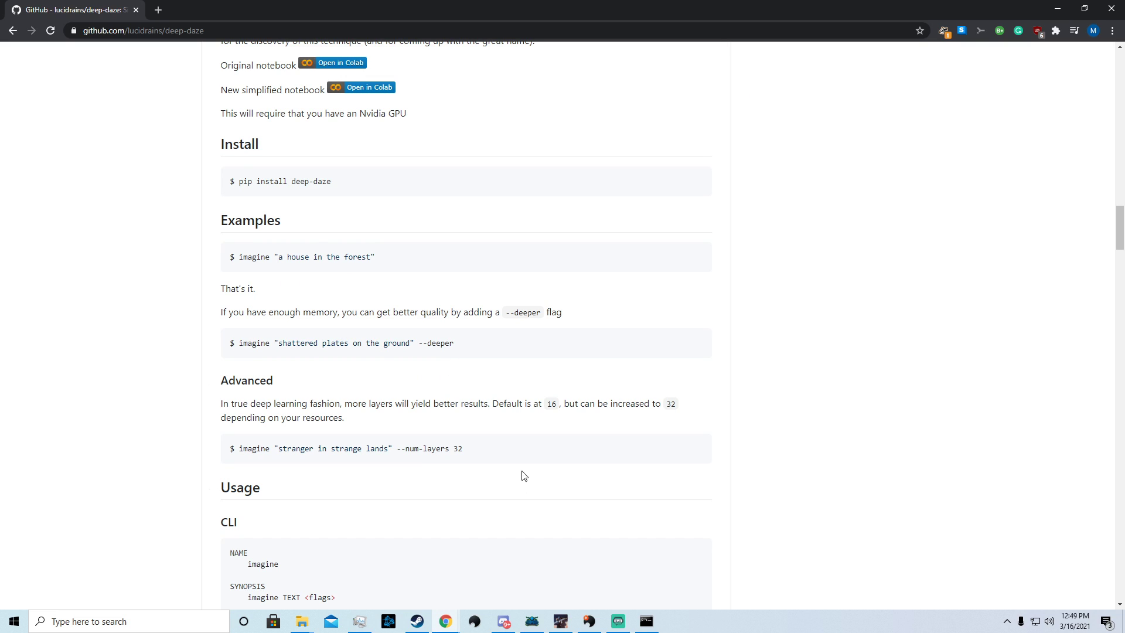
mouse_move(408, 262)
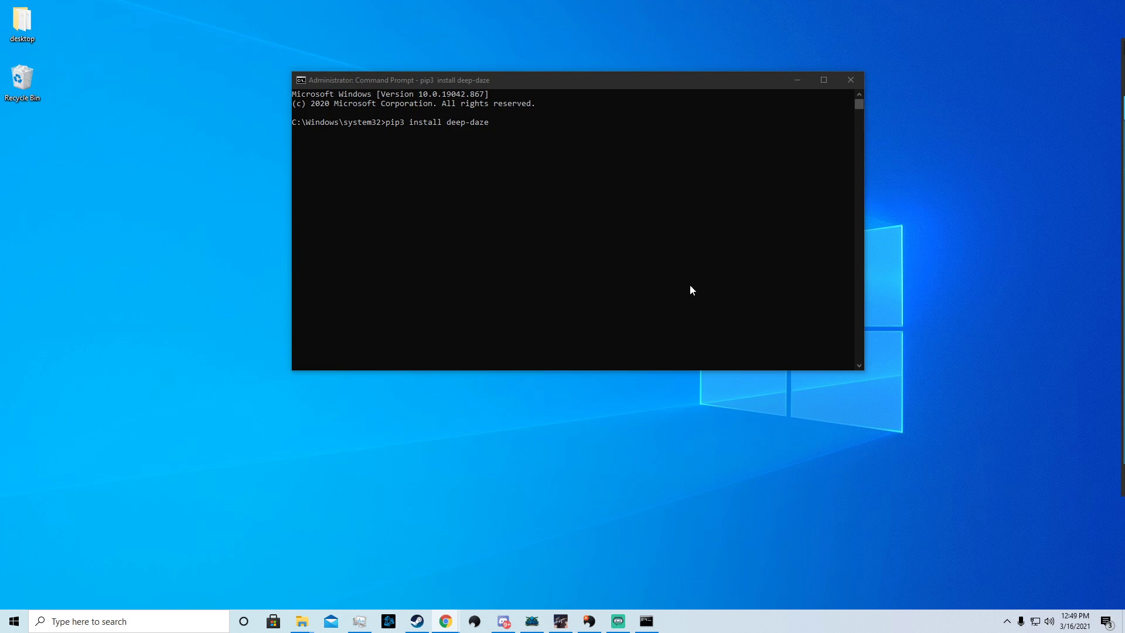
Let pip finish installing deep-daze and accept the default CUDA extraction path with OK.
key("Return")
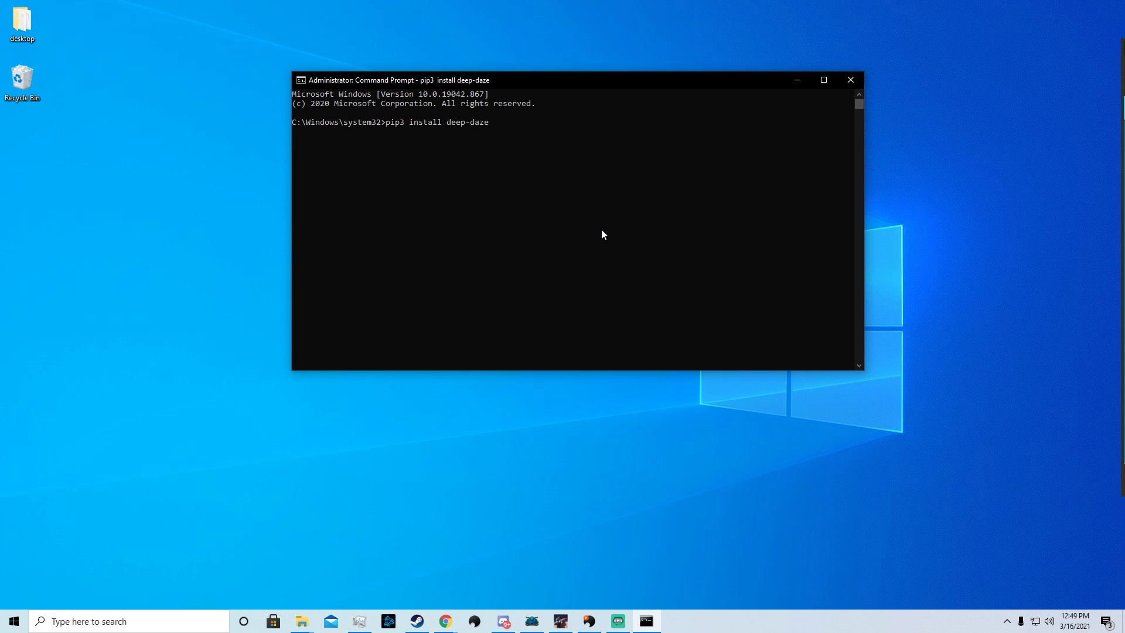
key("Return")
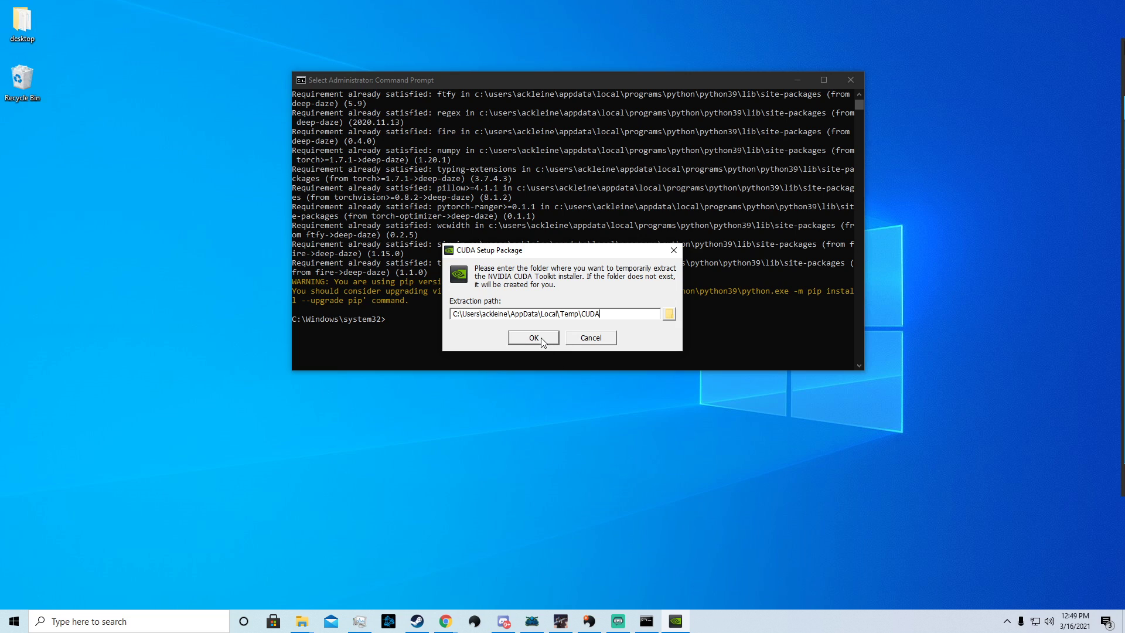
left_click(532, 337)
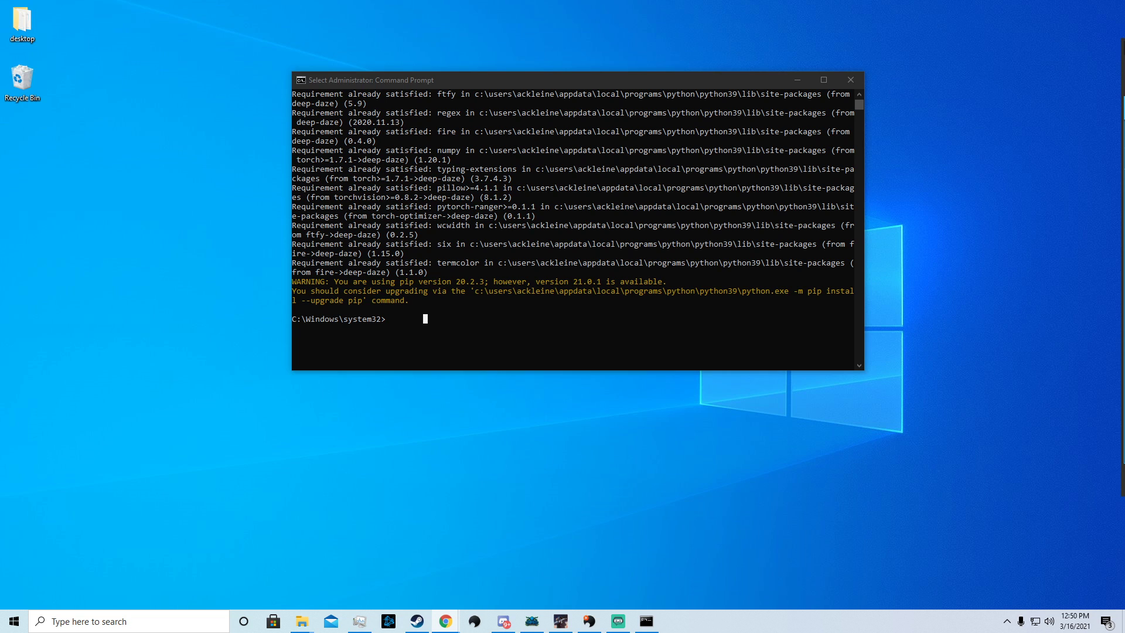
Bring up pytorch.org and go to its Get Started local install options page.
left_click(443, 621)
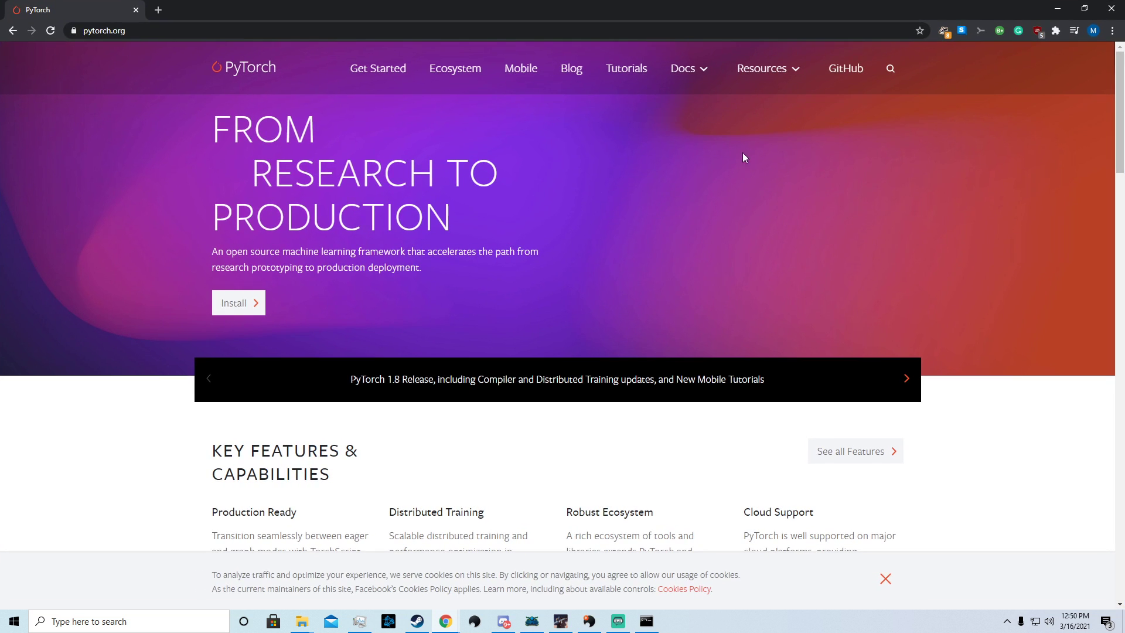
mouse_move(467, 337)
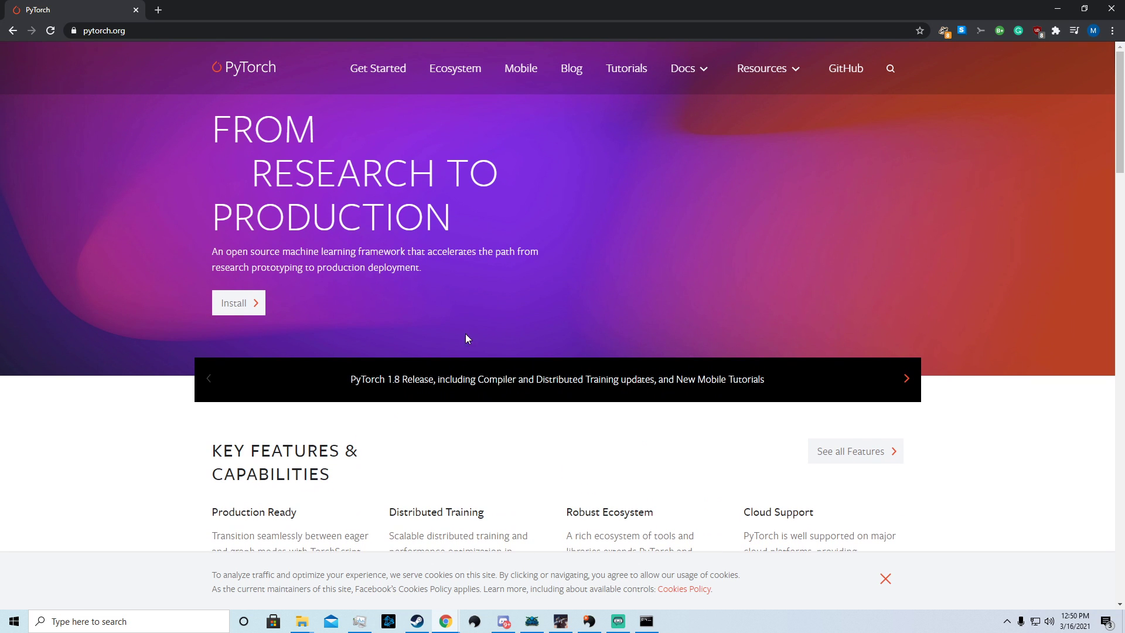
left_click(233, 302)
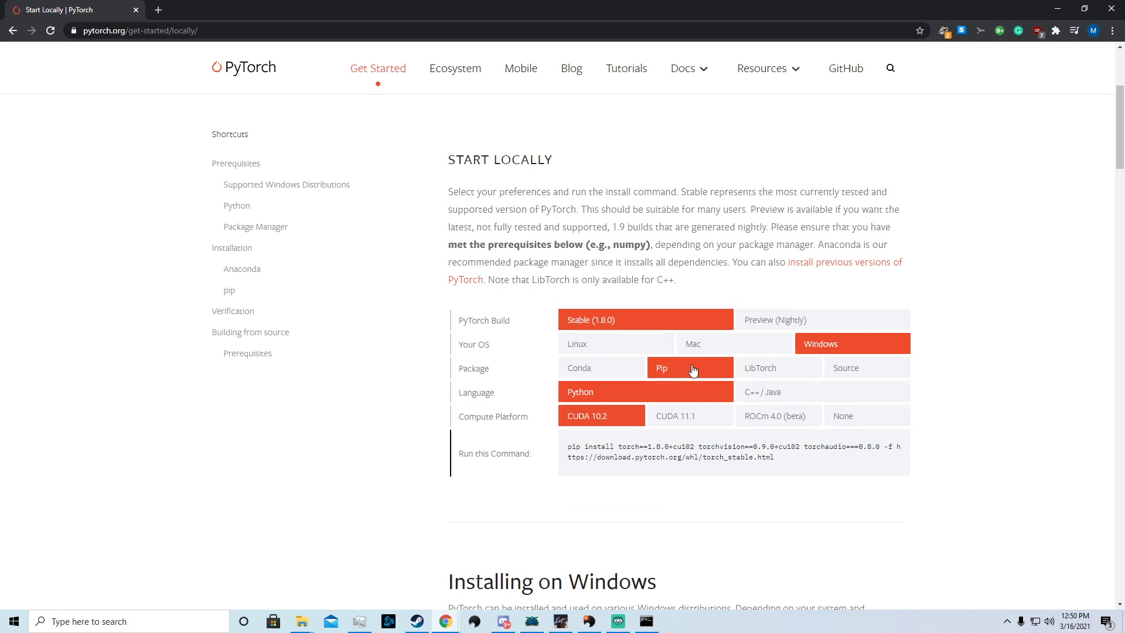
mouse_move(584, 405)
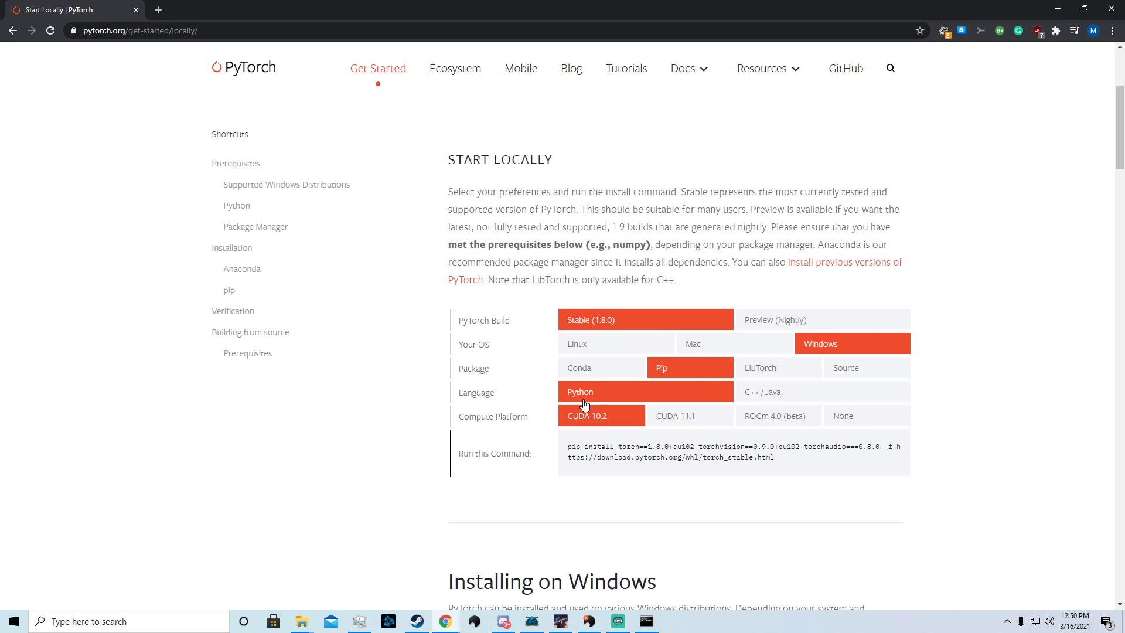
mouse_move(686, 324)
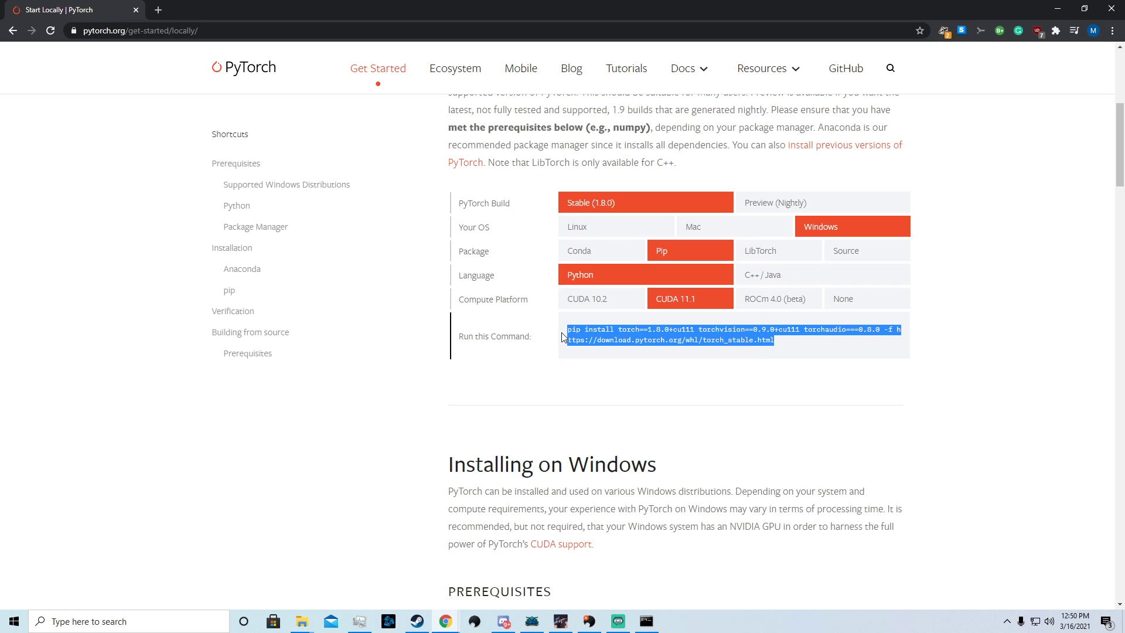
mouse_move(283, 81)
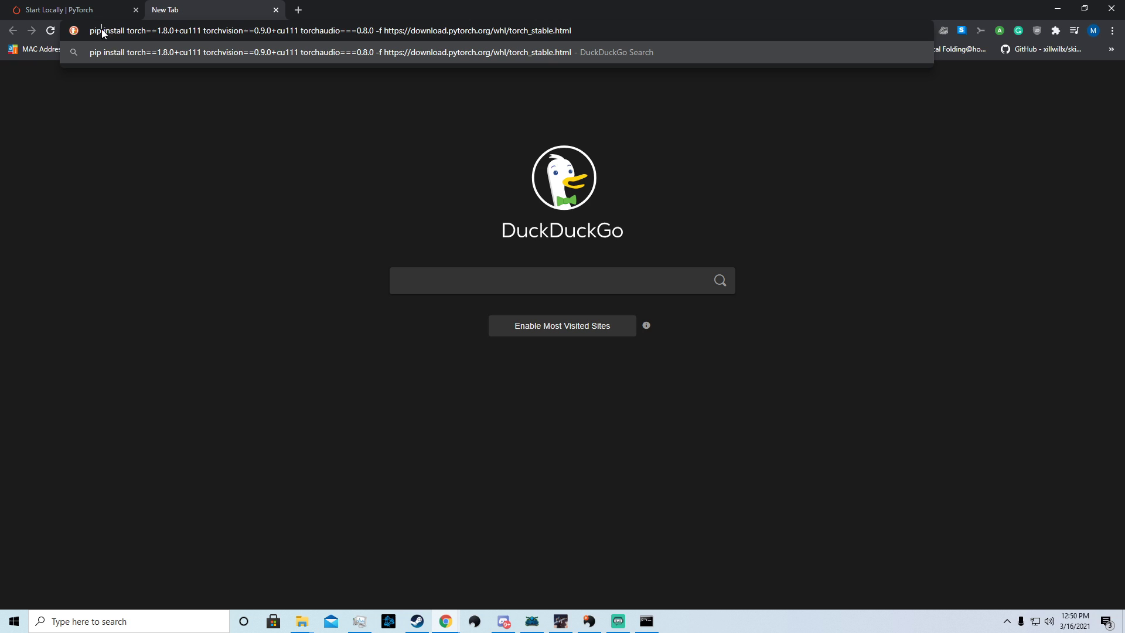
mouse_move(211, 104)
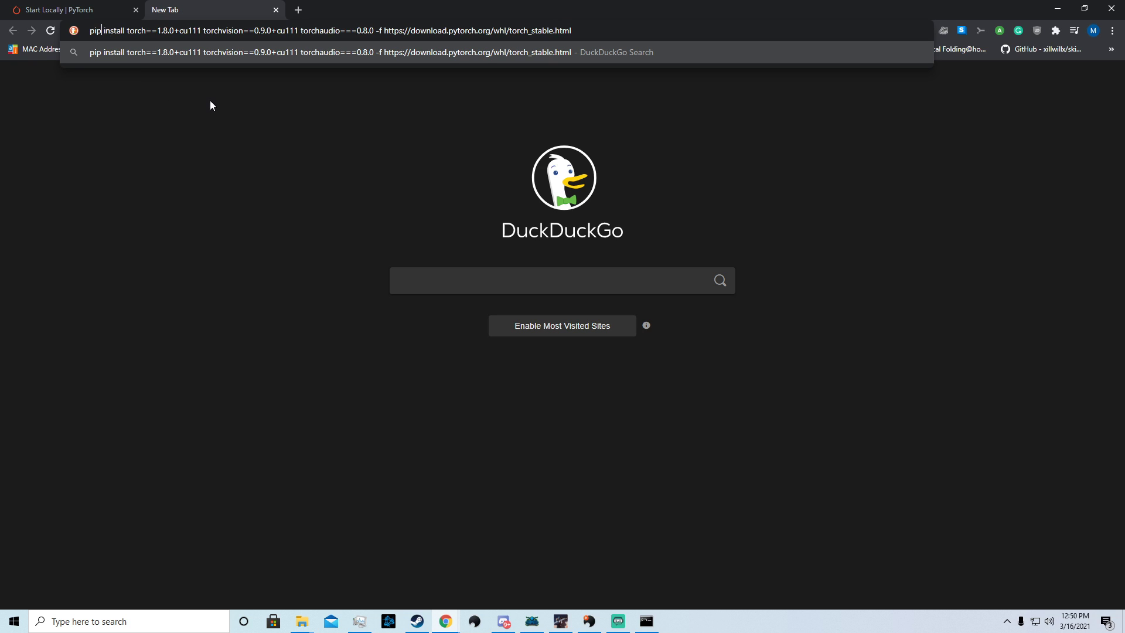
Append --user to the drafted pip command for CUDA 11.1 torch, torchvision and torchaudio.
type("--no-cacj")
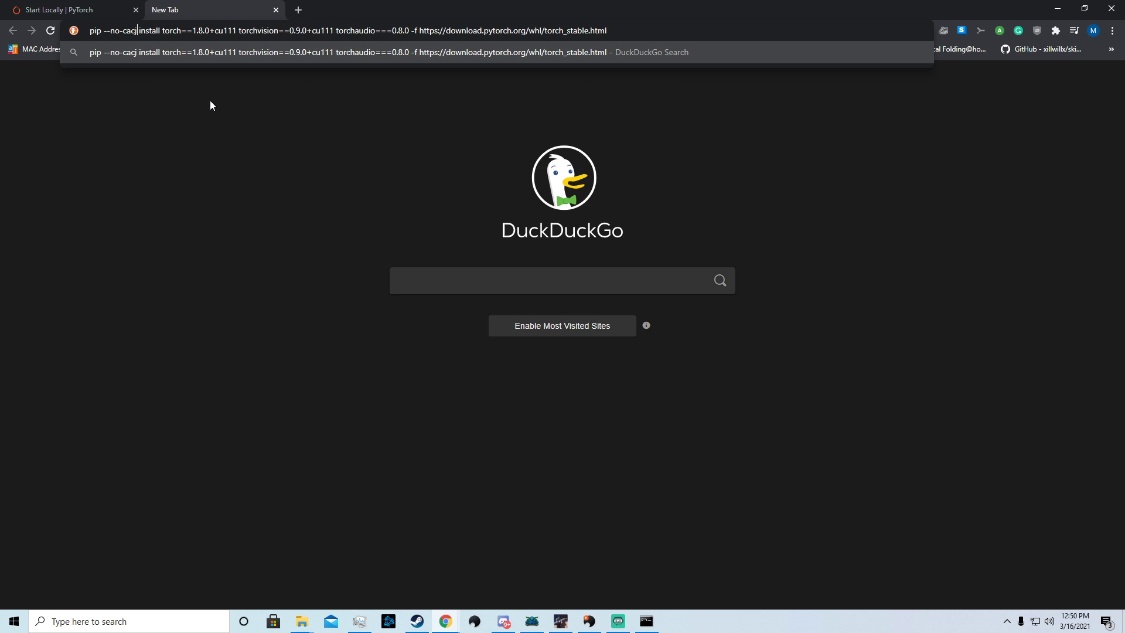
type("he-dir")
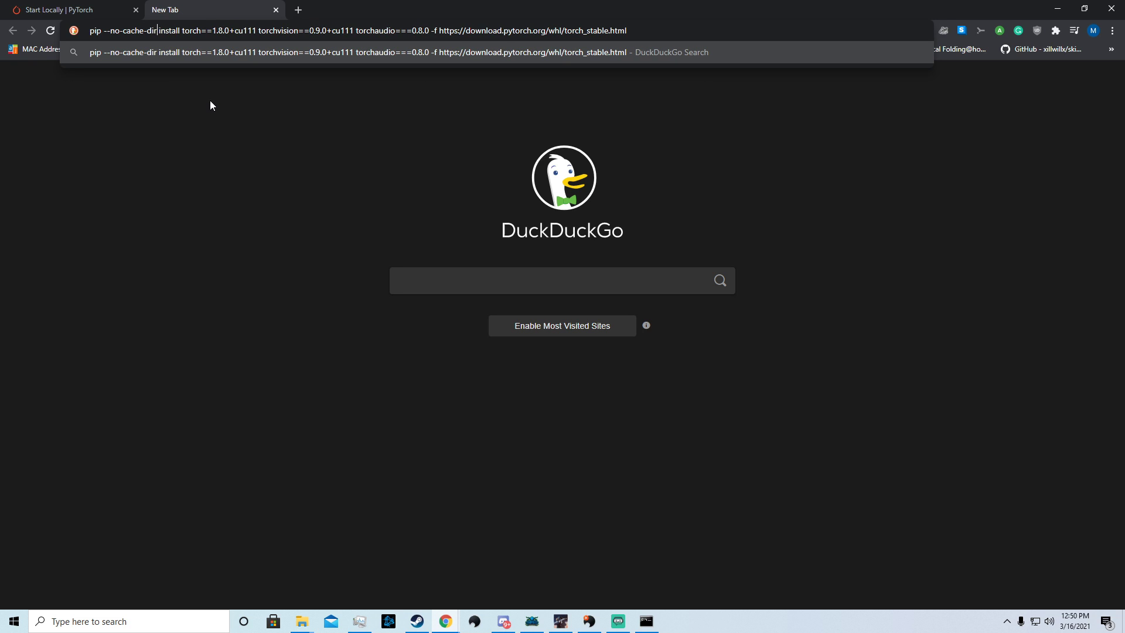
mouse_move(210, 102)
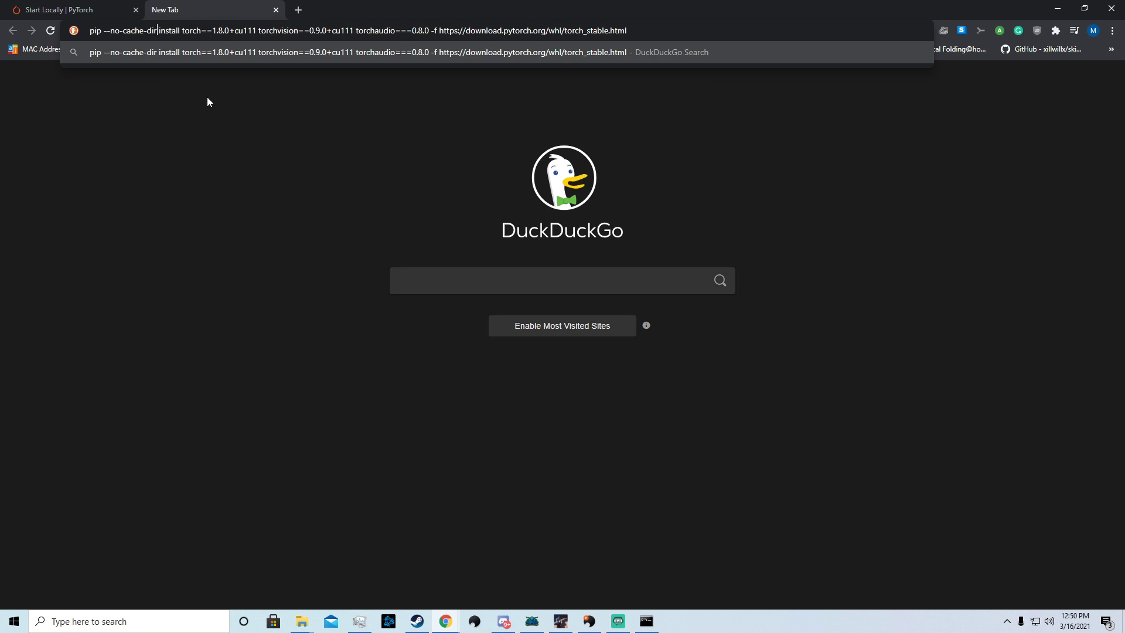
double_click(129, 31)
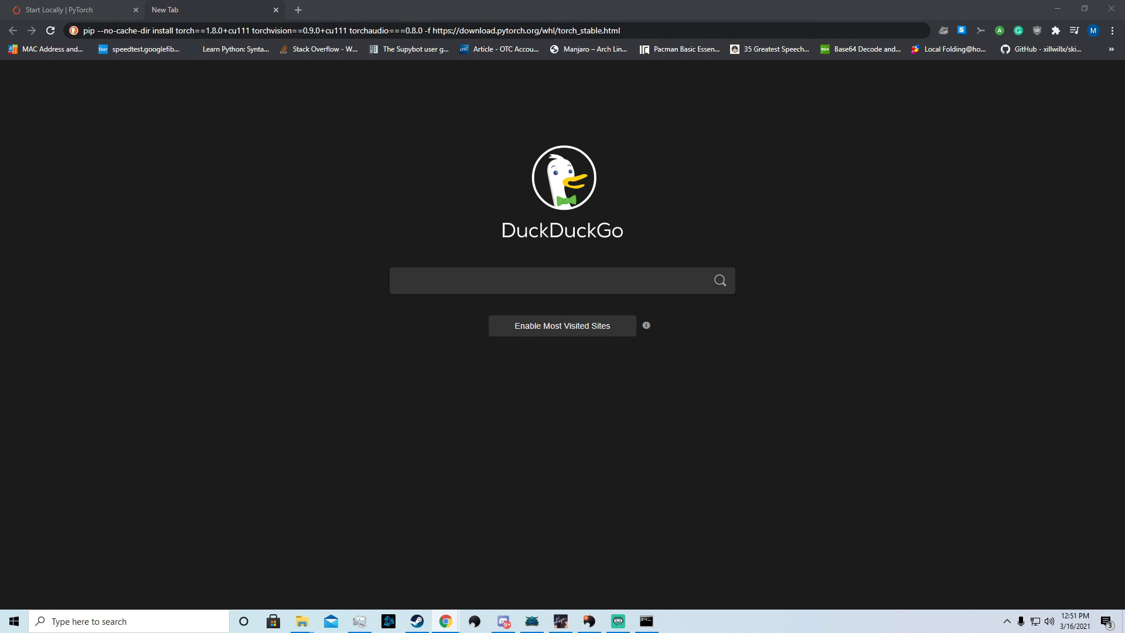
mouse_move(642, 108)
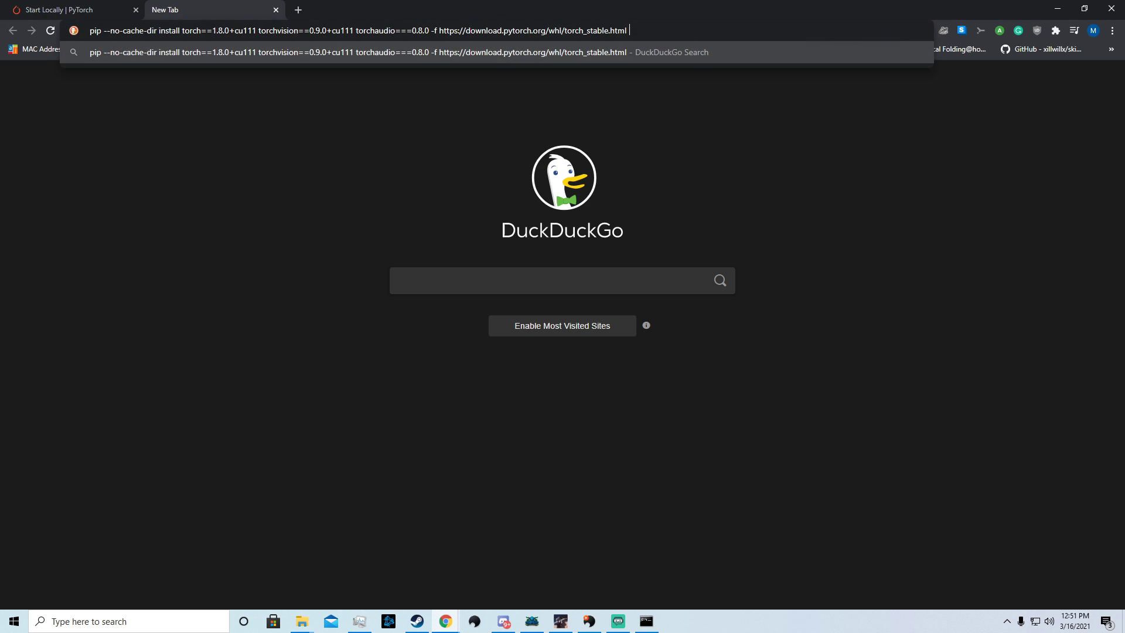
type("--user")
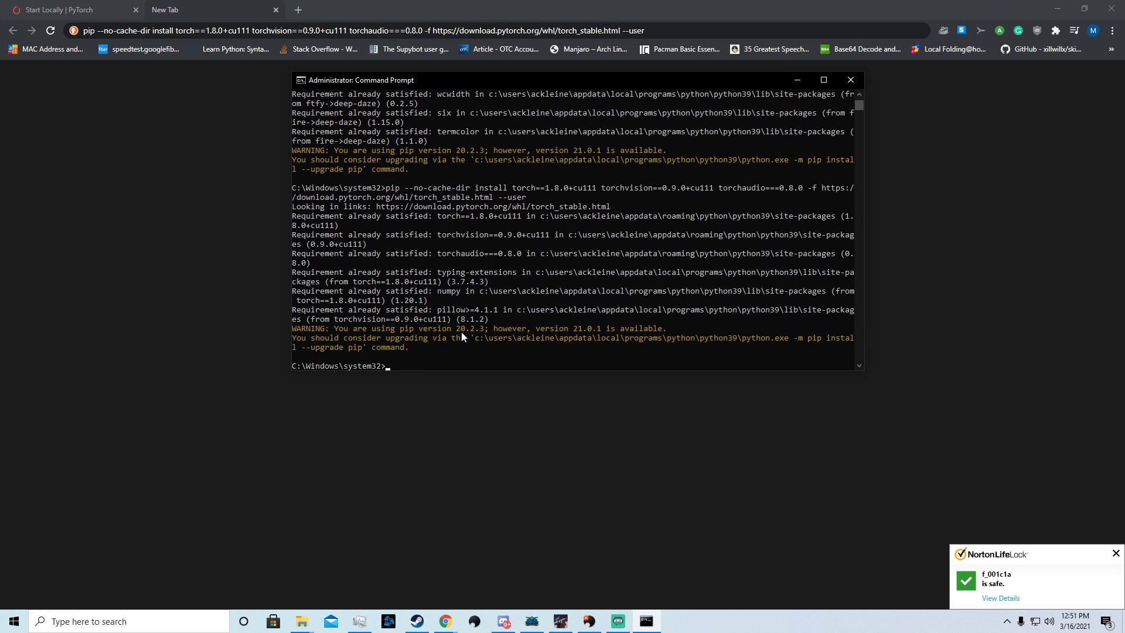
mouse_move(386, 239)
type("i")
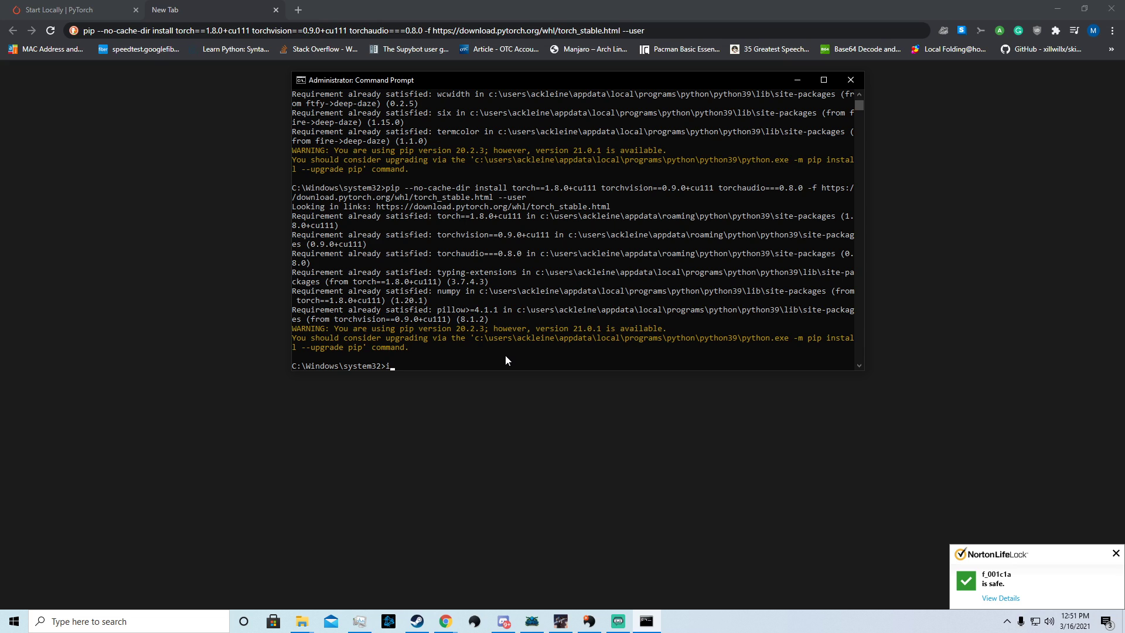
Start a fresh Command Prompt with administrator rights from the Start menu search for cmd.
type("magine")
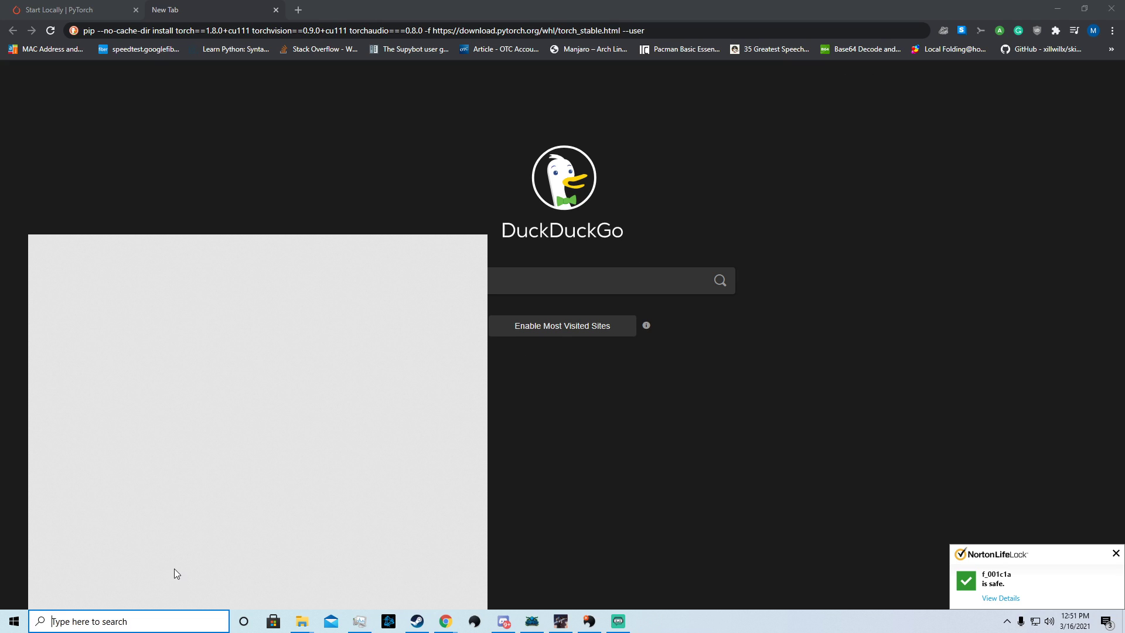
type("cmd")
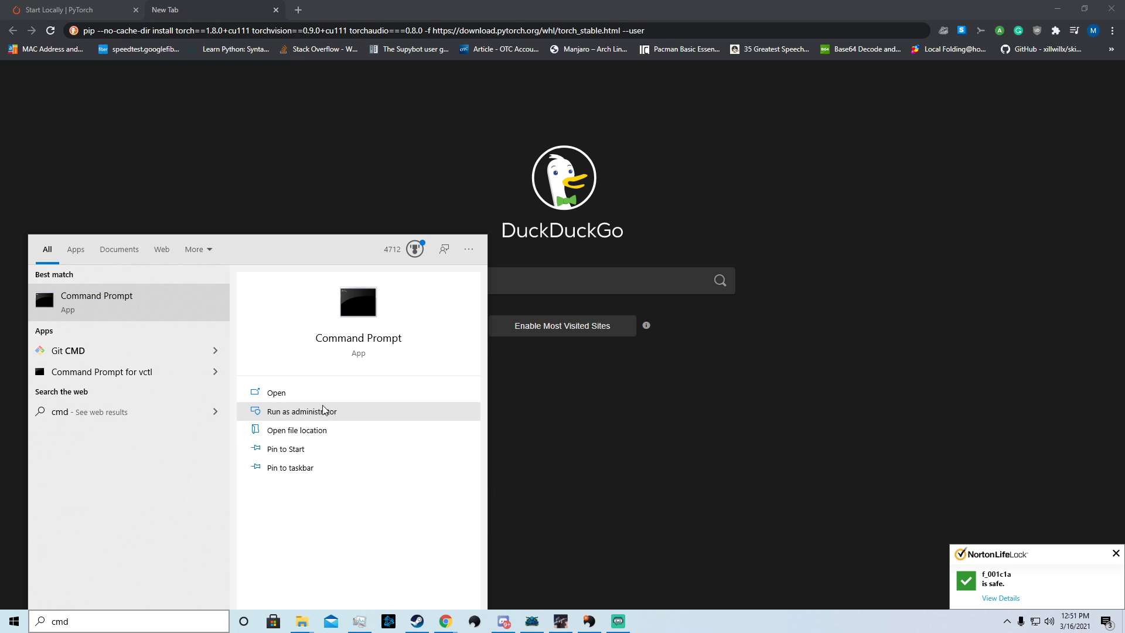
left_click(303, 411)
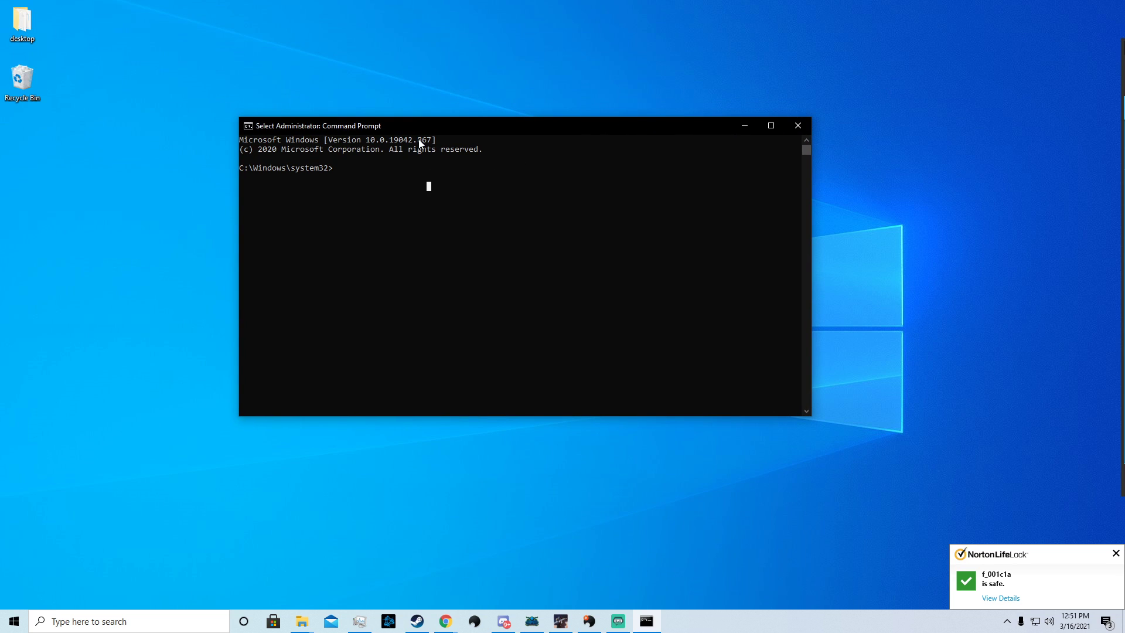
Run imagine "a cat in a hat" in the administrator Command Prompt.
type("imagine \"")
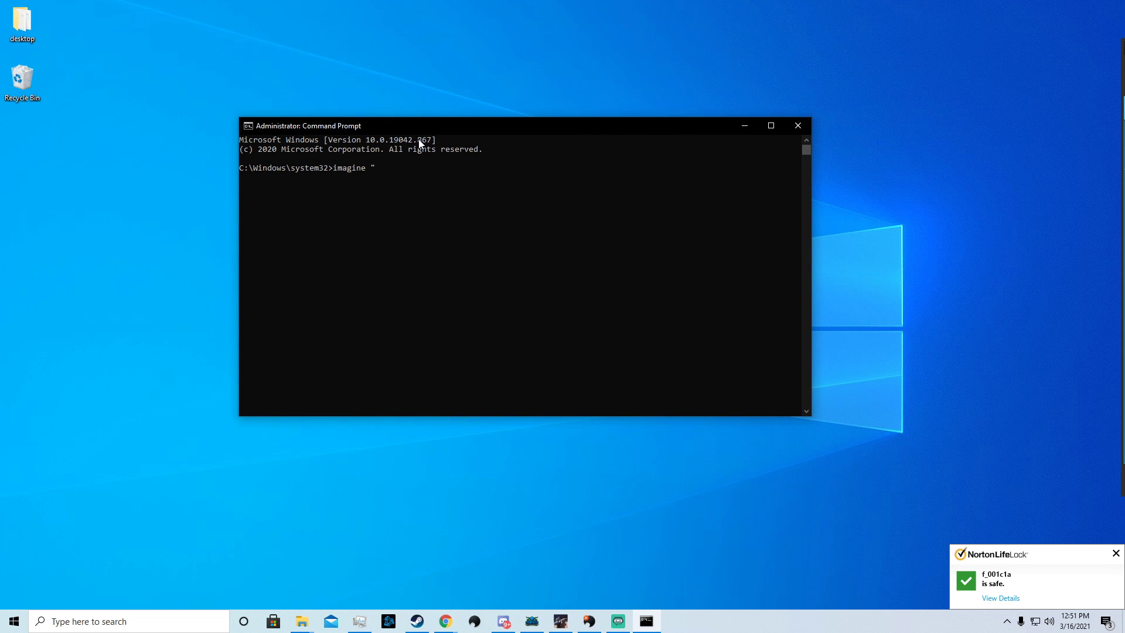
type("a cat in ahat")
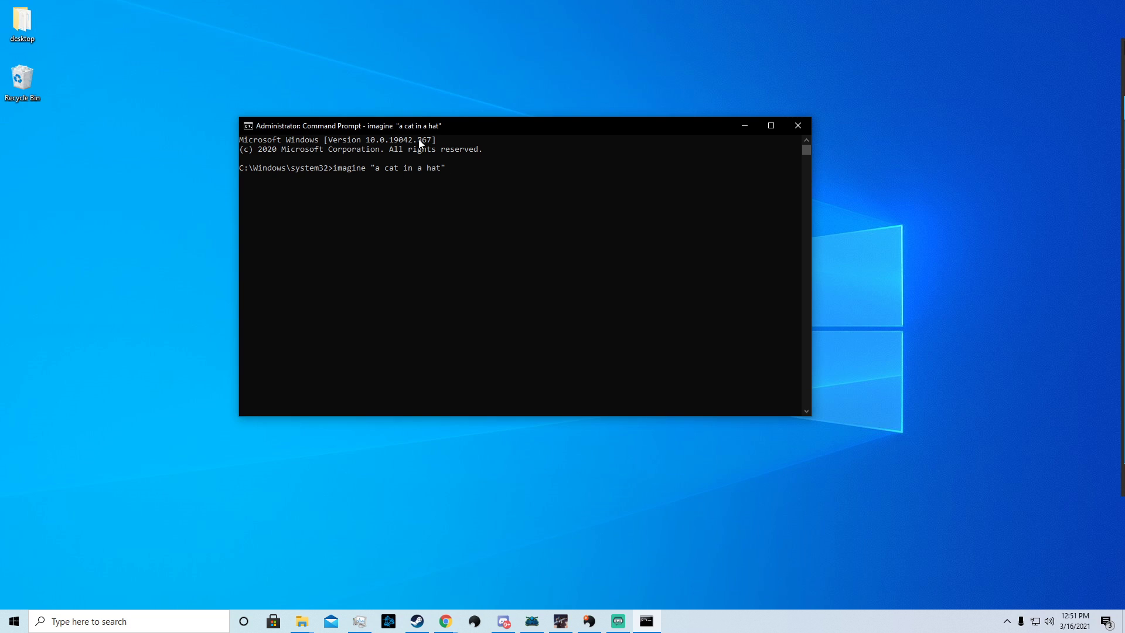
mouse_move(265, 238)
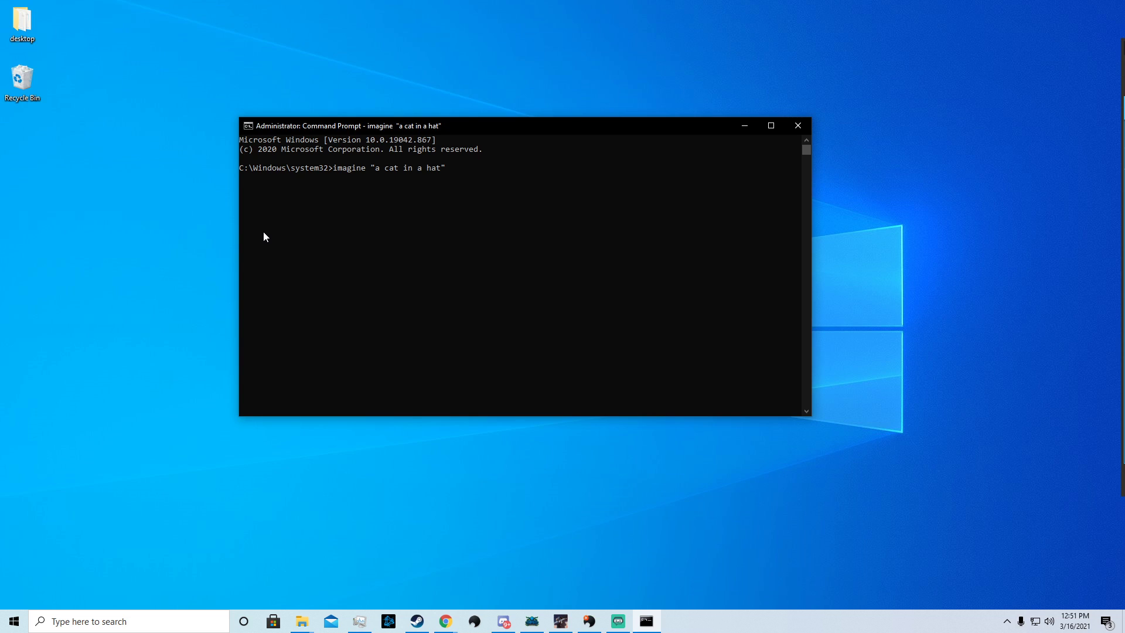
key("Return")
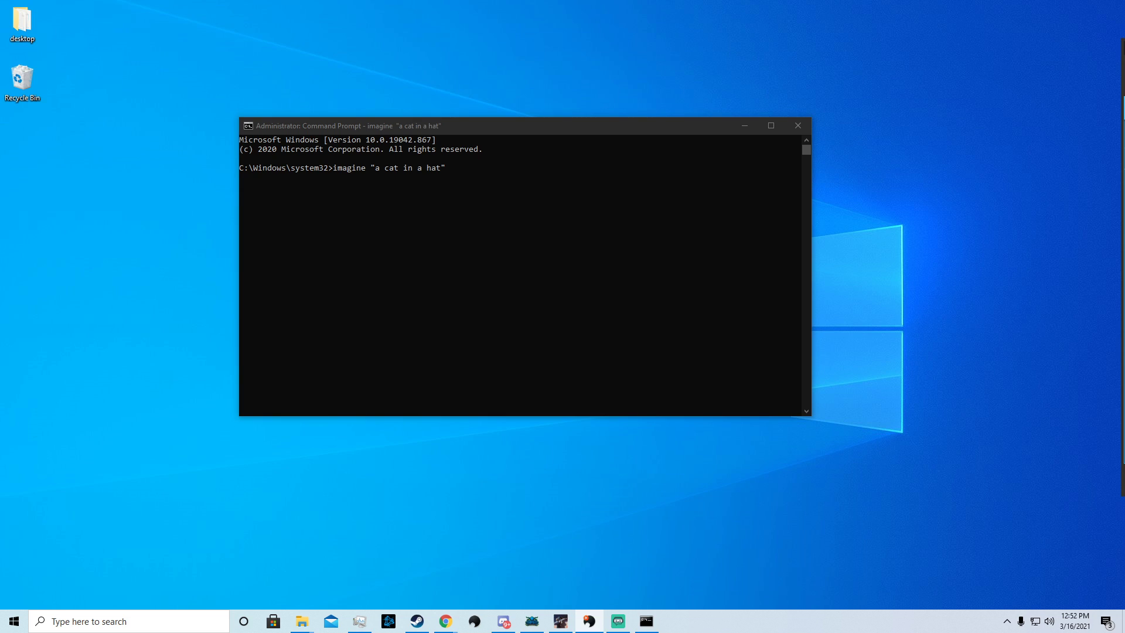
mouse_move(1115, 282)
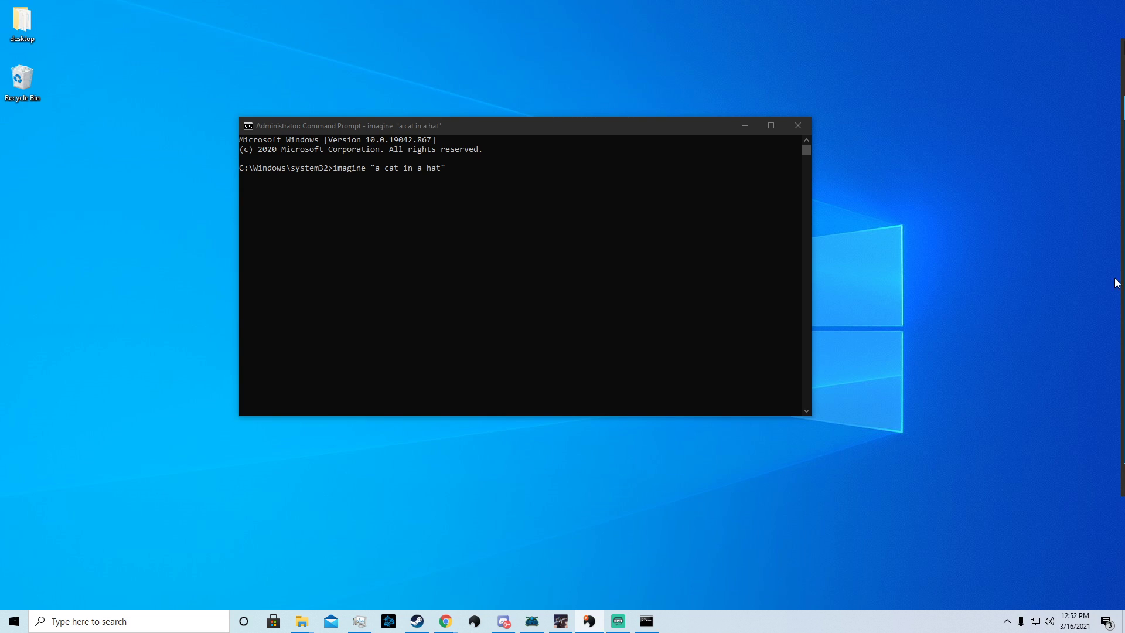
mouse_move(700, 292)
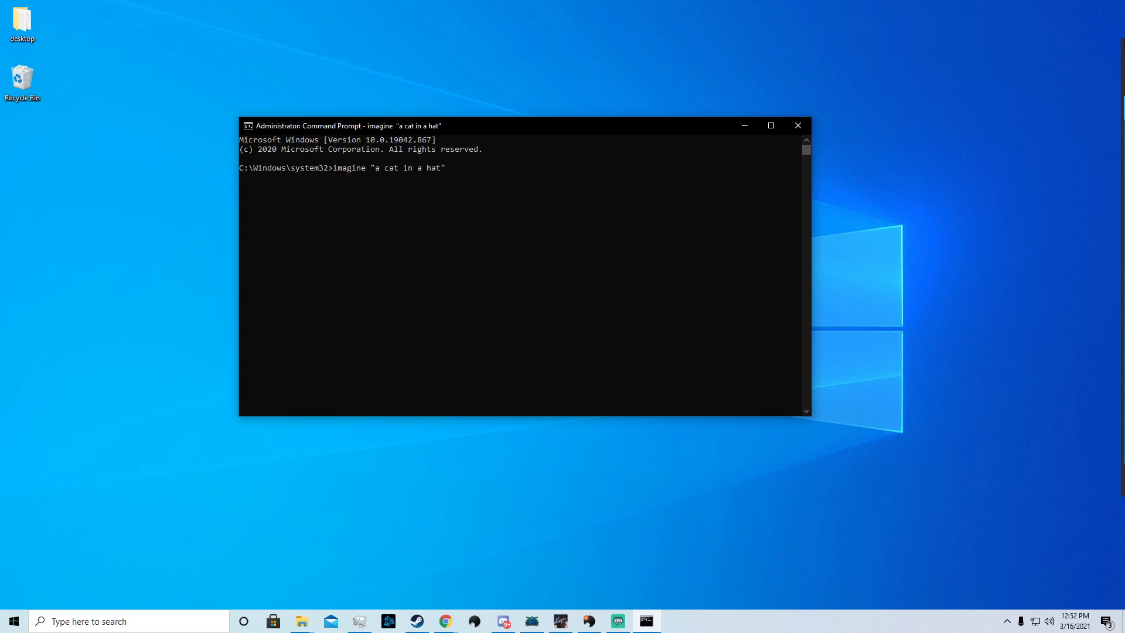
key("Return")
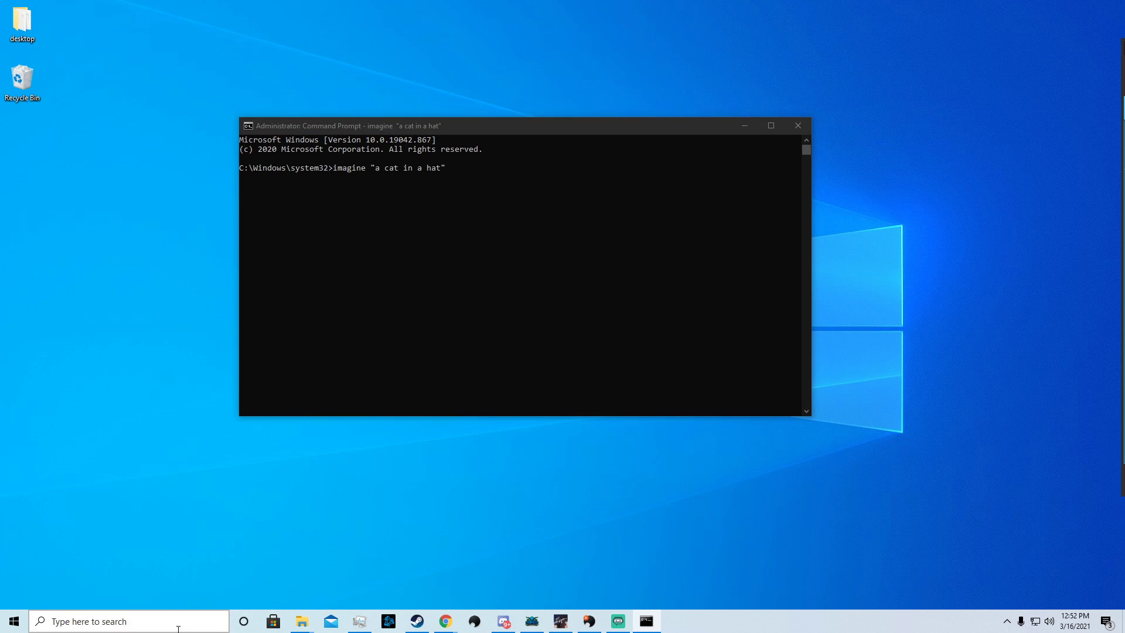
Draft pip3 install deep-daze in a second admin prompt, then bring up the System32 folder.
type("cmd")
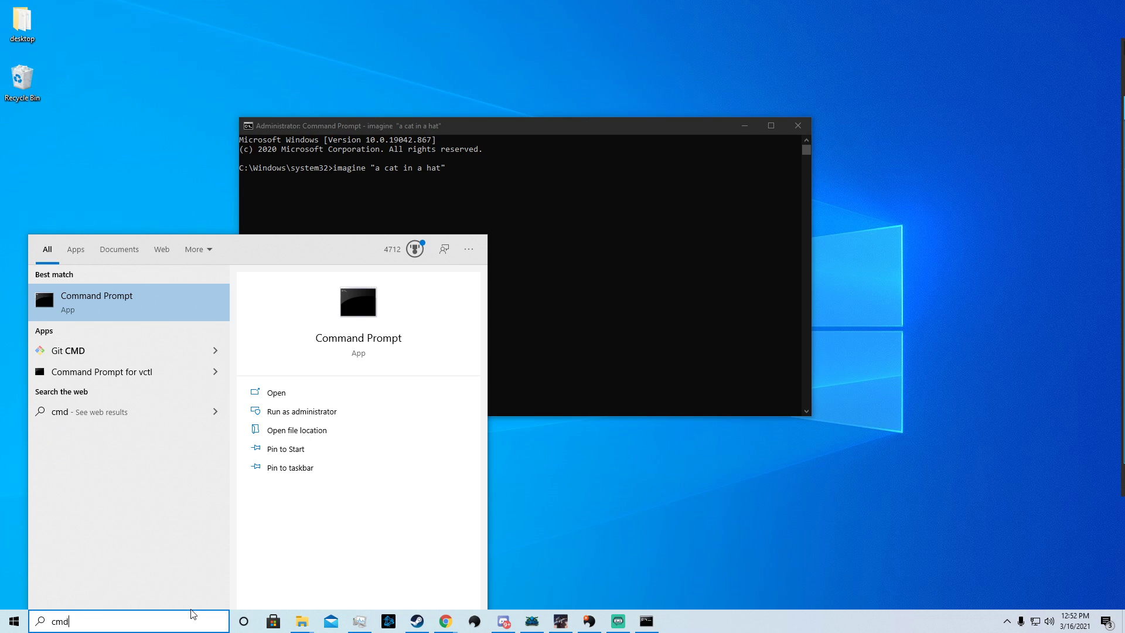
left_click(275, 392)
type("pip3 install")
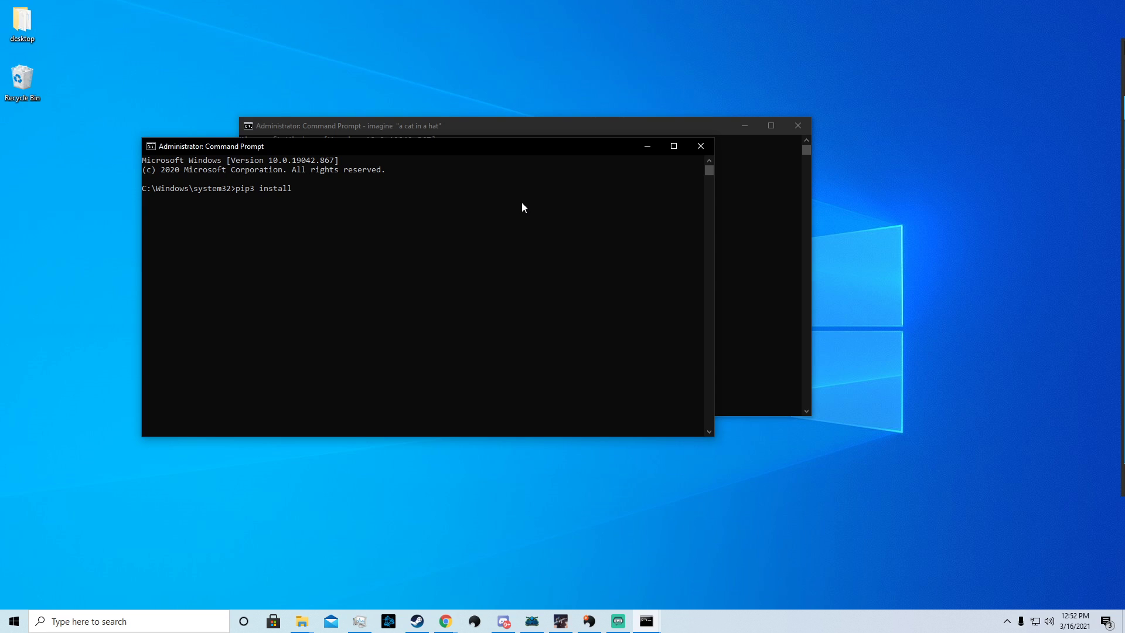
type("da")
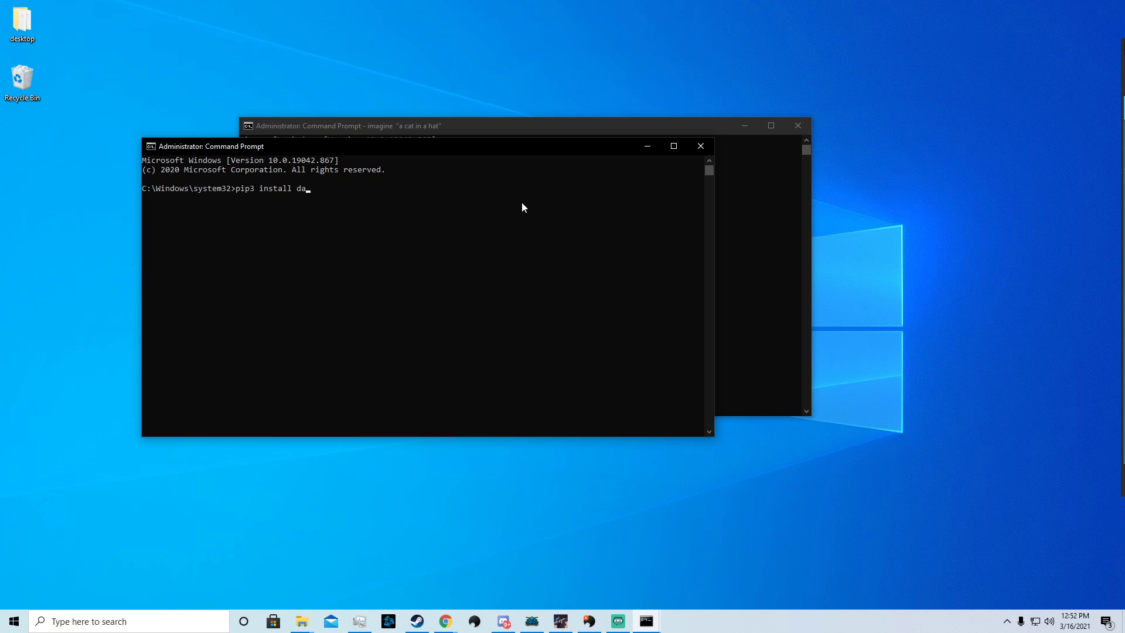
type("ep-daze")
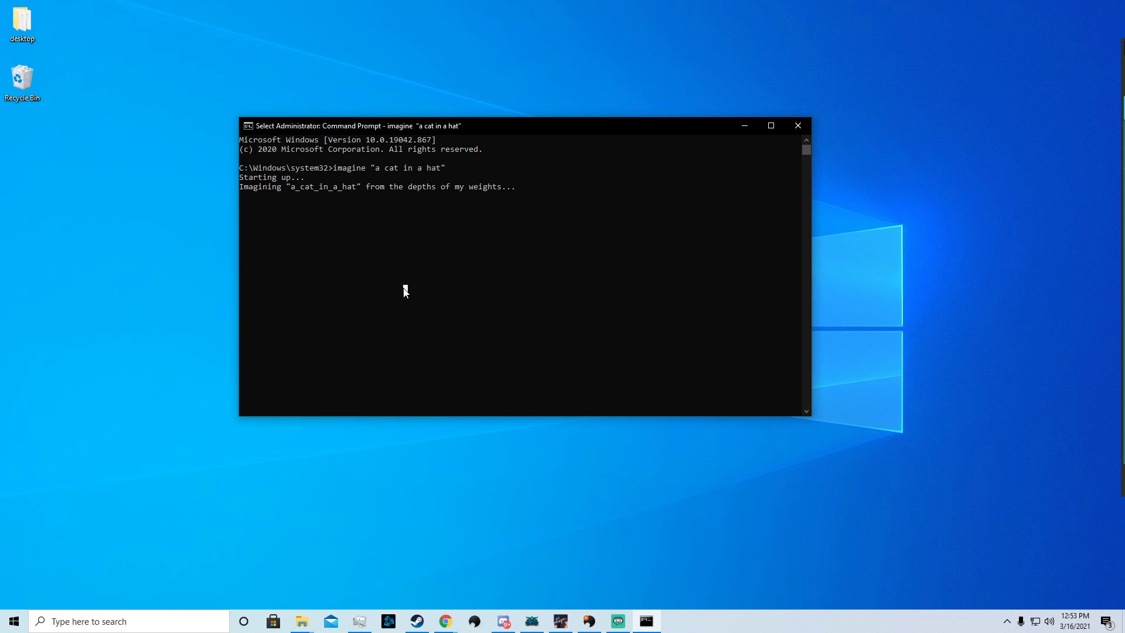
mouse_move(421, 210)
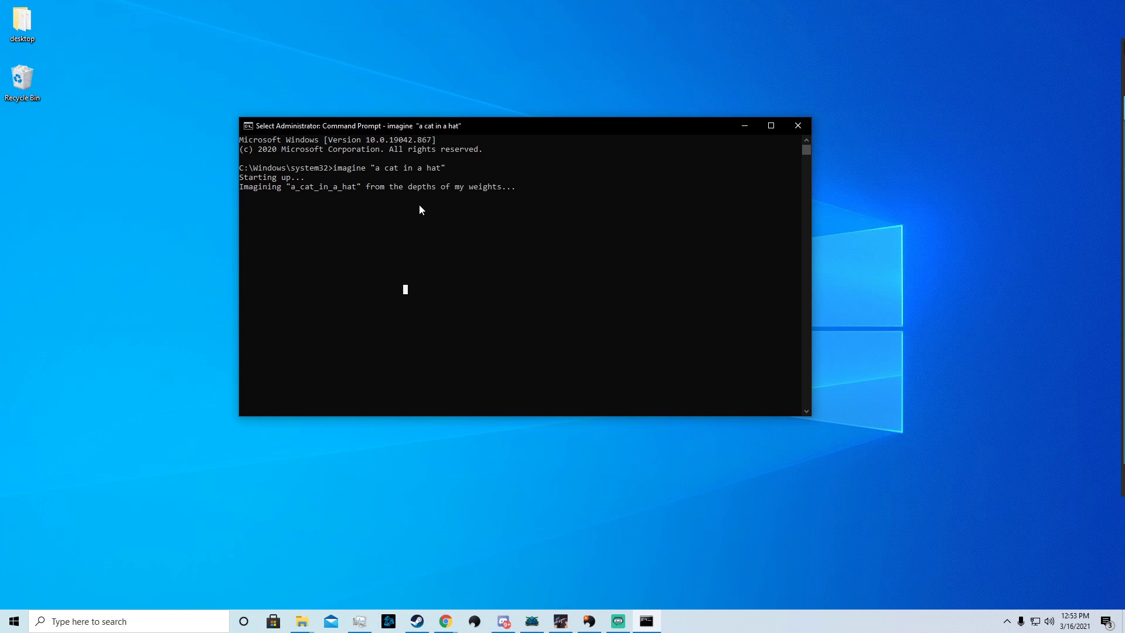
left_click(301, 621)
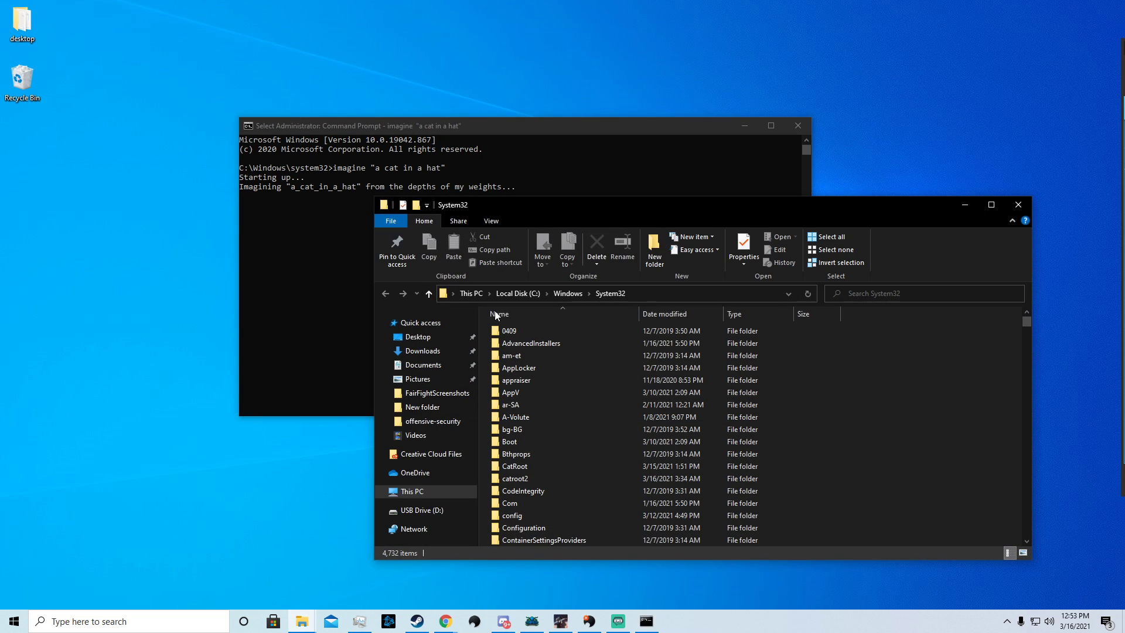
mouse_move(882, 488)
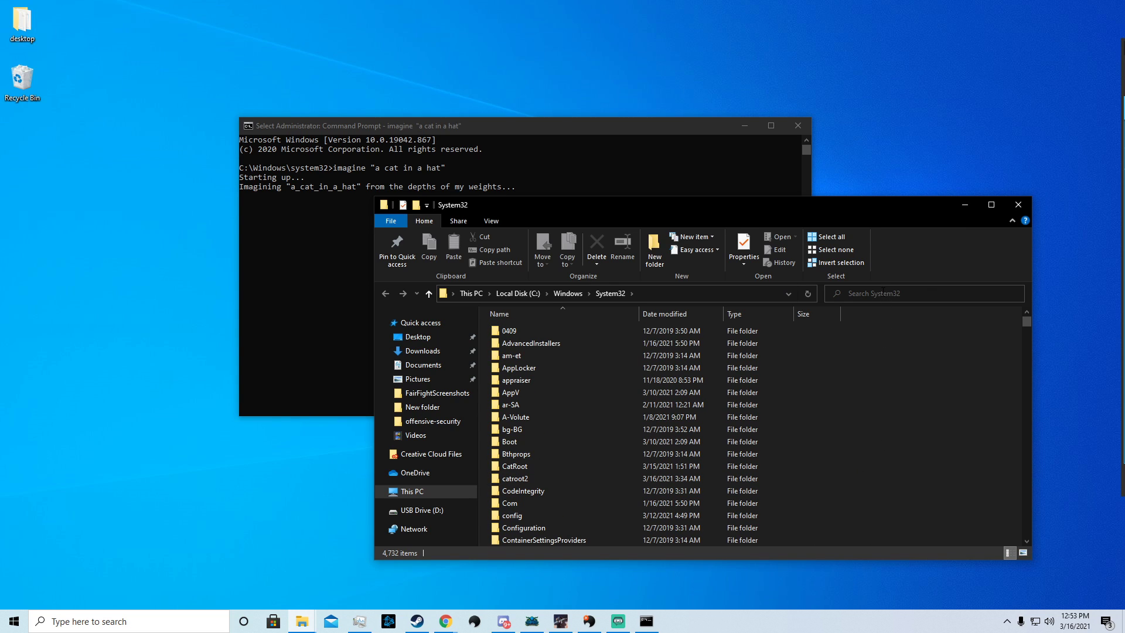
Search the System32 folder for "a cat" and view the results.
left_click(514, 465)
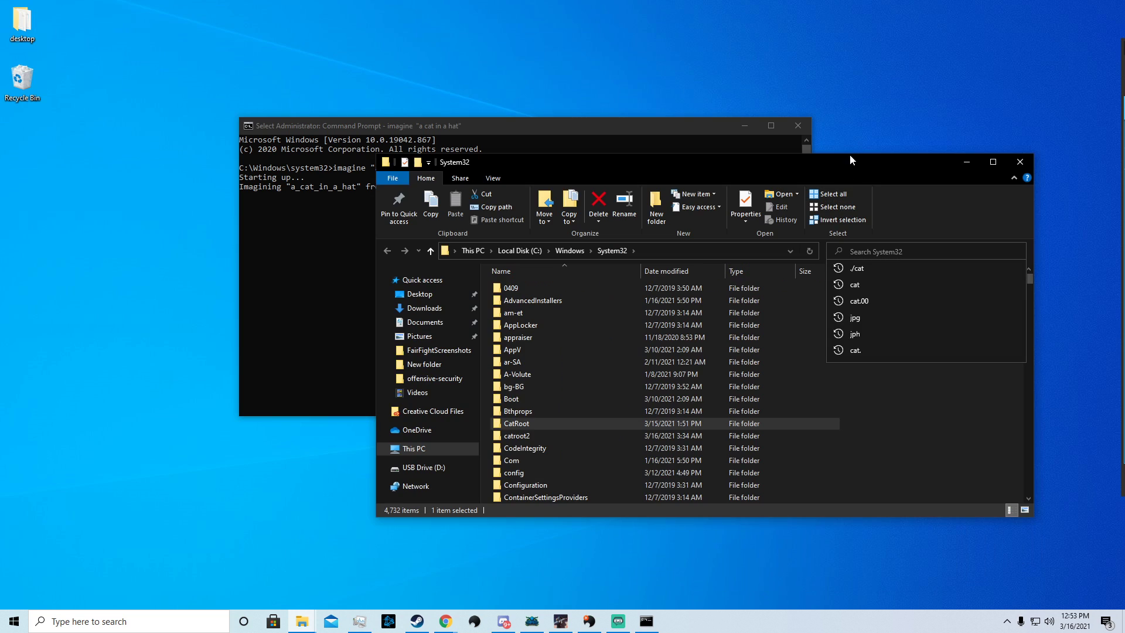
type("a")
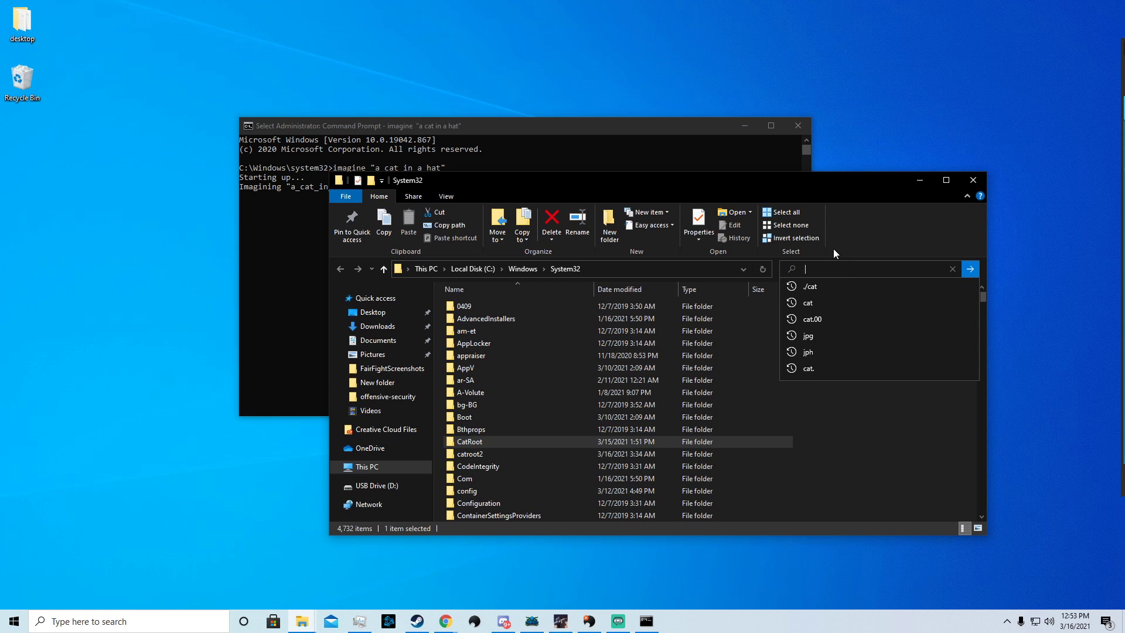
type("a cat")
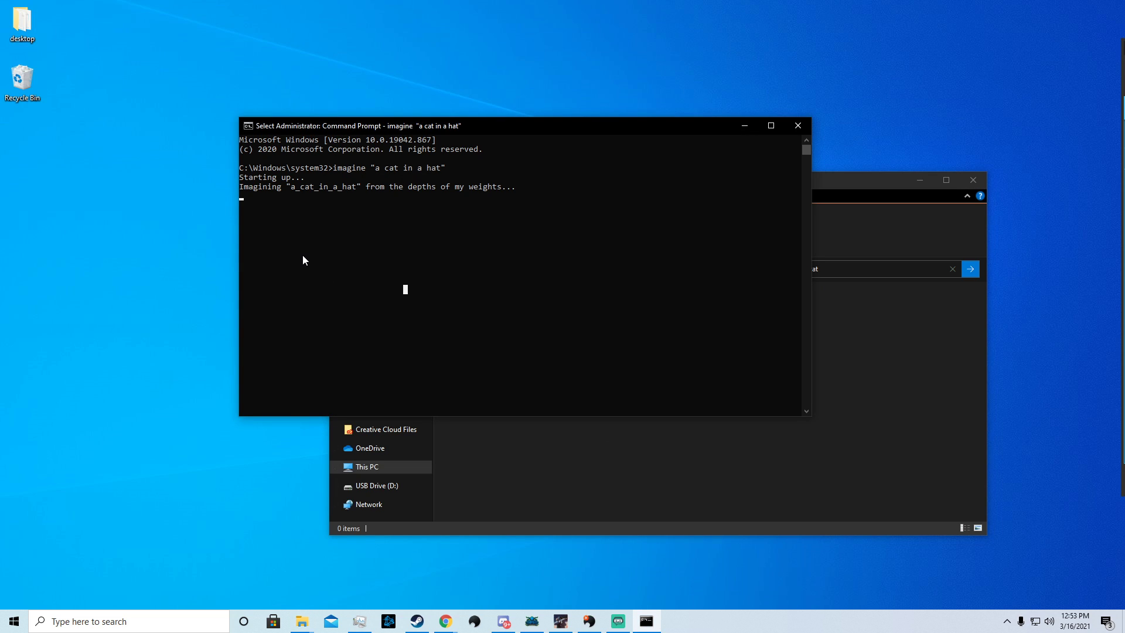
left_click(969, 268)
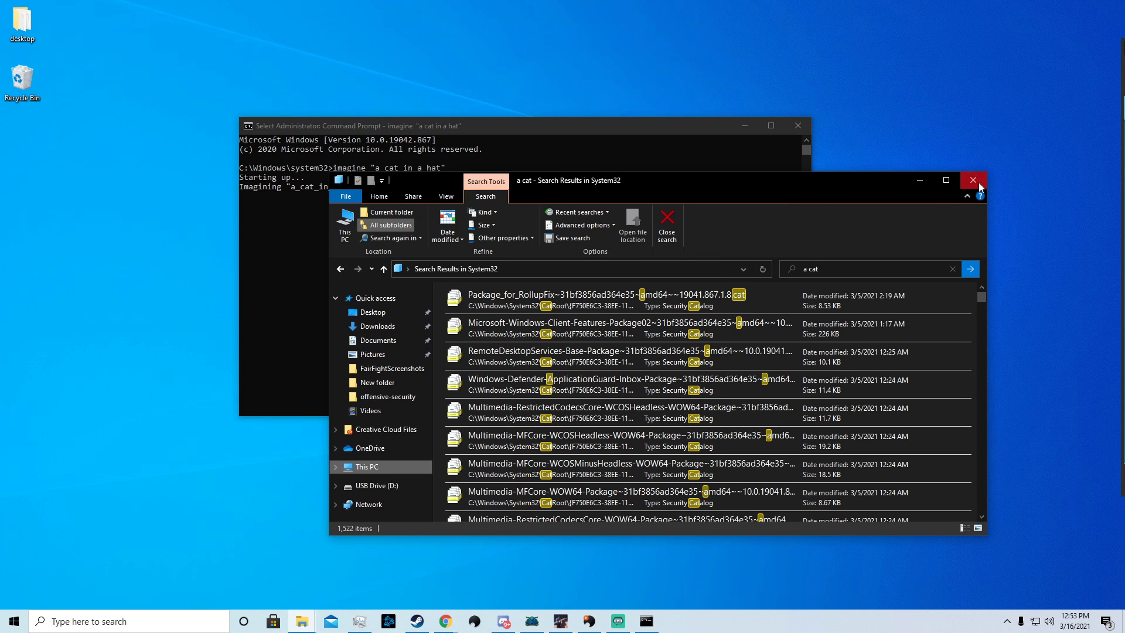
Close File Explorer and minimize the running imagine prompt to clear the desktop.
left_click(973, 180)
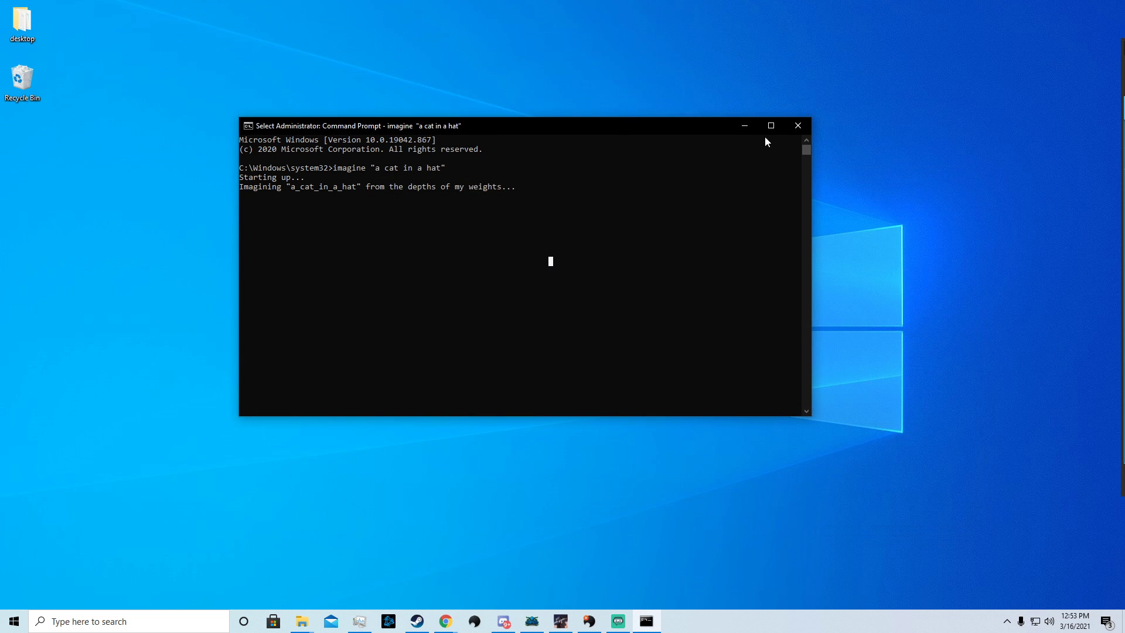
left_click(797, 125)
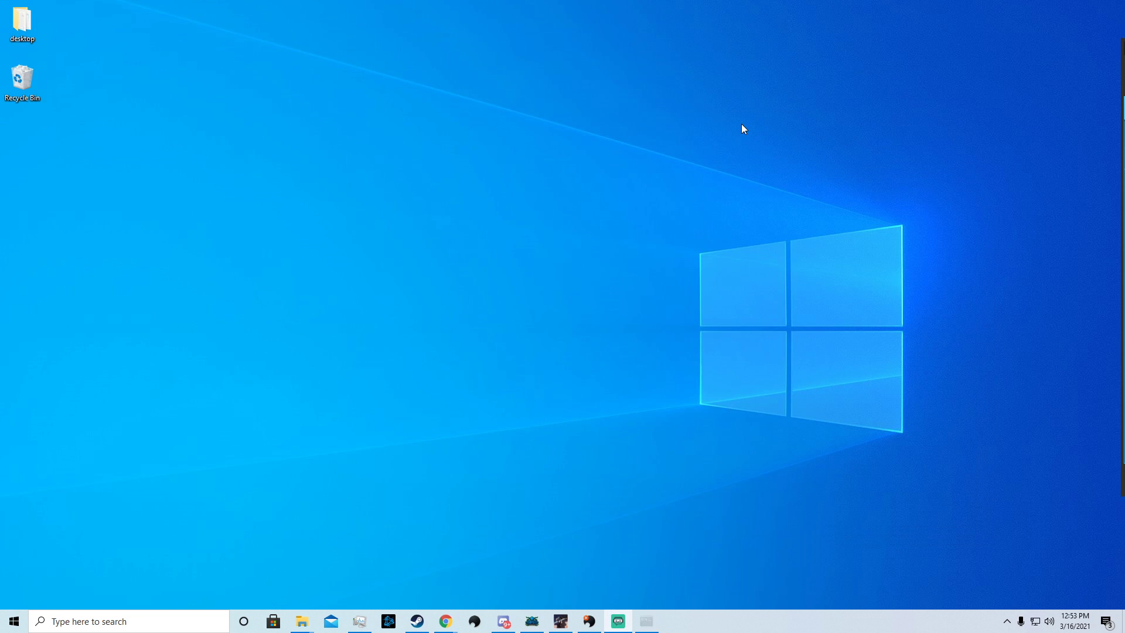